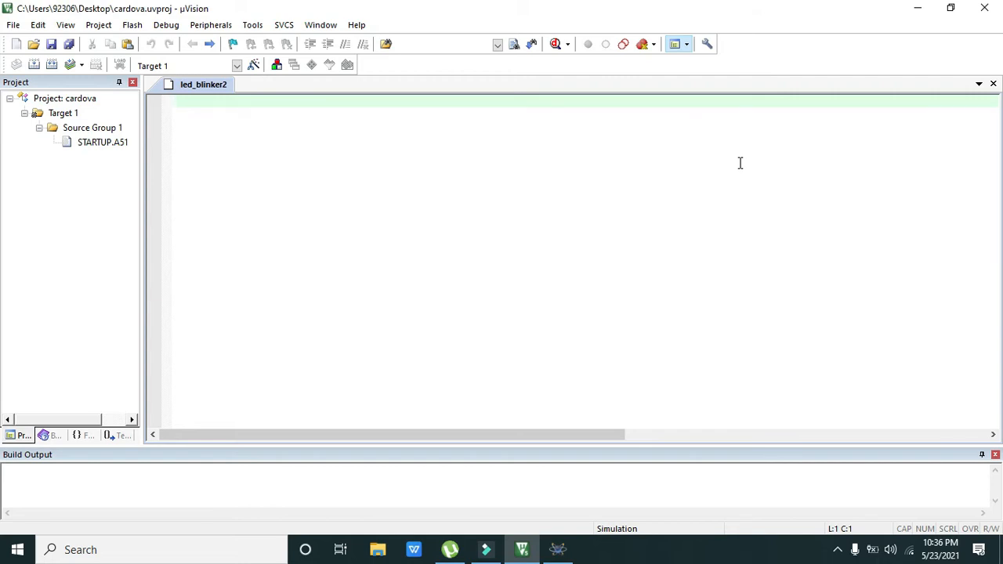
pyautogui.moveTo(637, 160)
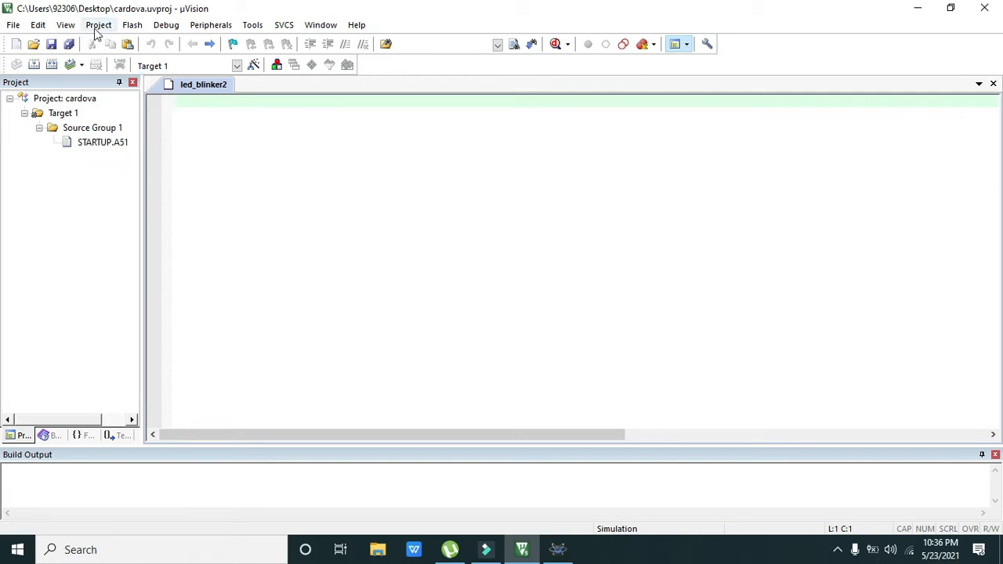
# Start a new uVision project in the Desktop folder and begin naming it delta00
pyautogui.click(97, 25)
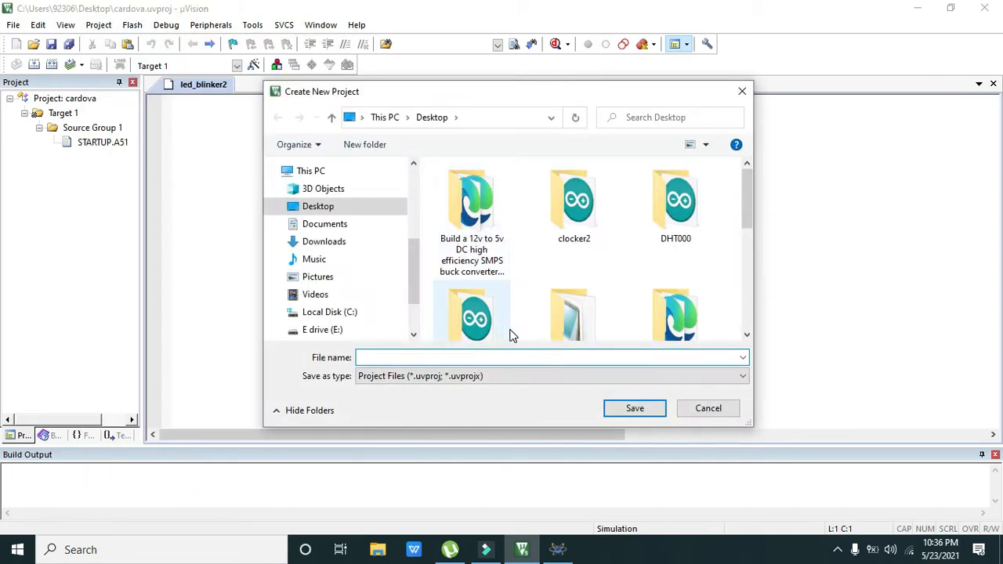
pyautogui.moveTo(473, 314)
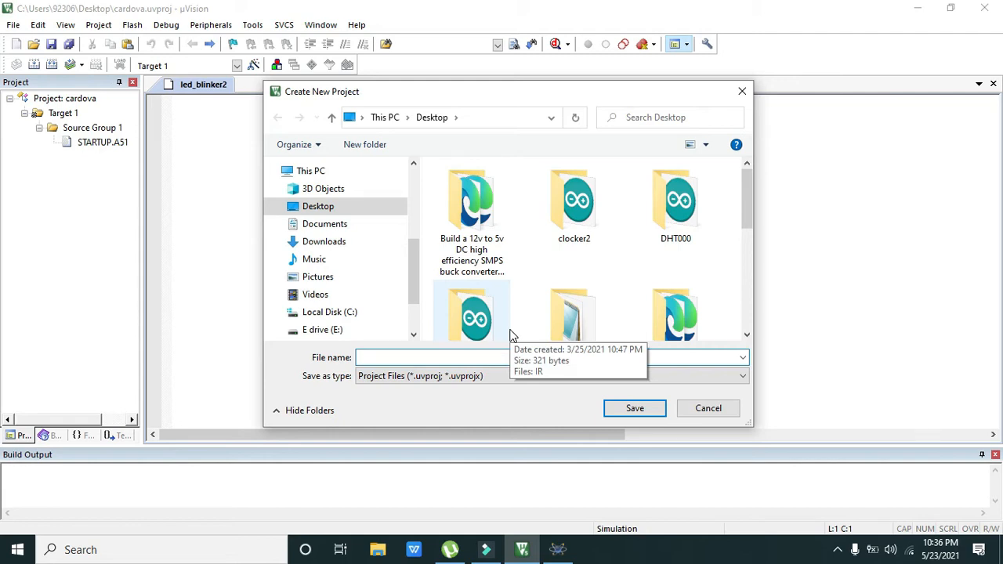
pyautogui.write('delta00')
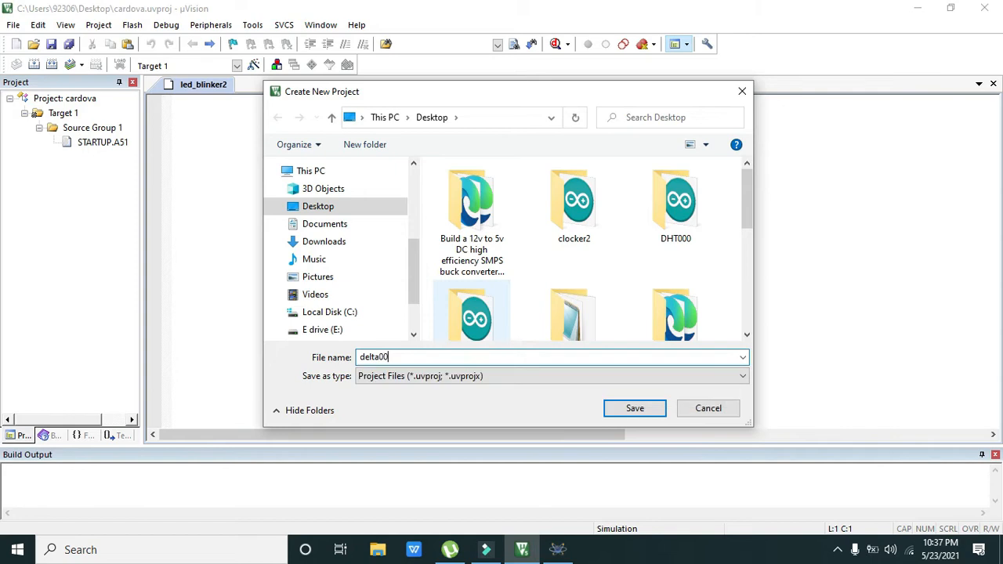
pyautogui.moveTo(635, 408)
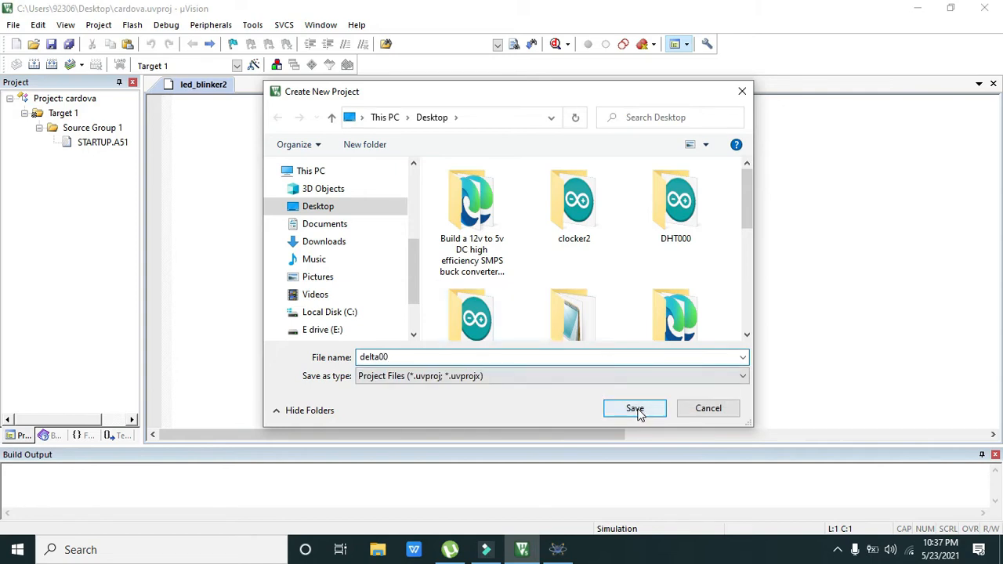
# Save delta00, select Microchip AT89C51 as target device and copy STARTUP.A51 into the project
pyautogui.click(635, 408)
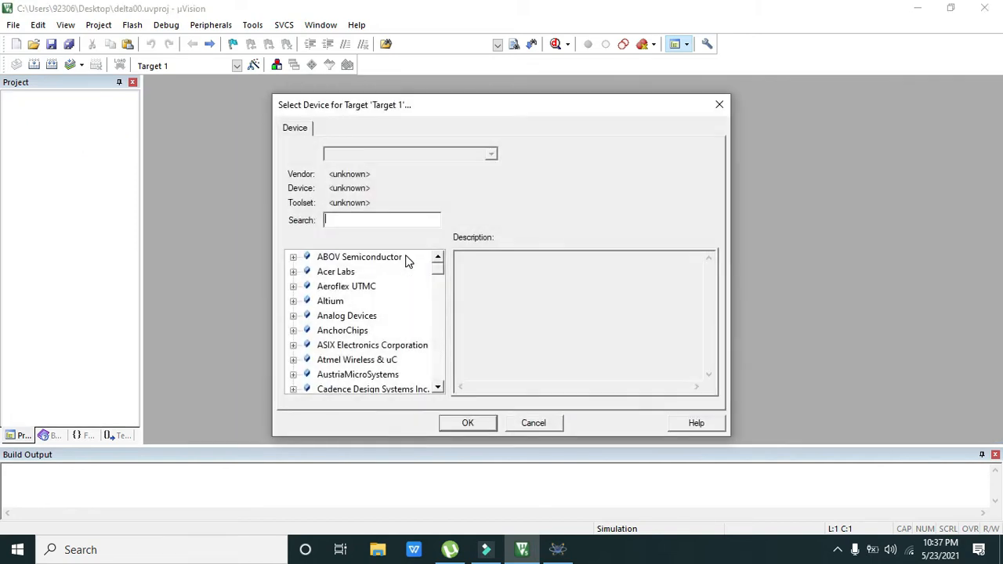
pyautogui.write('at89c51')
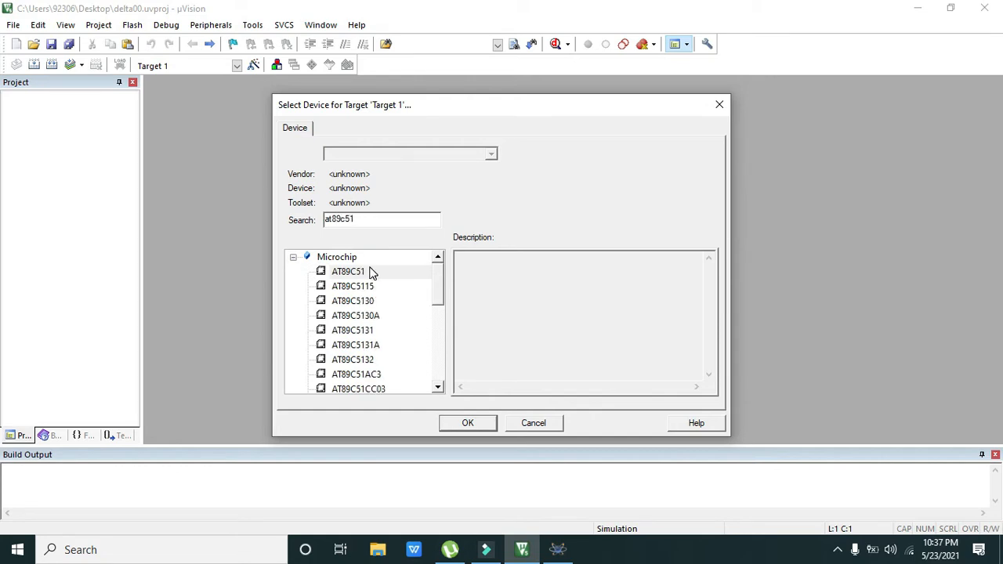
pyautogui.click(348, 271)
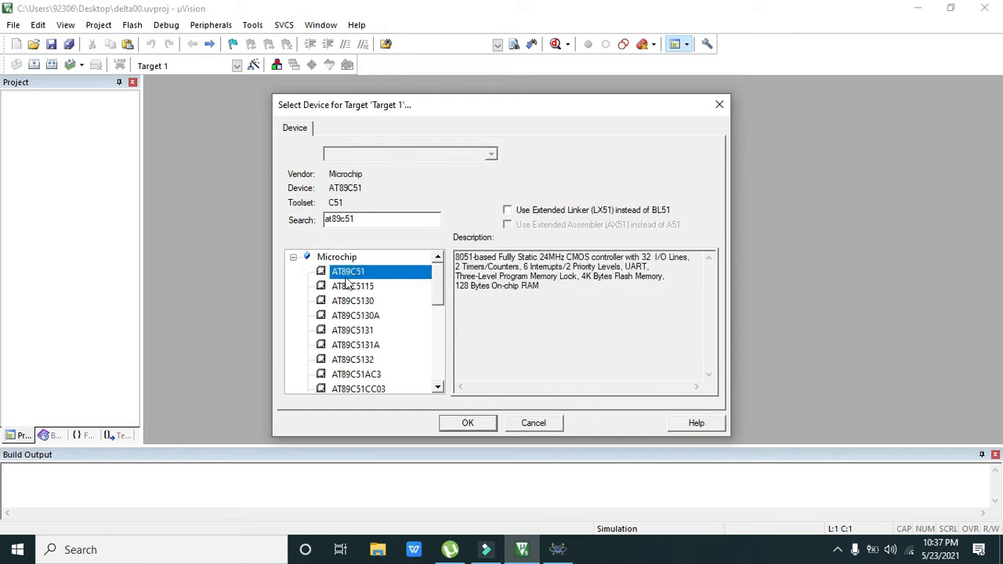
pyautogui.moveTo(467, 426)
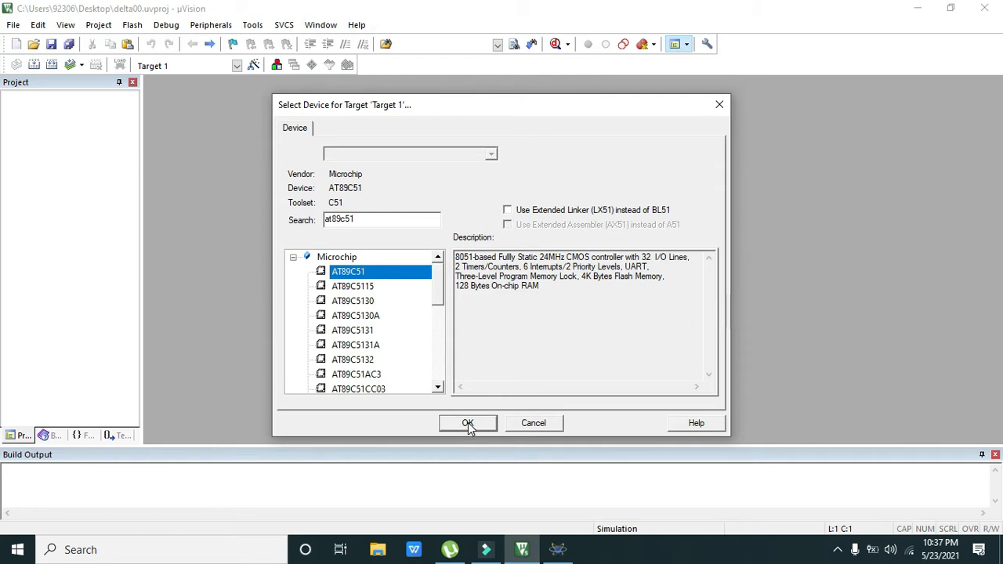
pyautogui.click(467, 424)
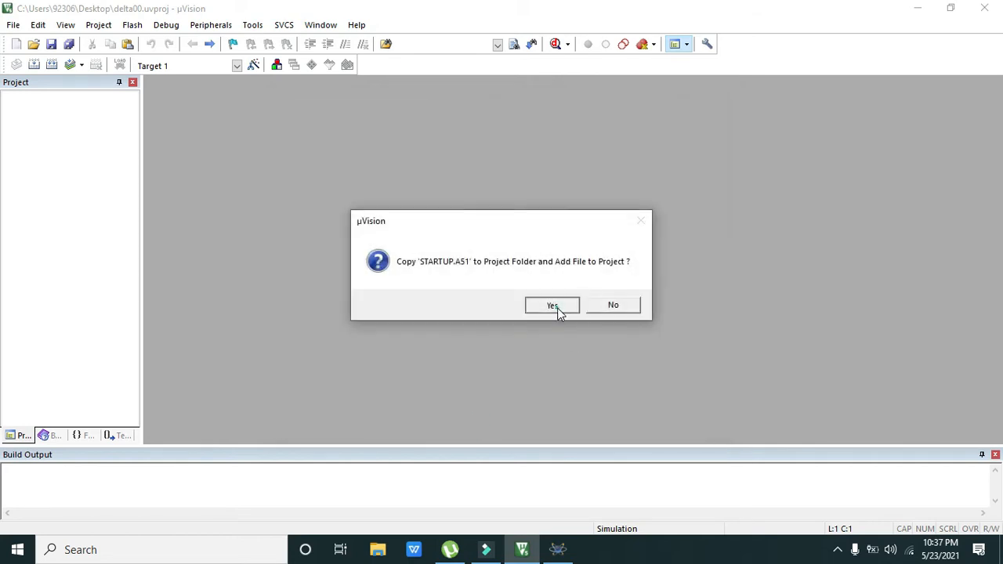
pyautogui.click(552, 304)
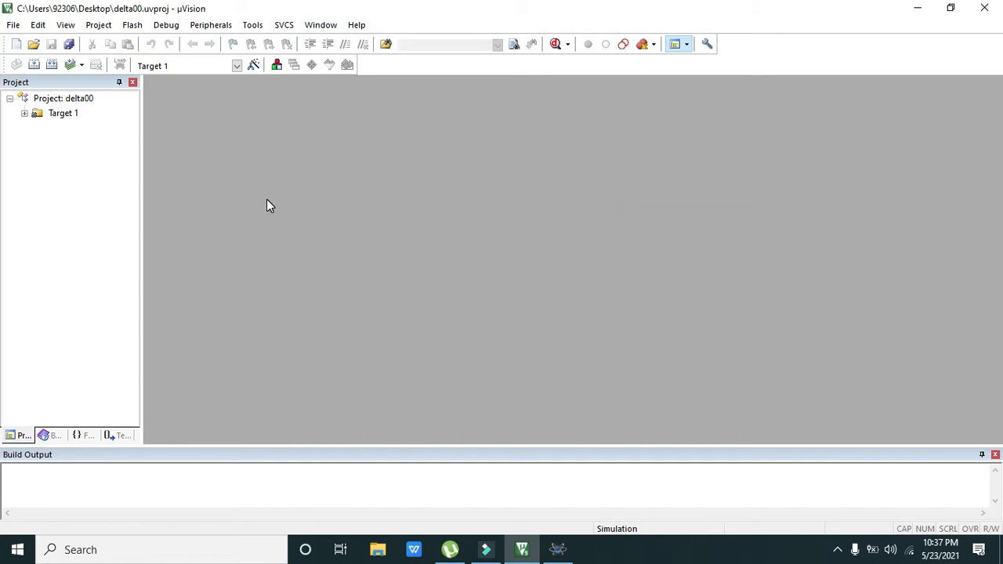
pyautogui.moveTo(71, 108)
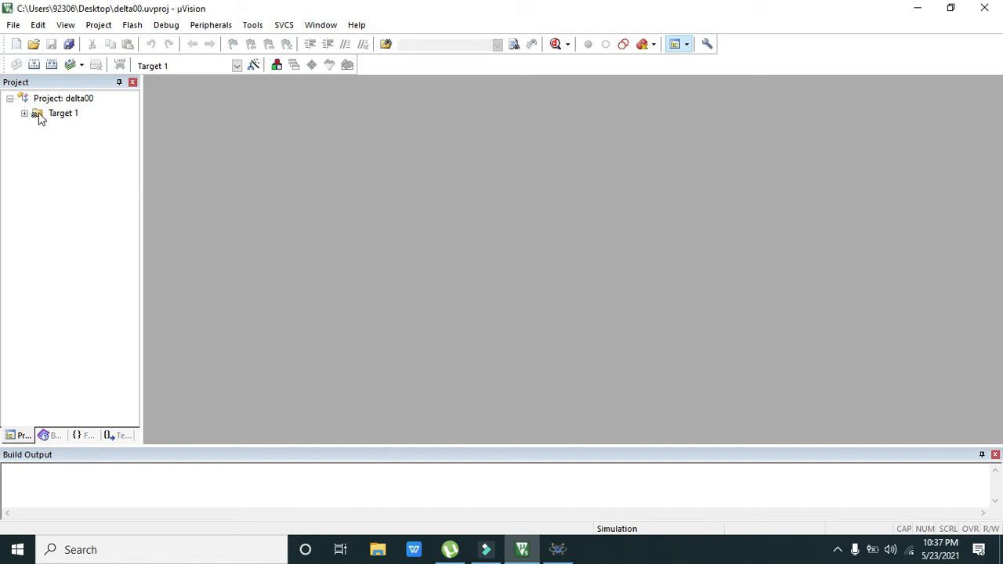
# Expand Target 1 and create a new blank text file in the editor
pyautogui.click(25, 113)
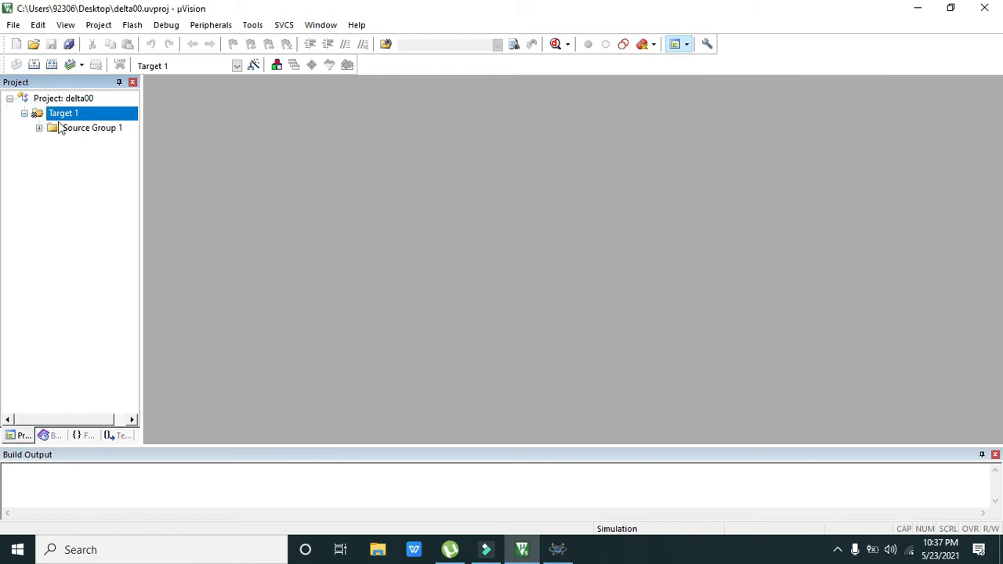
pyautogui.rightClick(91, 129)
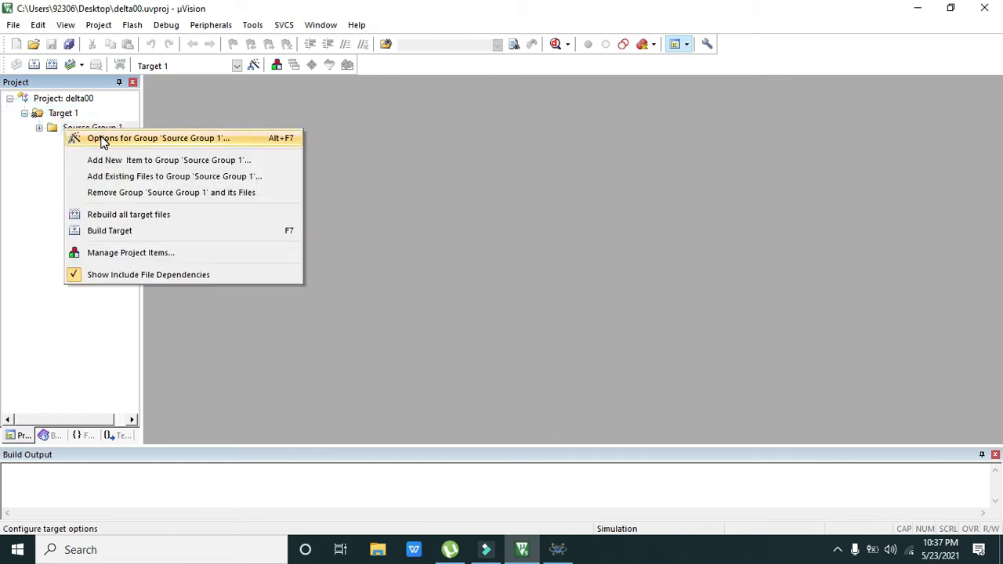
pyautogui.moveTo(179, 165)
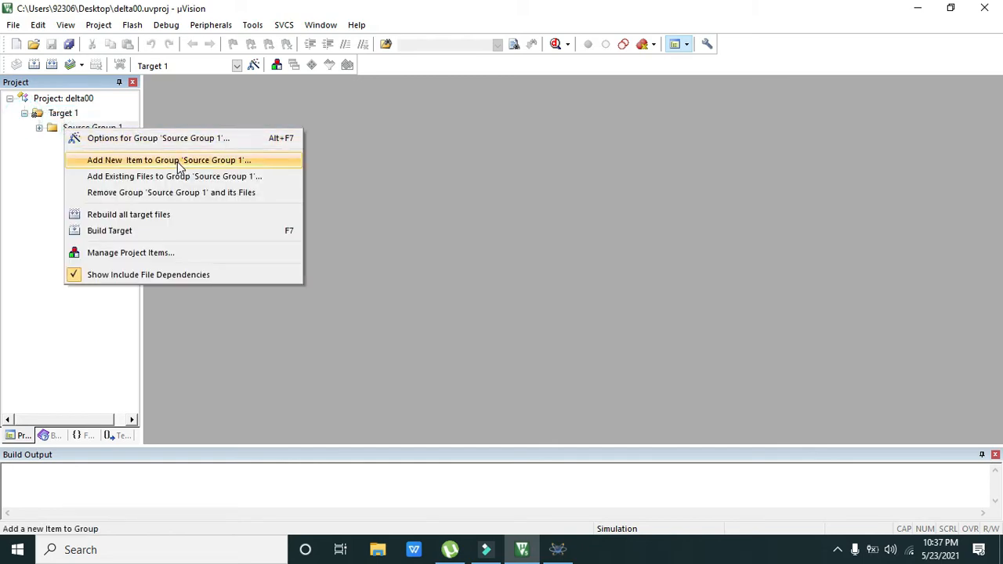
pyautogui.moveTo(172, 176)
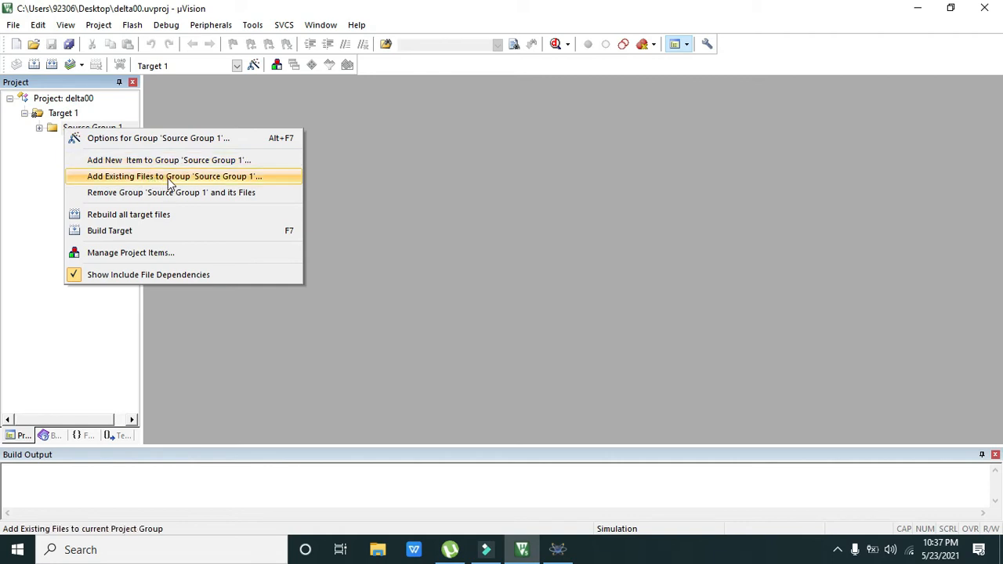
pyautogui.click(13, 25)
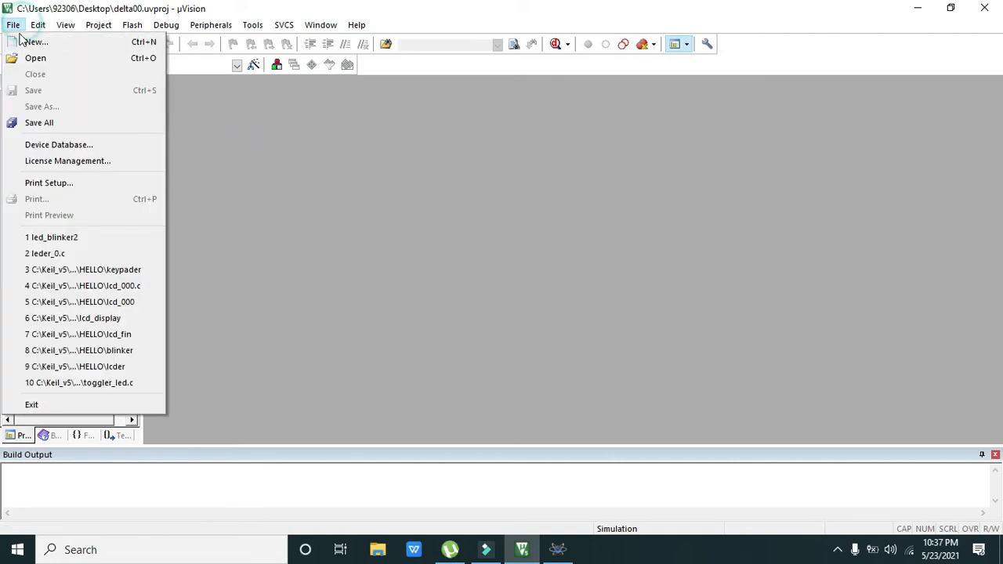
pyautogui.click(34, 41)
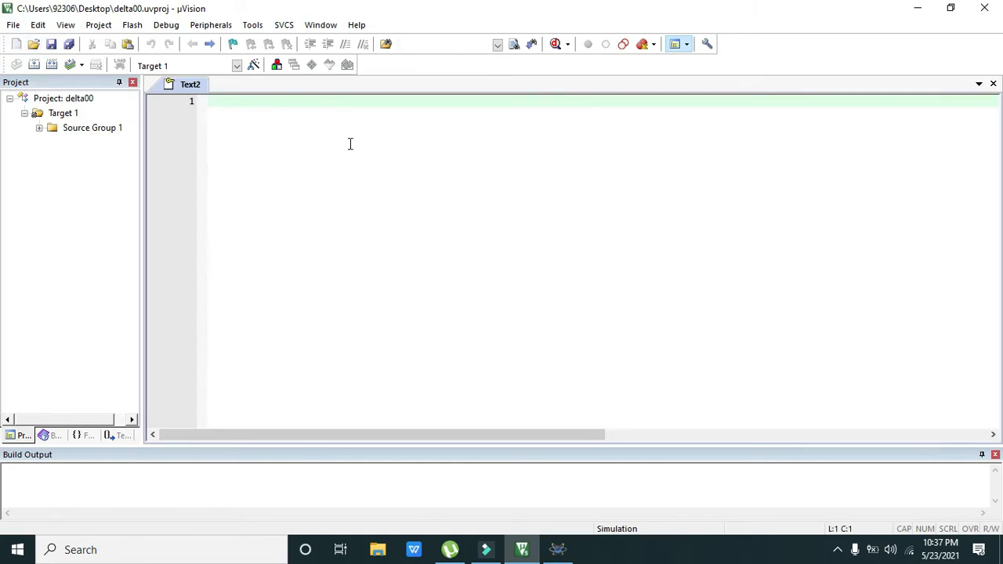
pyautogui.moveTo(354, 135)
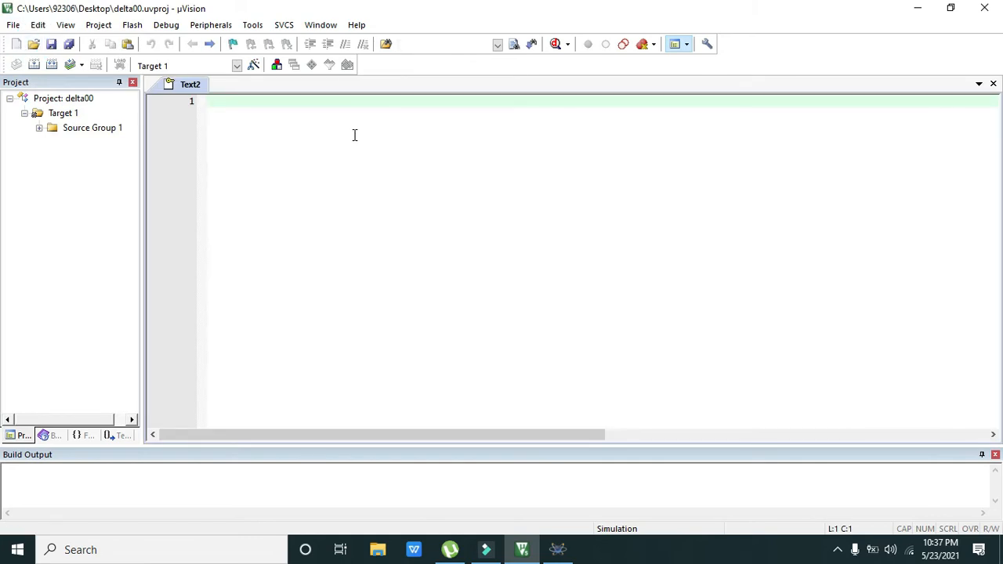
pyautogui.moveTo(19, 39)
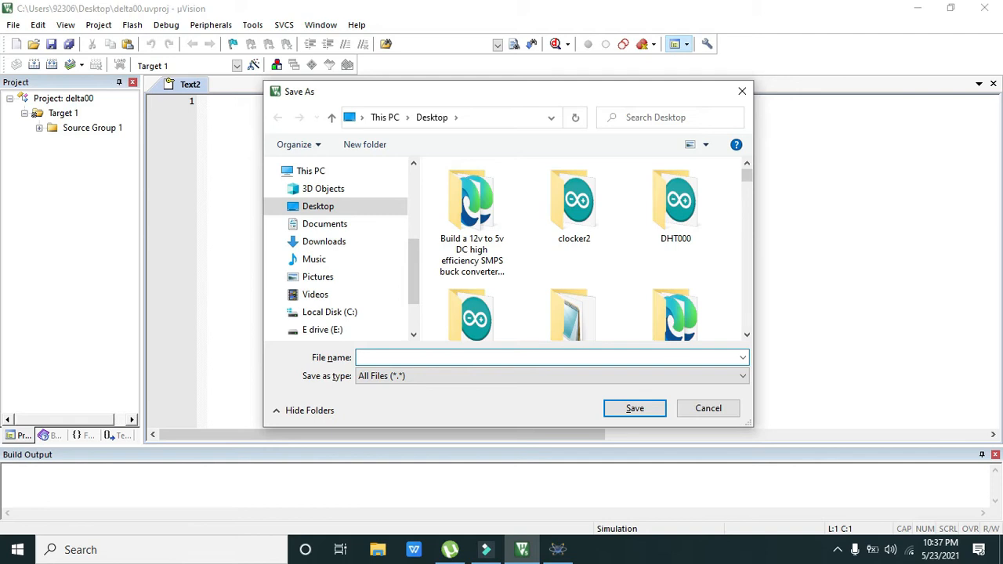
# Save the new file as ledflash.c in the Desktop folder
pyautogui.write('ledfi')
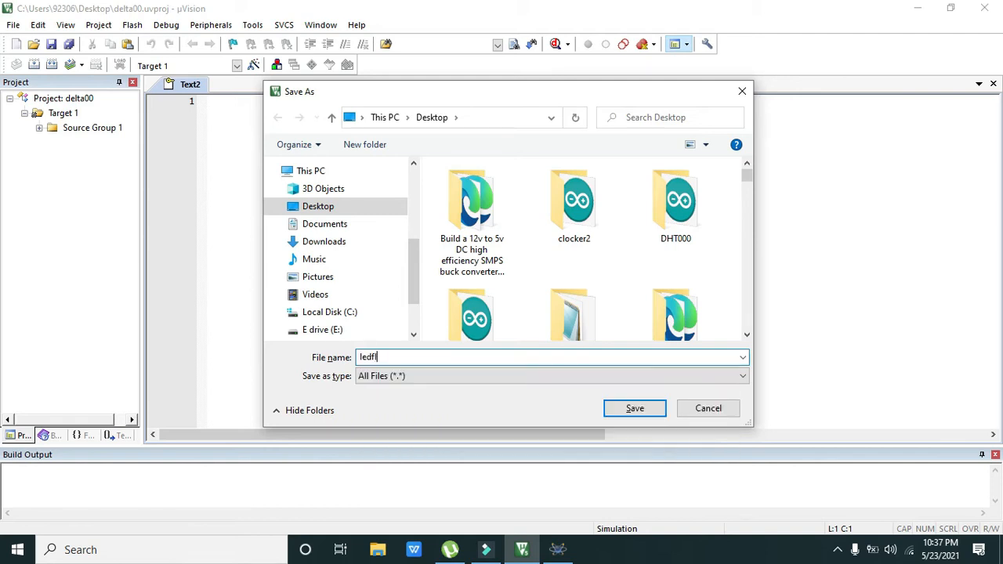
pyautogui.write('ash')
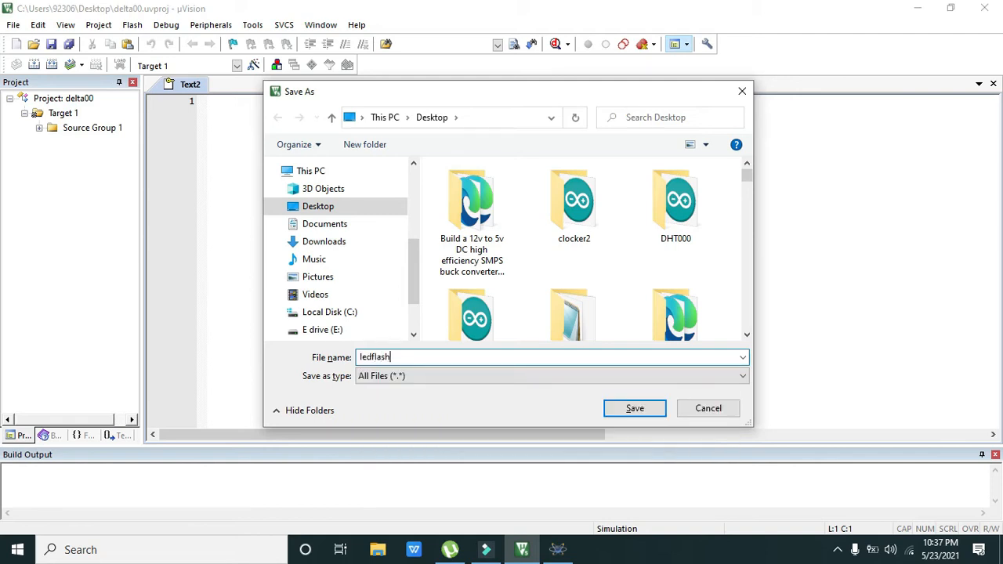
pyautogui.write('.c')
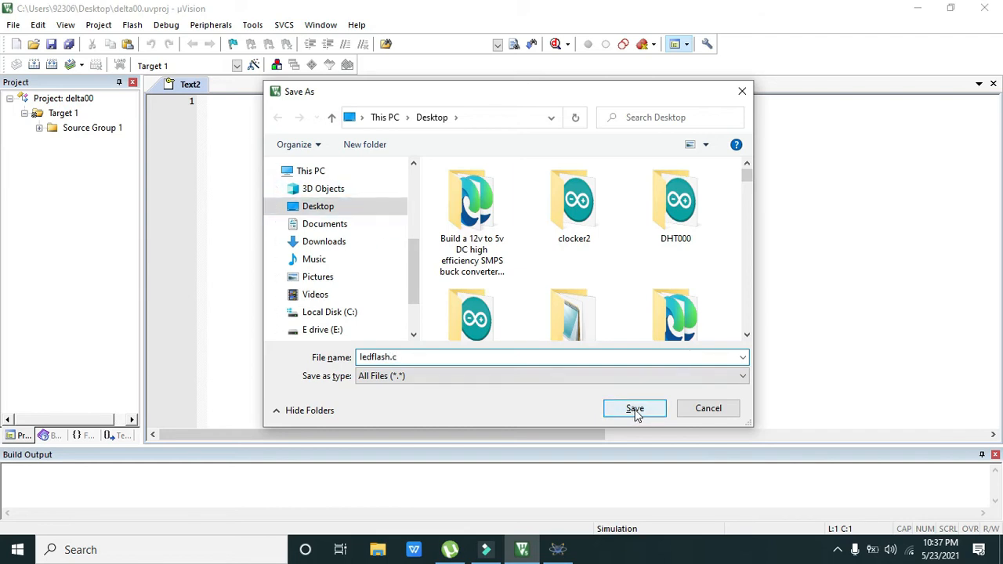
pyautogui.click(633, 408)
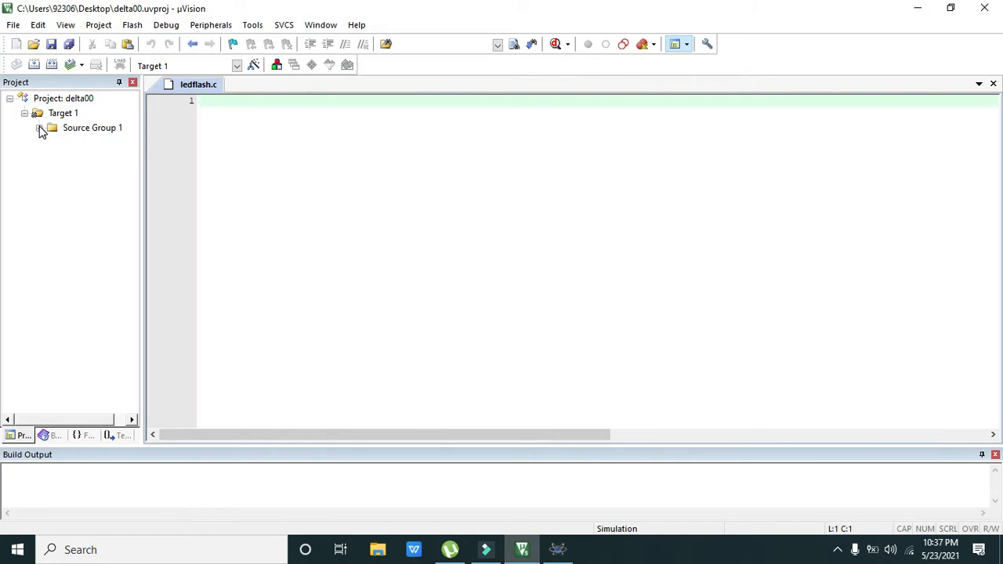
# Add the existing ledflash.c from the Desktop to Source Group 1
pyautogui.click(91, 128)
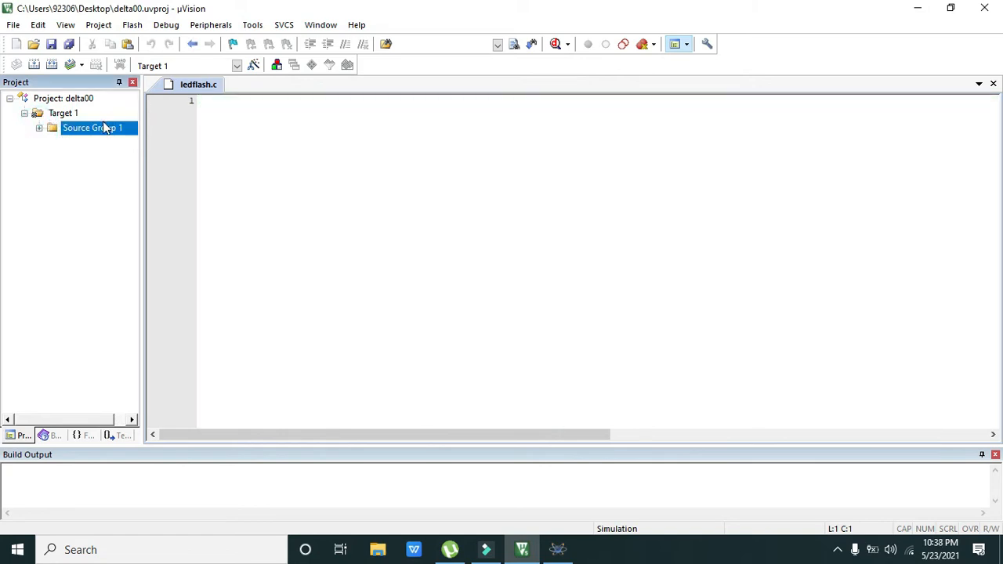
pyautogui.rightClick(91, 129)
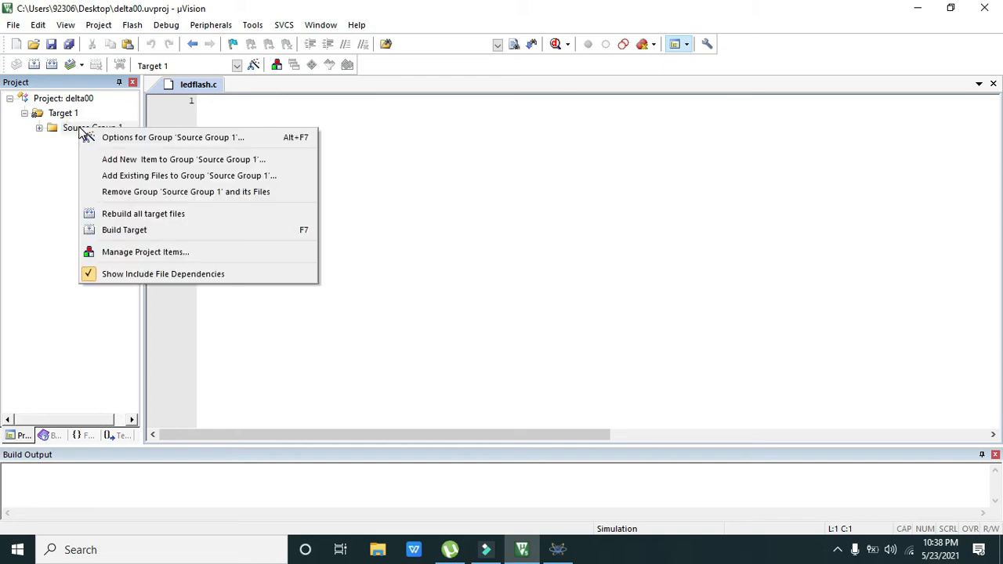
pyautogui.moveTo(154, 160)
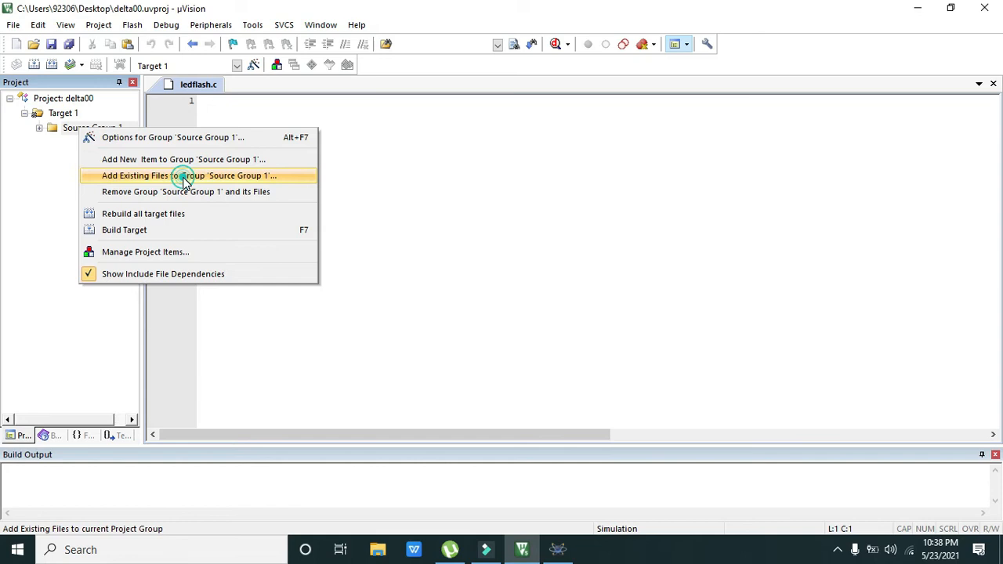
pyautogui.click(188, 175)
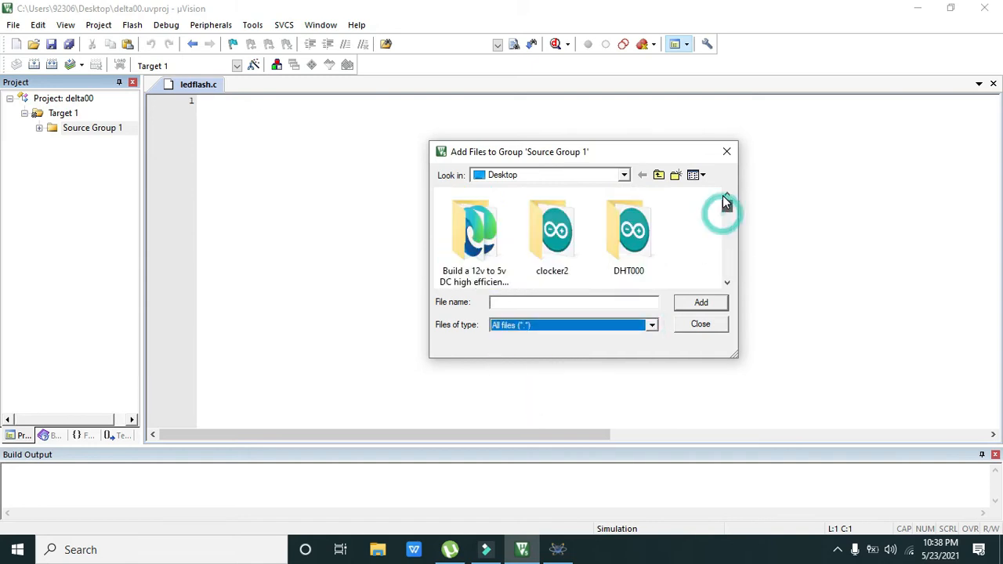
pyautogui.scroll(-3)
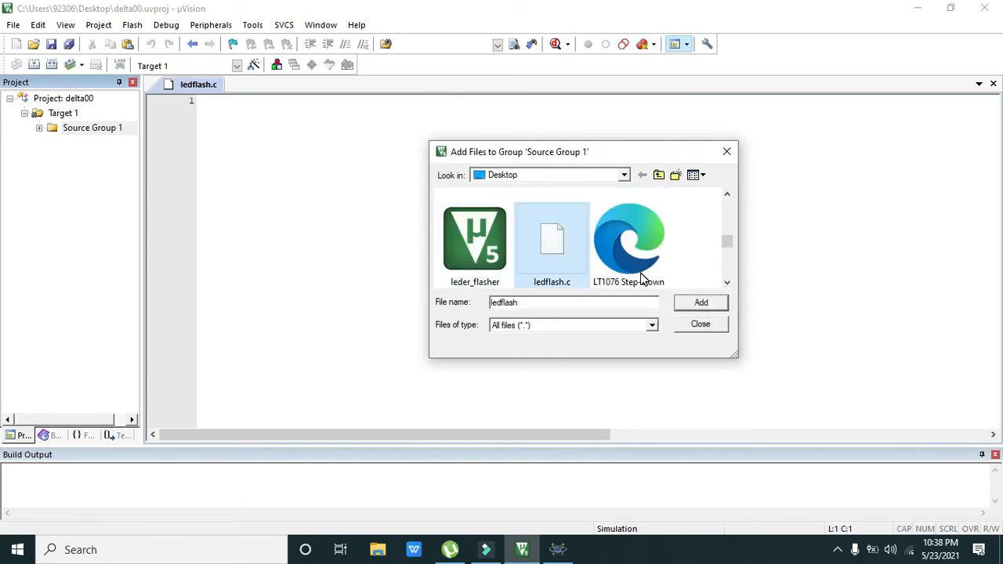
pyautogui.click(701, 302)
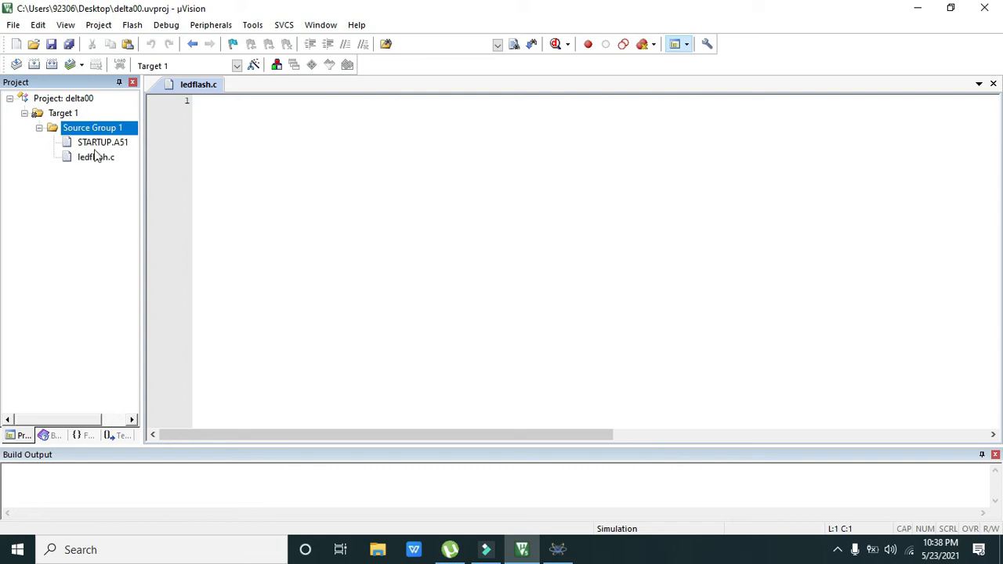
pyautogui.moveTo(95, 157)
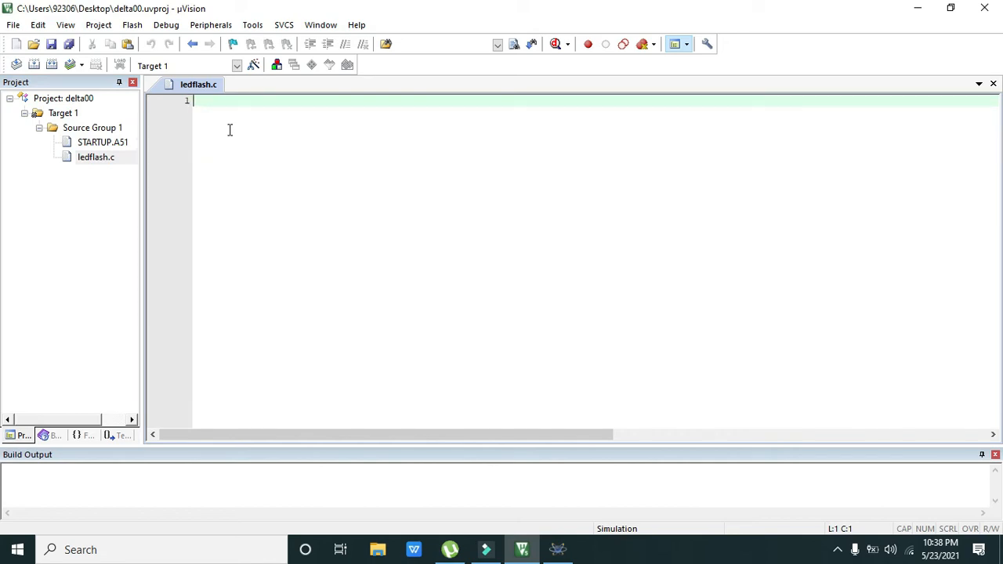
# Write #include<reg51.h> on the first line of ledflash.c, correcting the header name
pyautogui.write('#include')
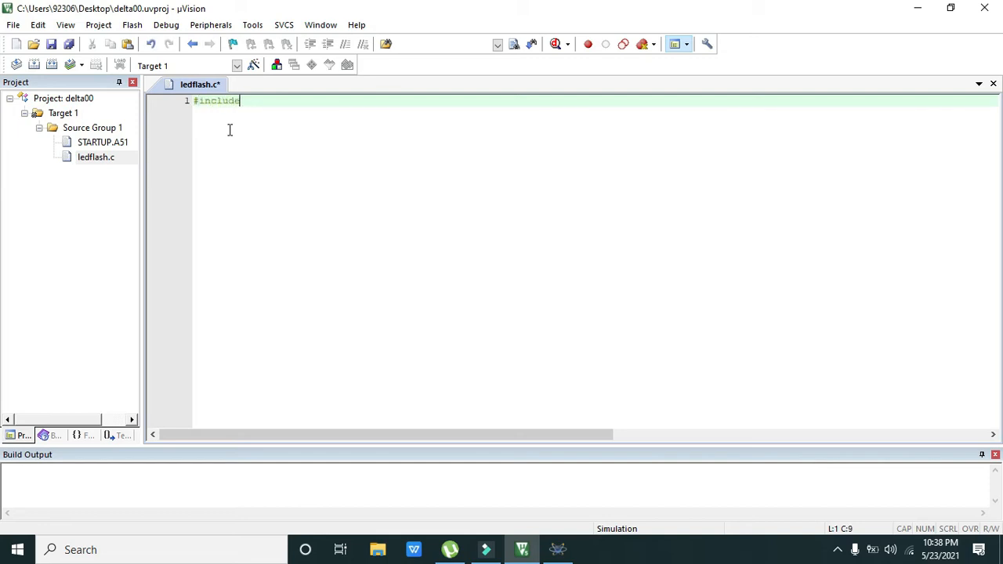
pyautogui.write('<>')
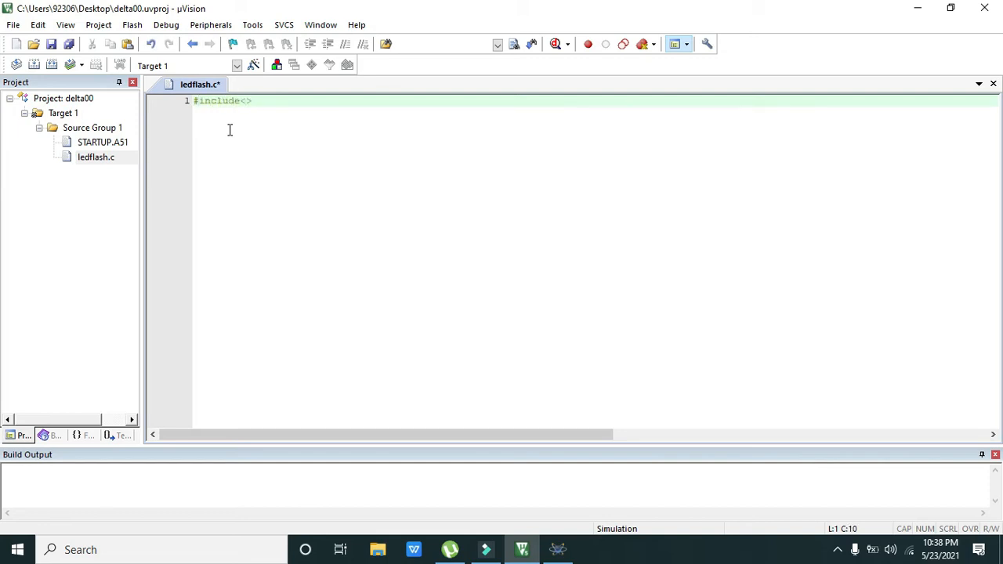
pyautogui.write('r')
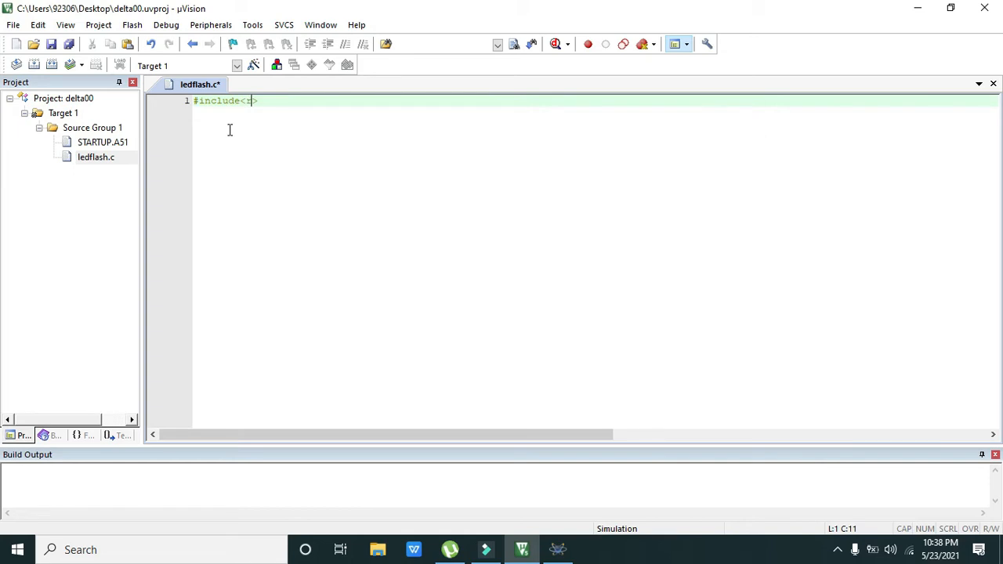
pyautogui.write('reg51.h')
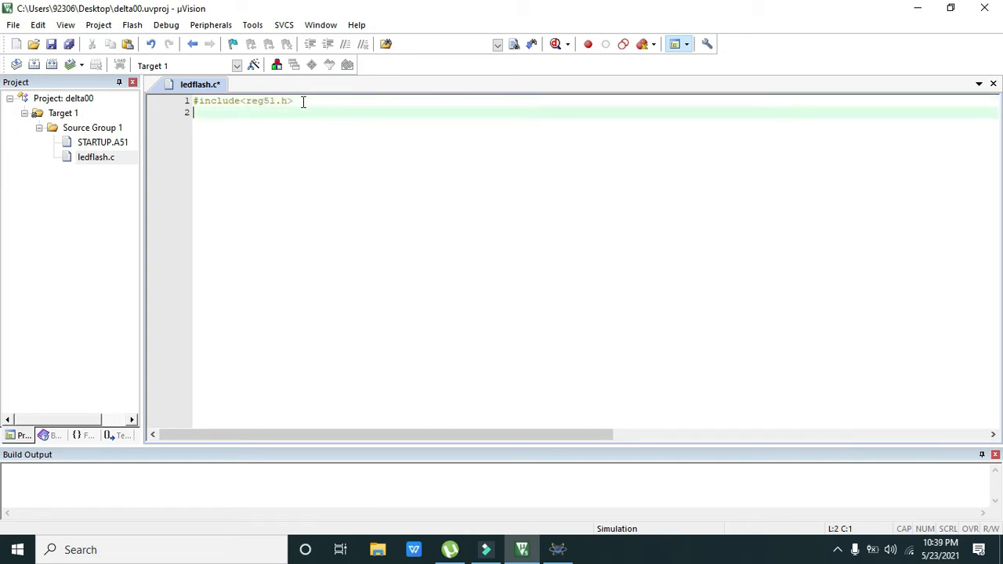
pyautogui.moveTo(293, 101); pyautogui.dragTo(195, 100)
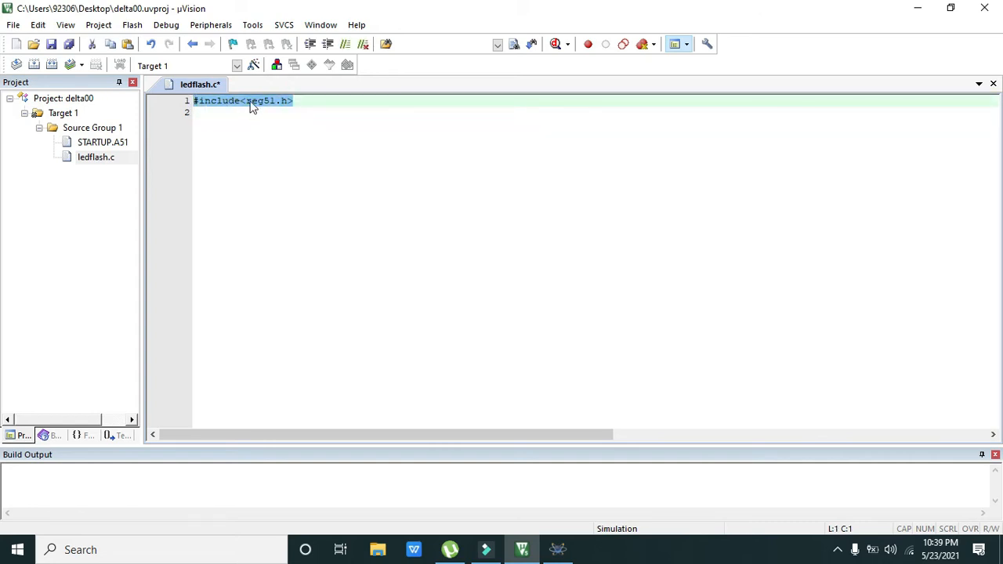
pyautogui.click(203, 113)
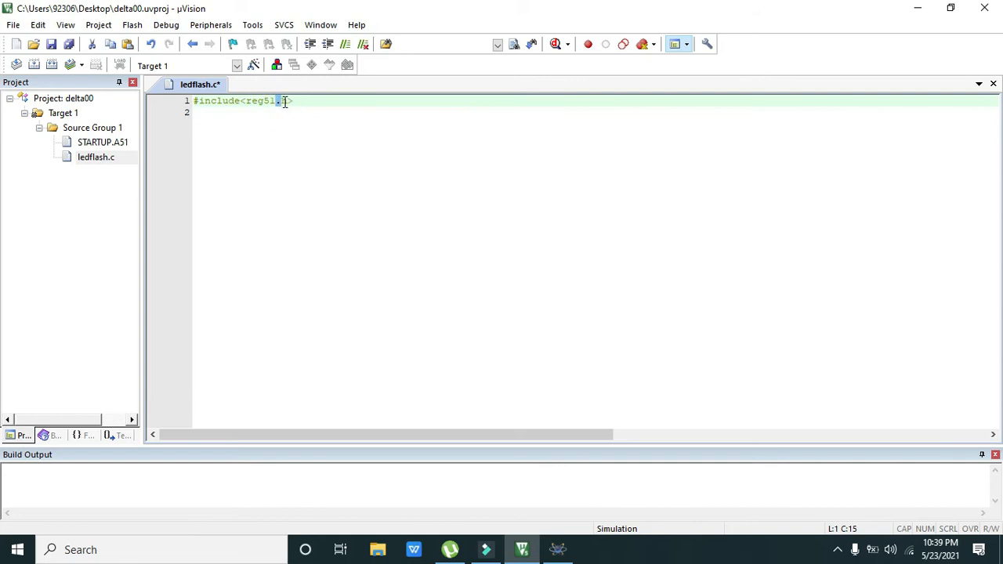
pyautogui.write('h>')
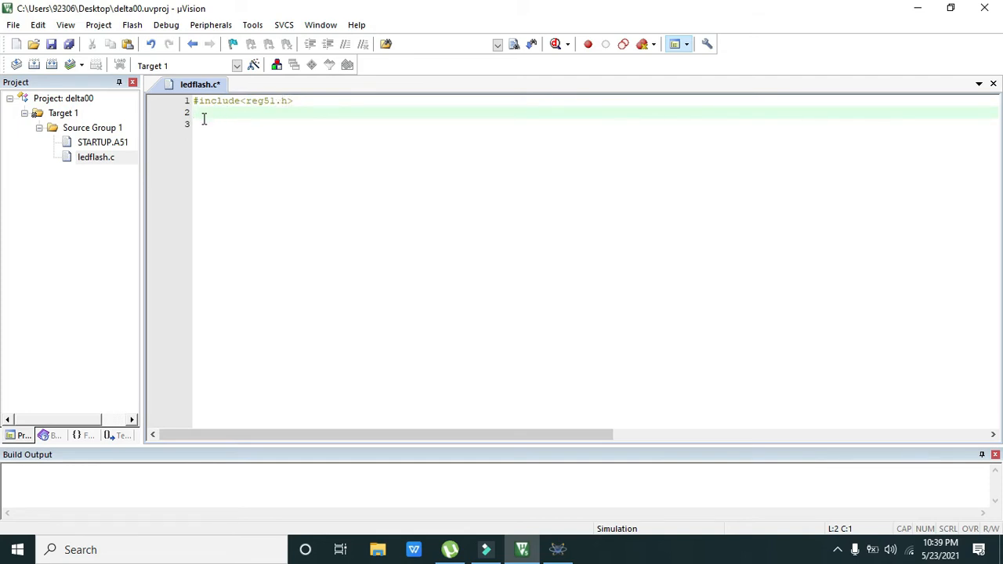
# Write the header void delay(unsigned int f) with an opening brace
pyautogui.write('void de')
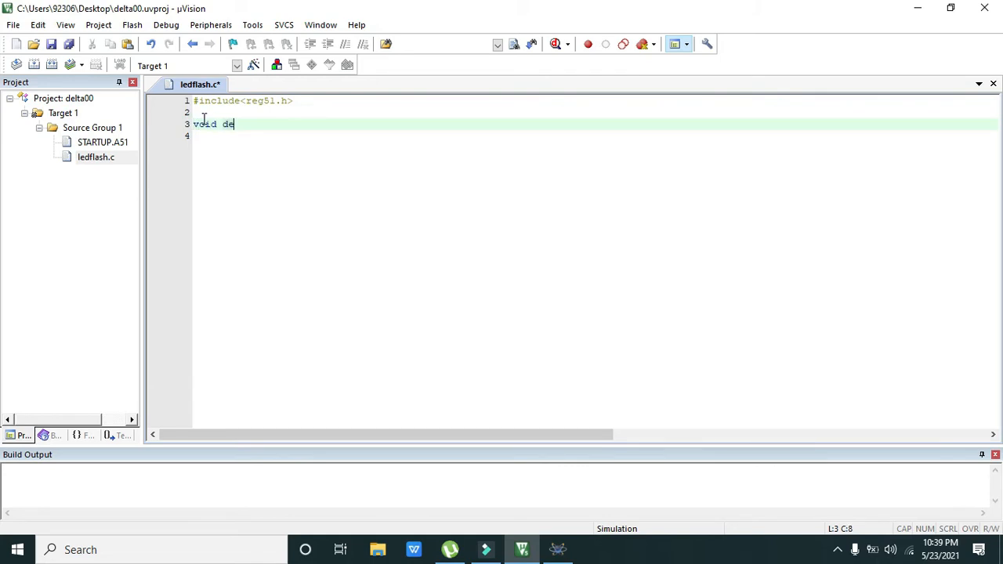
pyautogui.write('lay()')
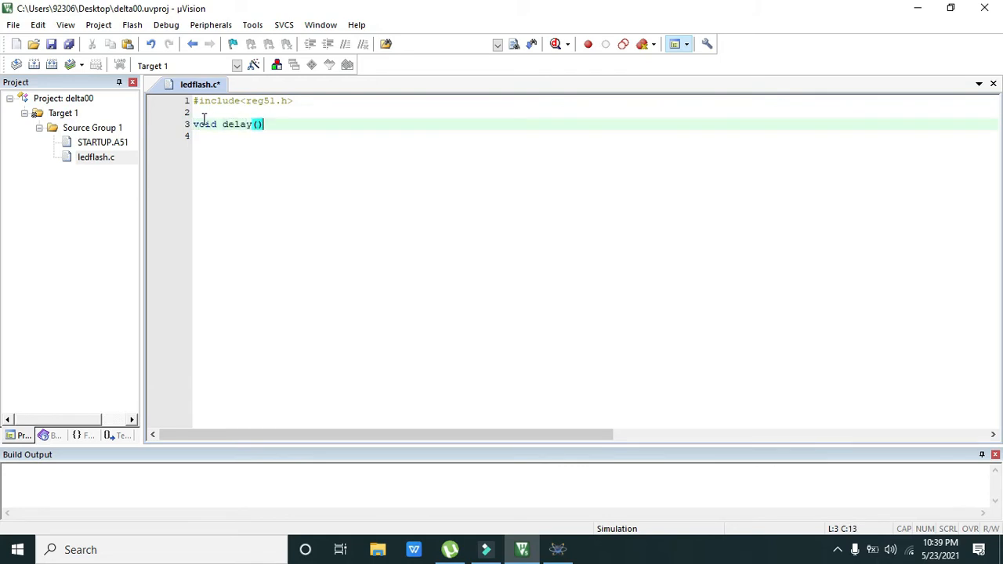
pyautogui.write('unsi')
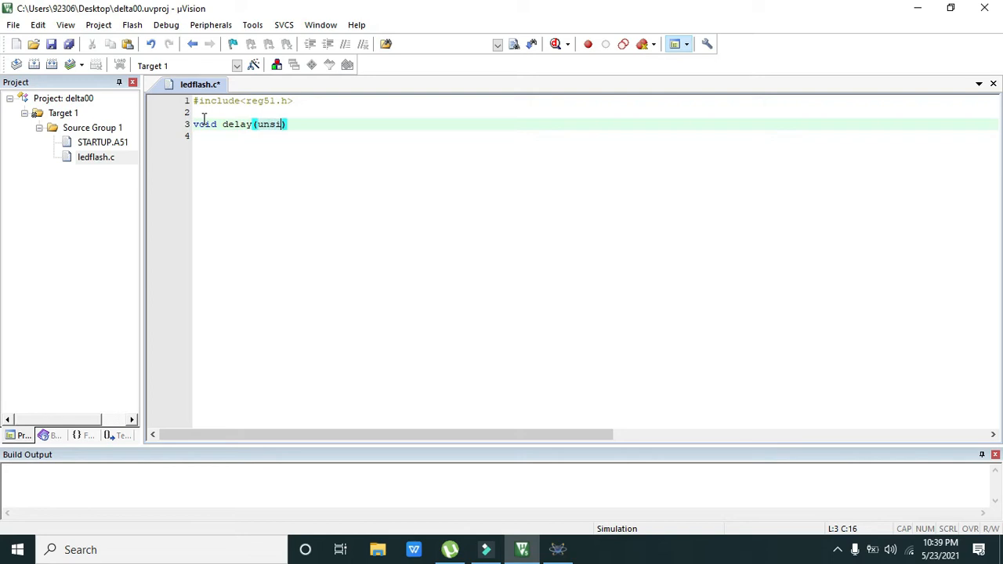
pyautogui.write('gned int )')
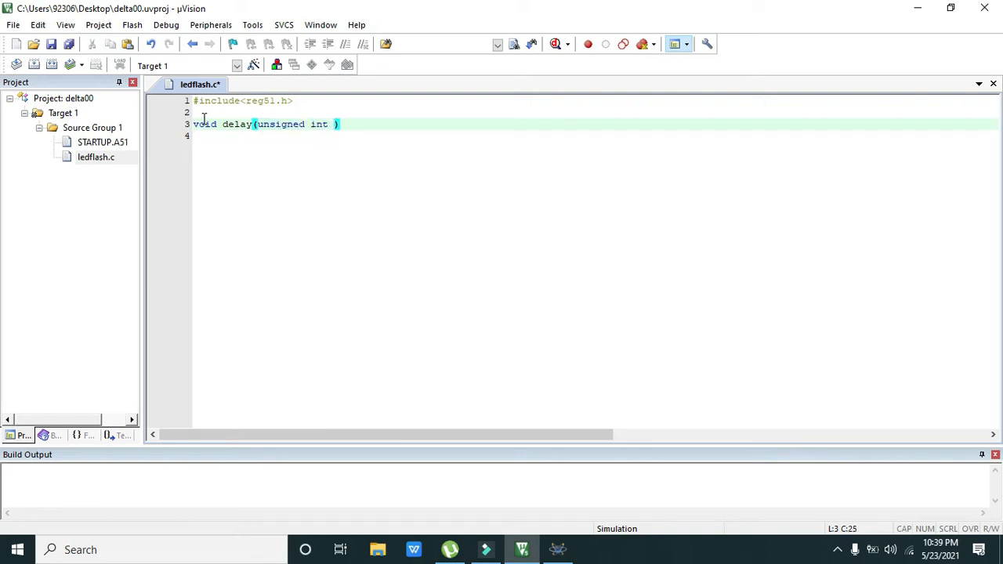
pyautogui.write('f')
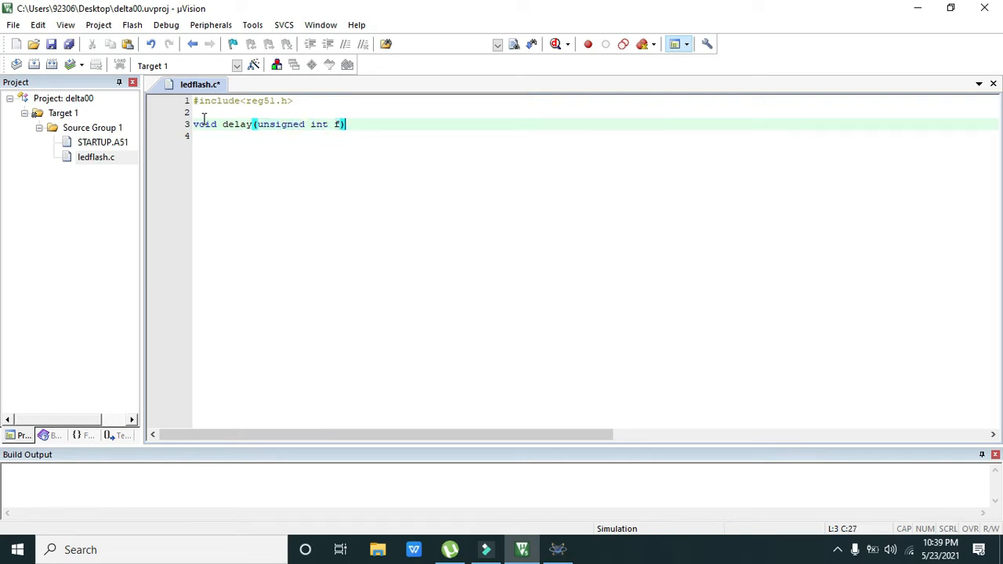
pyautogui.write('{')
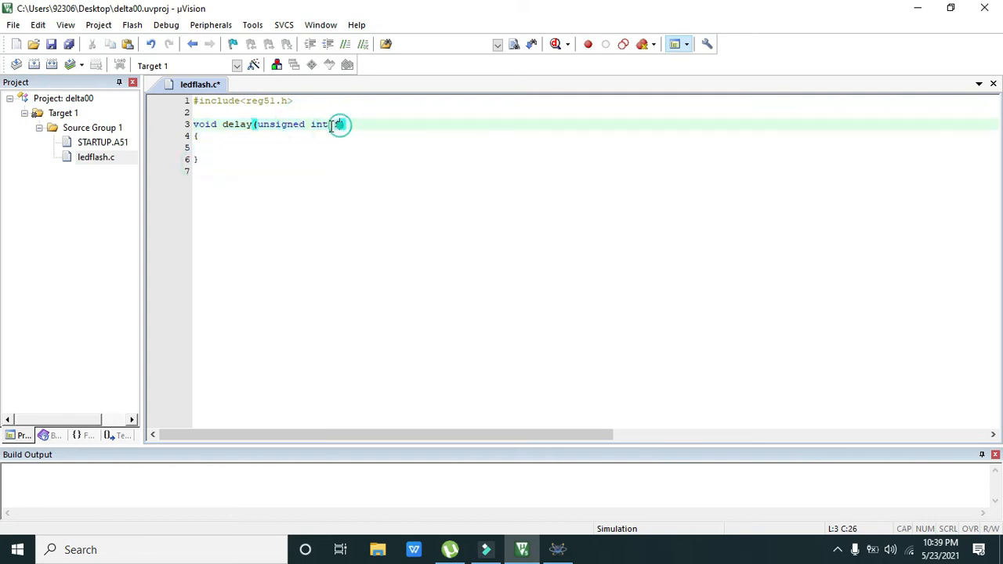
# Fill the delay body with int v and the loop for(v=0;v<f;v++);
pyautogui.write('f)')
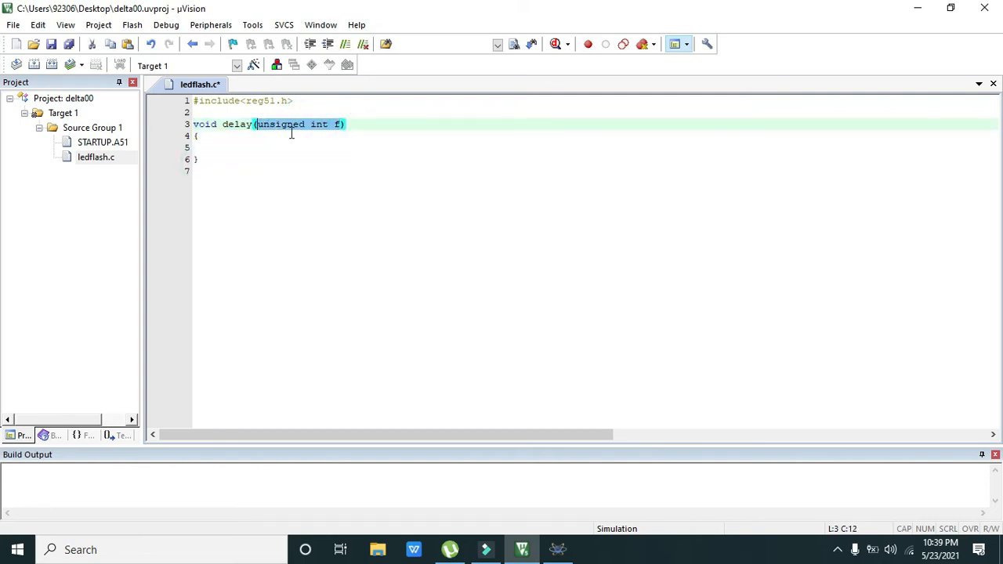
pyautogui.click(340, 124)
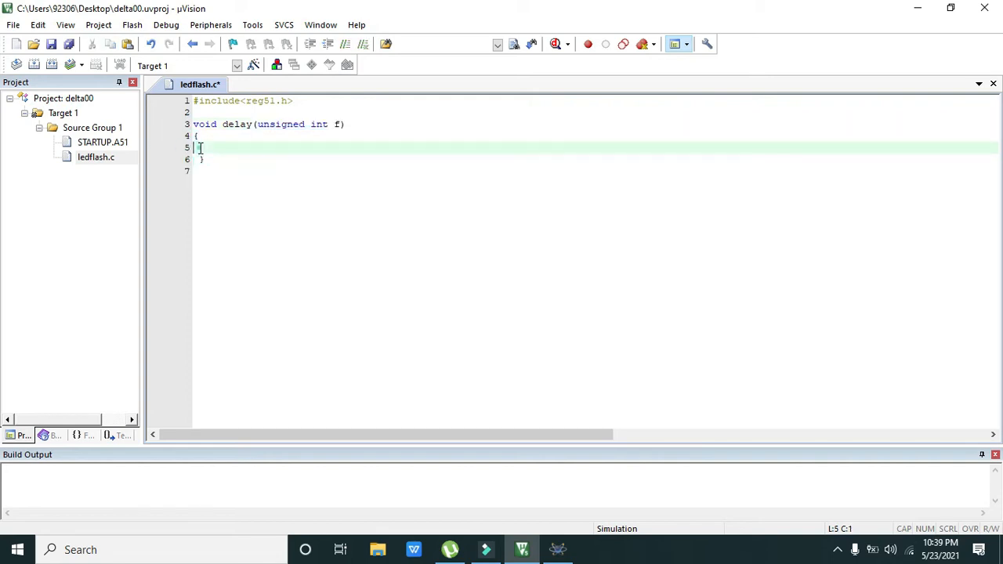
pyautogui.write('for(')
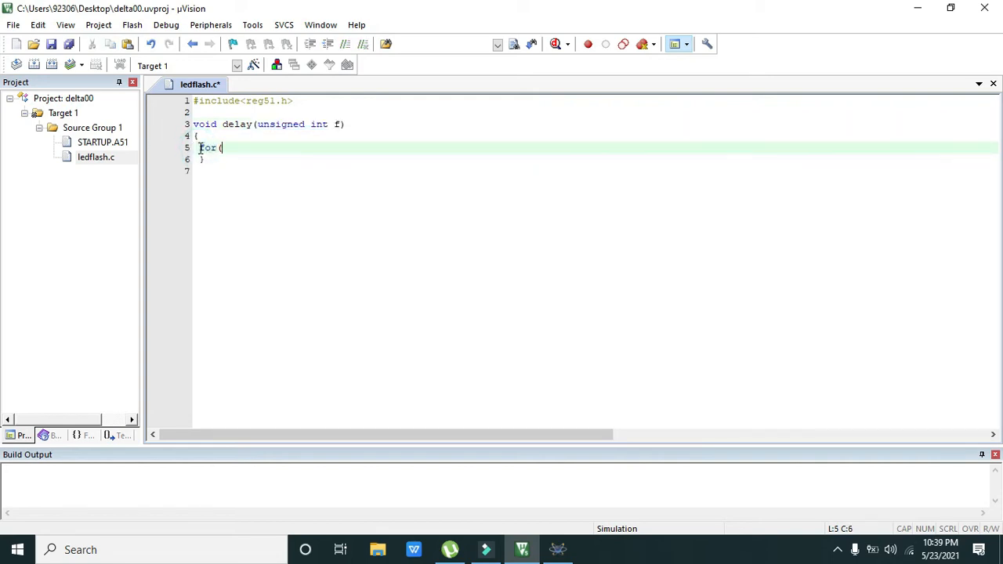
pyautogui.write(')')
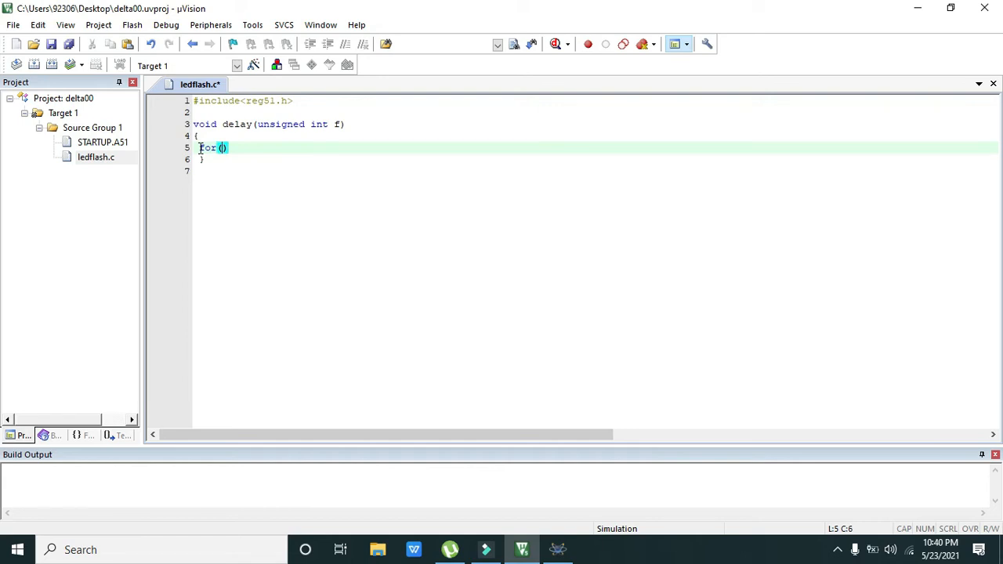
pyautogui.write('int')
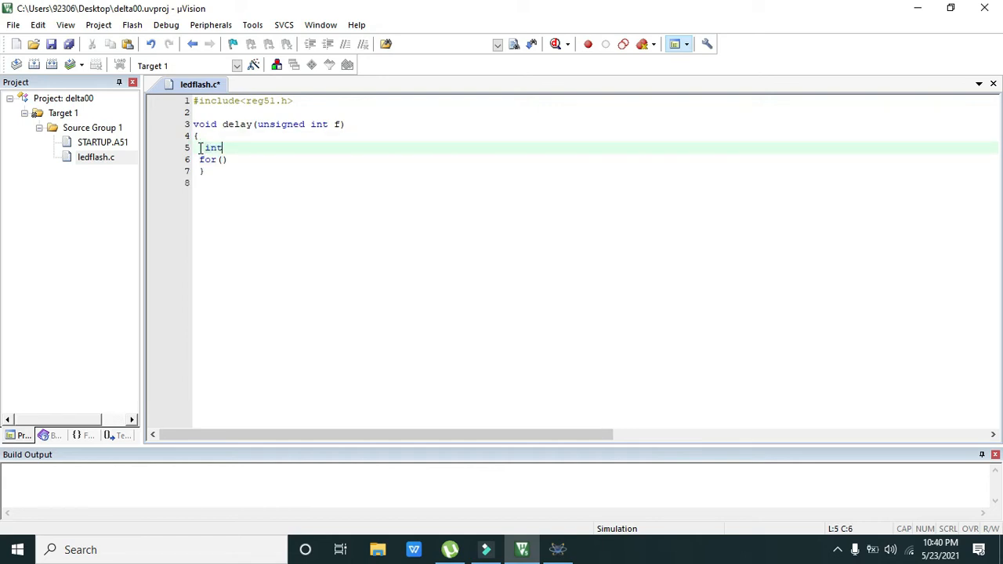
pyautogui.write('v;')
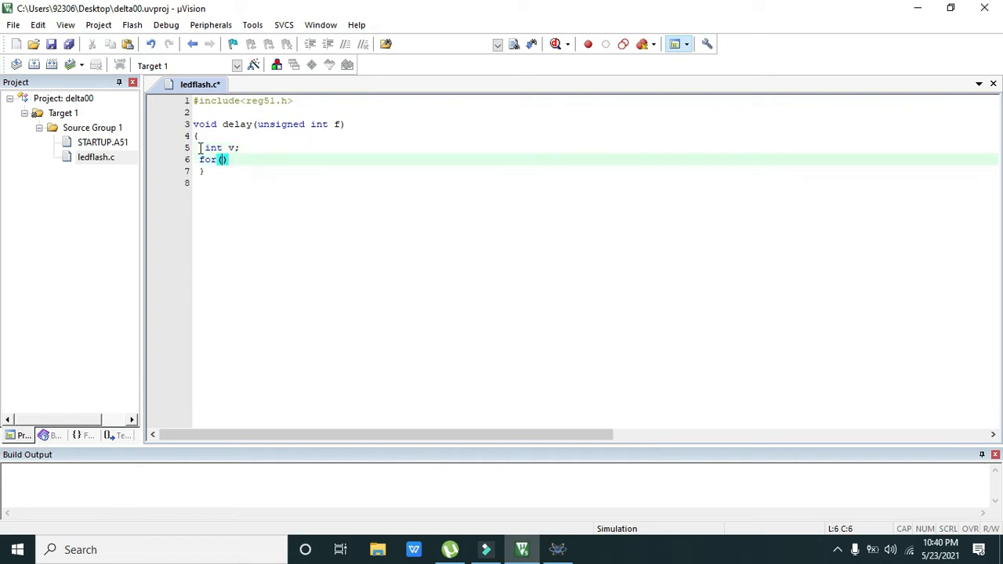
pyautogui.write('v=0;')
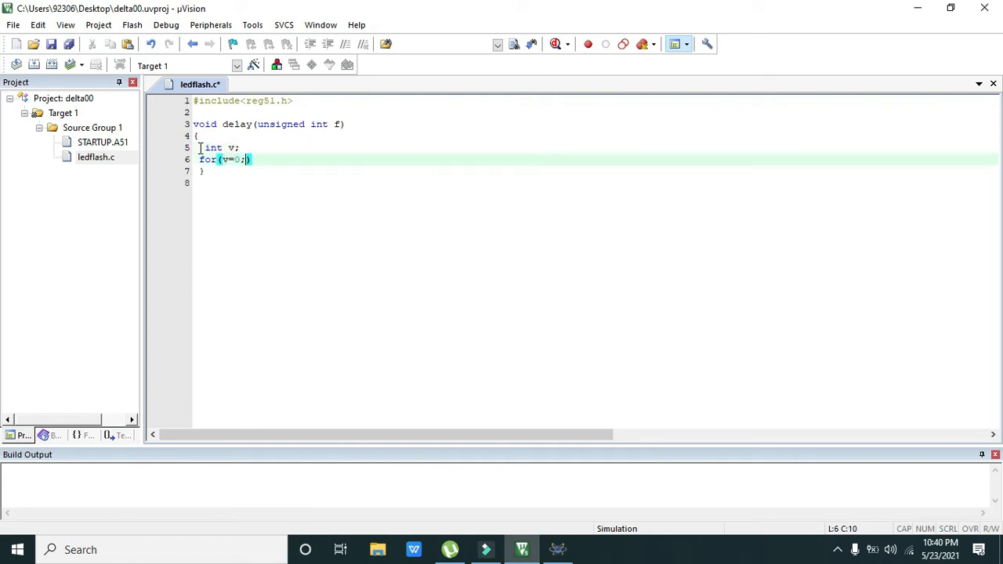
pyautogui.write('v<f')
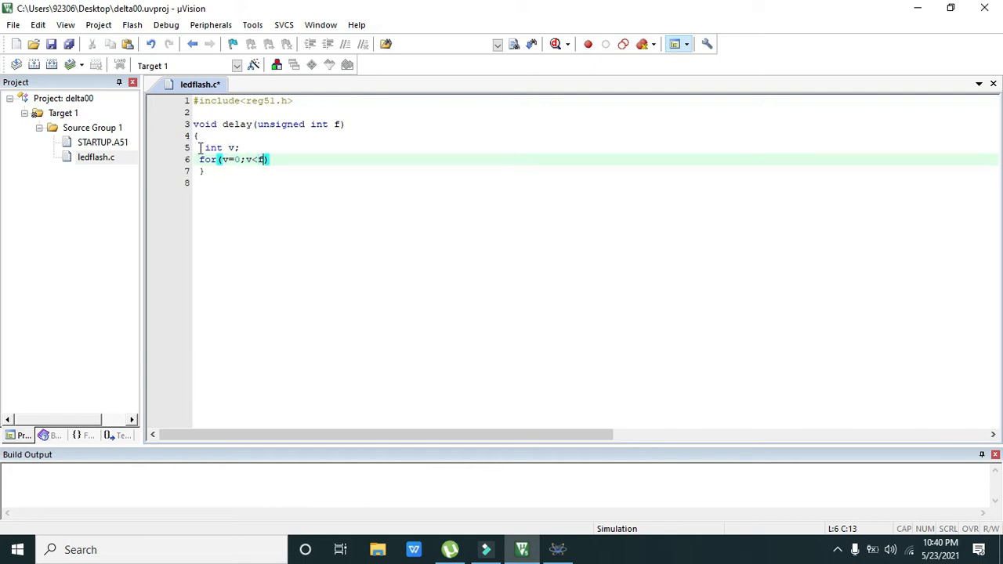
pyautogui.write(';v')
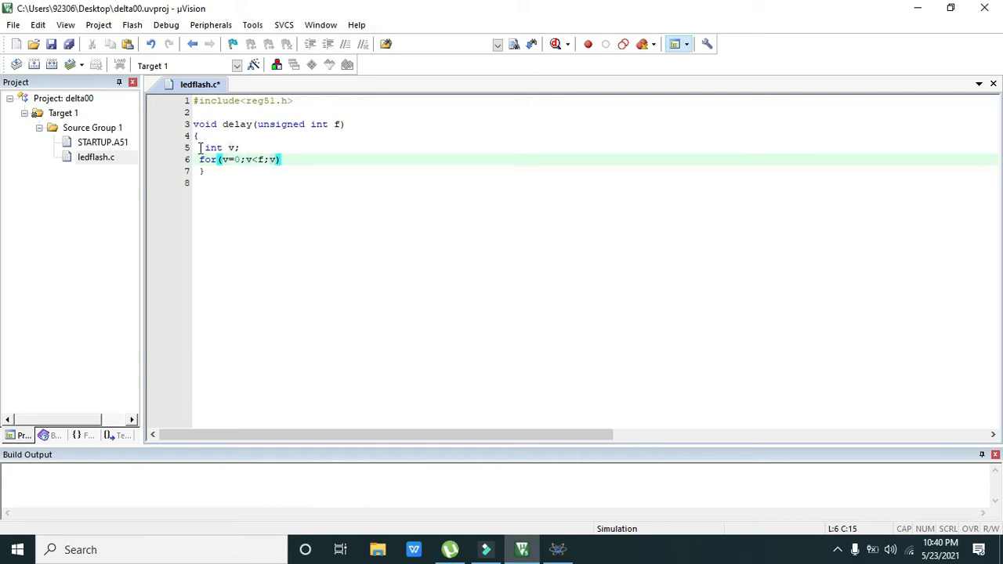
pyautogui.write('++);')
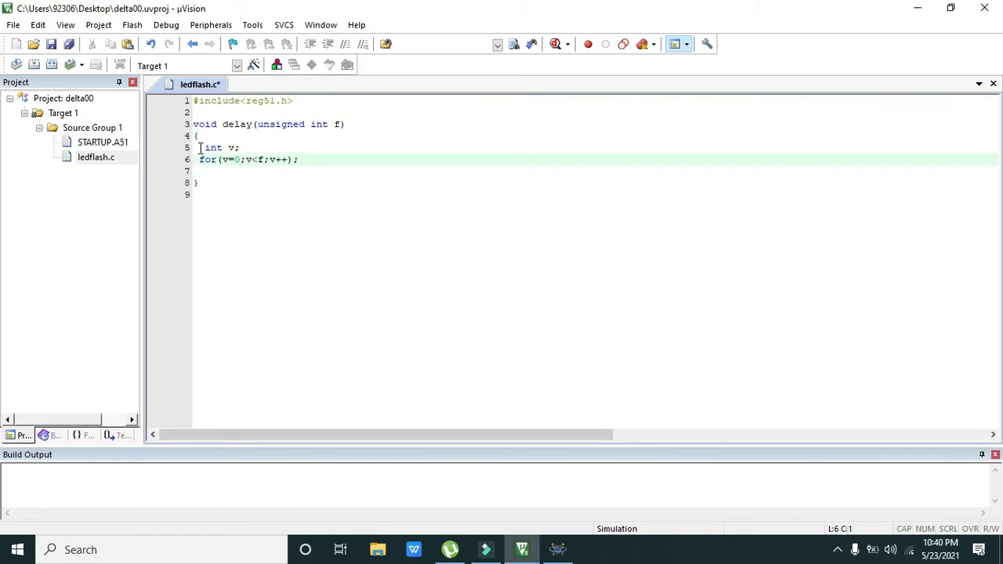
# Adjust the delay function's declaration and loop lines and leave blank lines below it
pyautogui.click(212, 147)
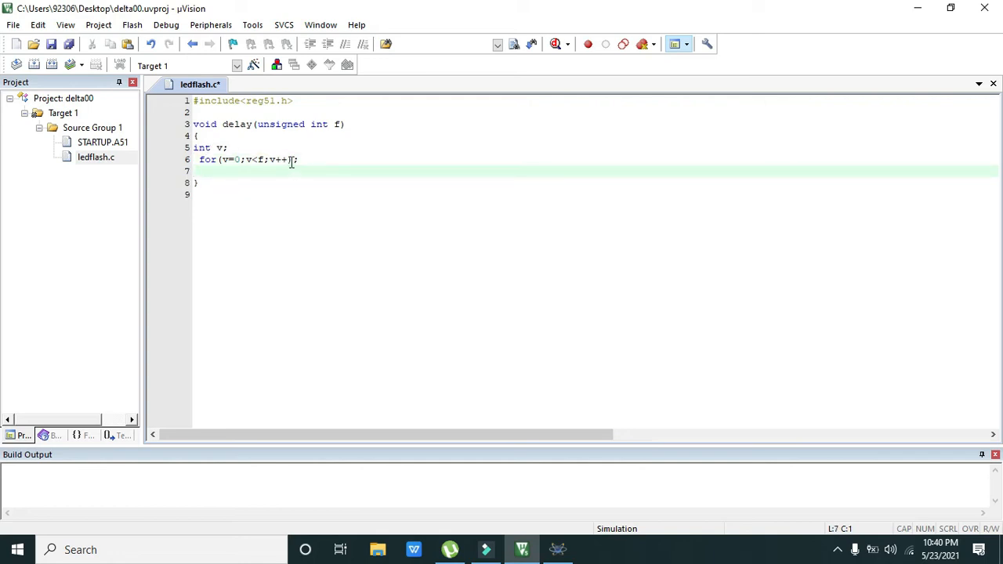
pyautogui.click(296, 160)
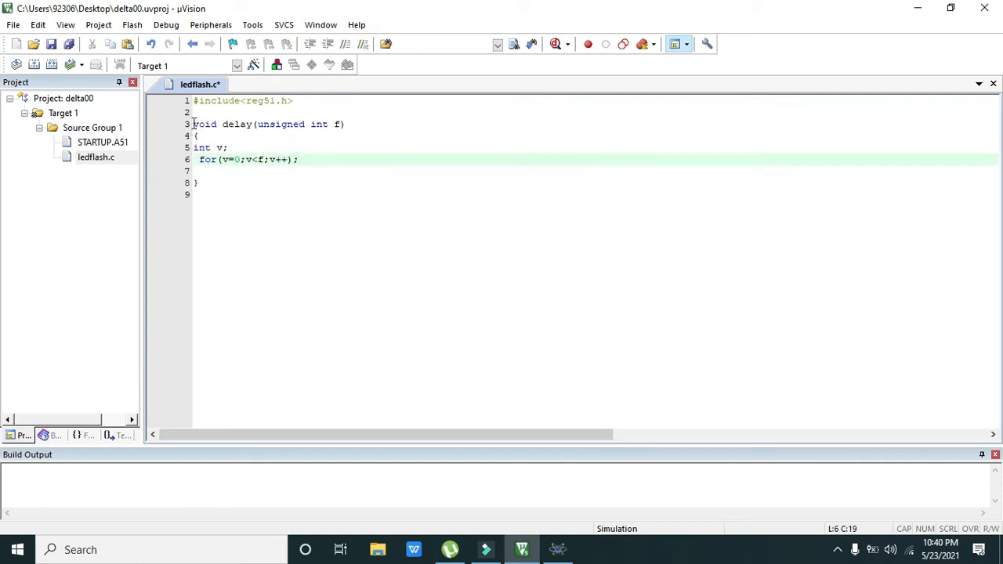
pyautogui.moveTo(194, 124); pyautogui.dragTo(199, 182)
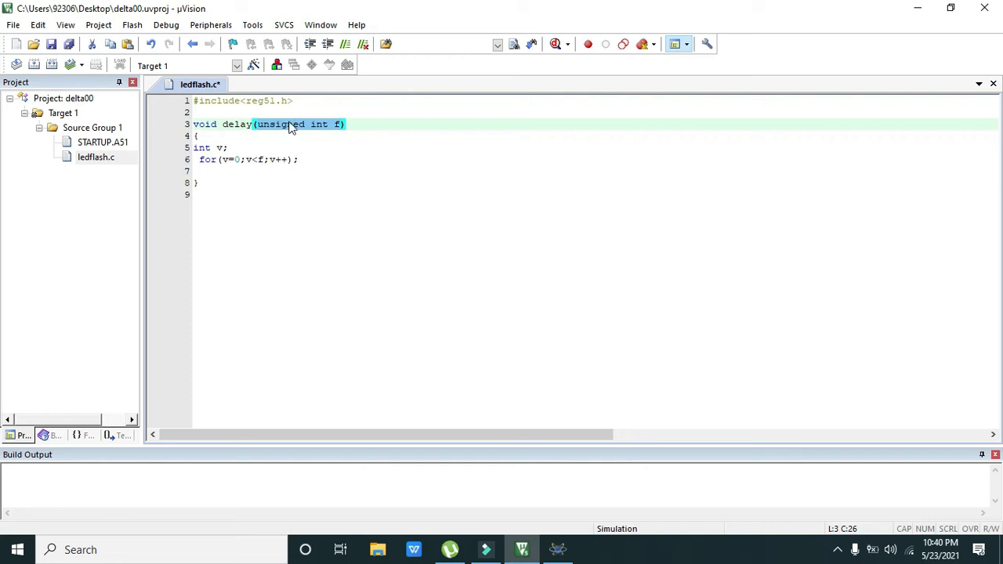
pyautogui.moveTo(337, 128)
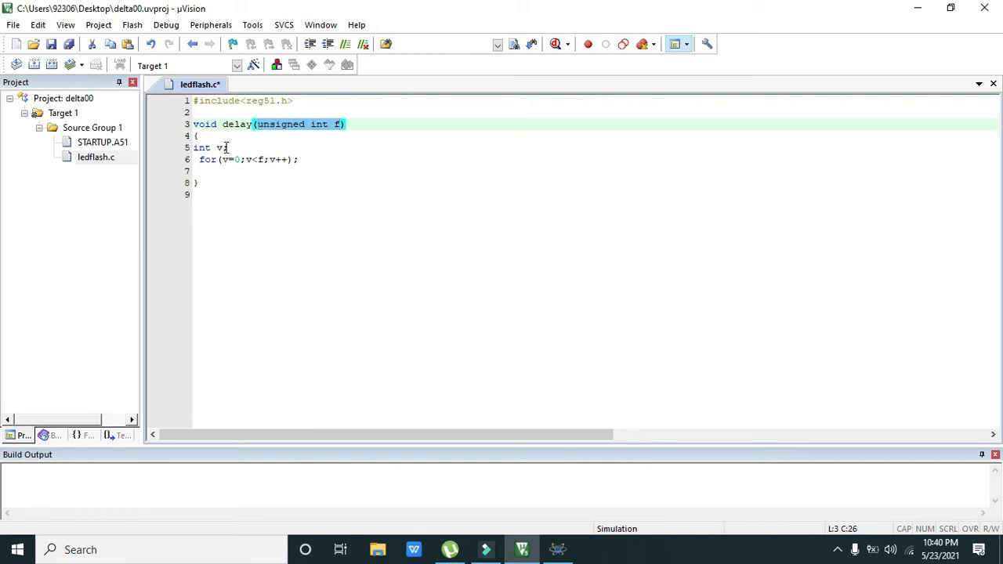
pyautogui.click(202, 160)
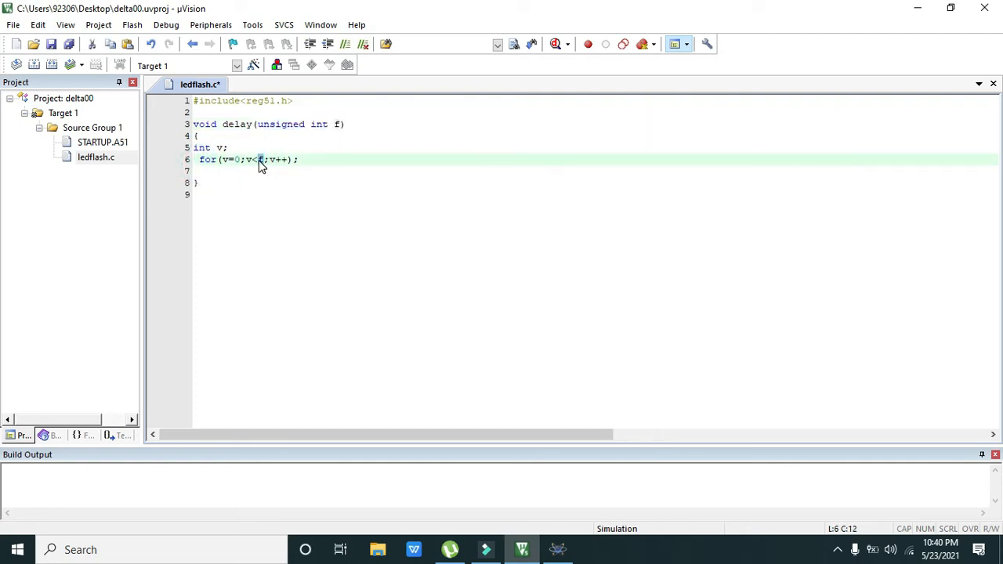
pyautogui.moveTo(264, 166)
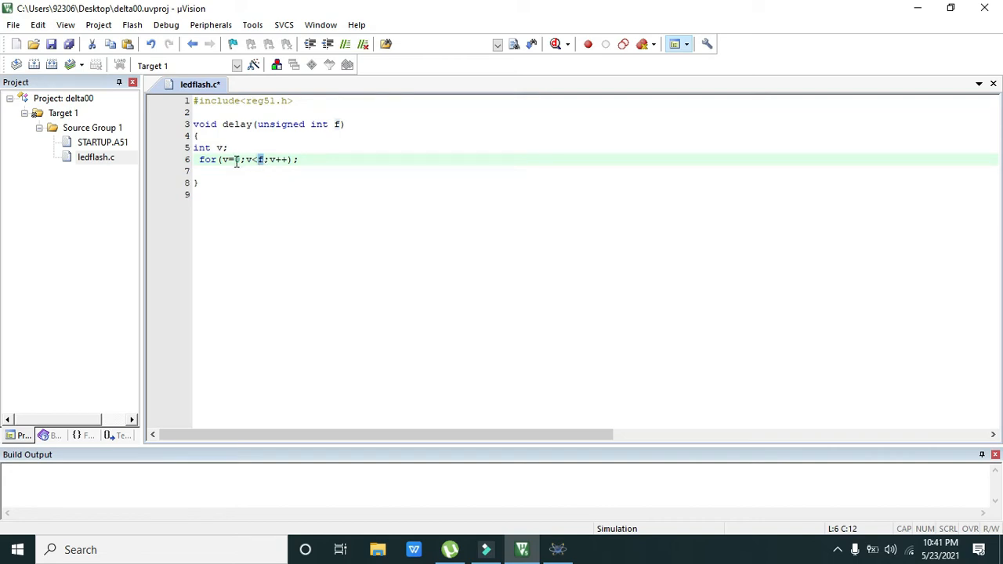
pyautogui.write('0')
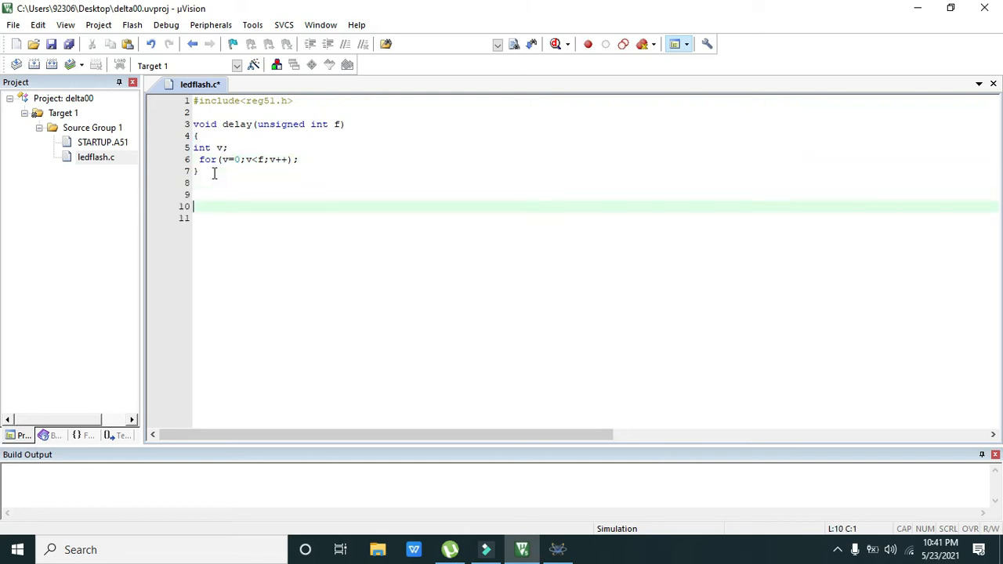
pyautogui.moveTo(244, 166)
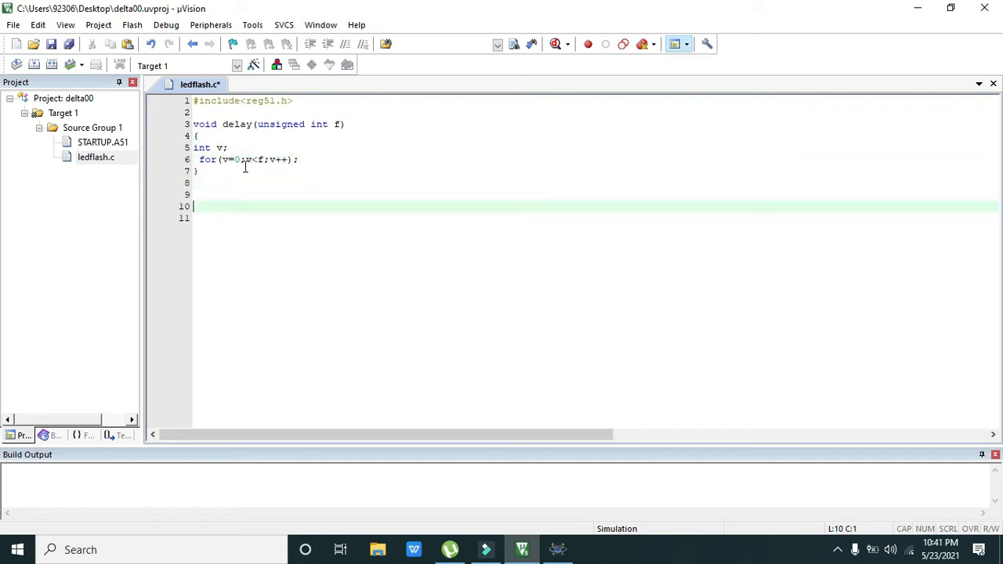
# Write void main() with braces containing an empty while(1) loop
pyautogui.write('void main()')
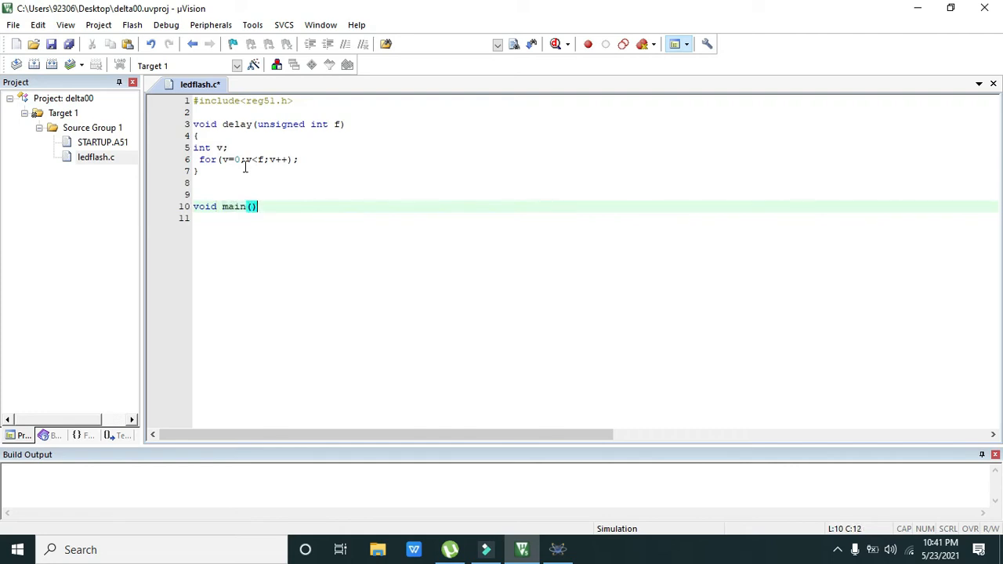
pyautogui.write('{}')
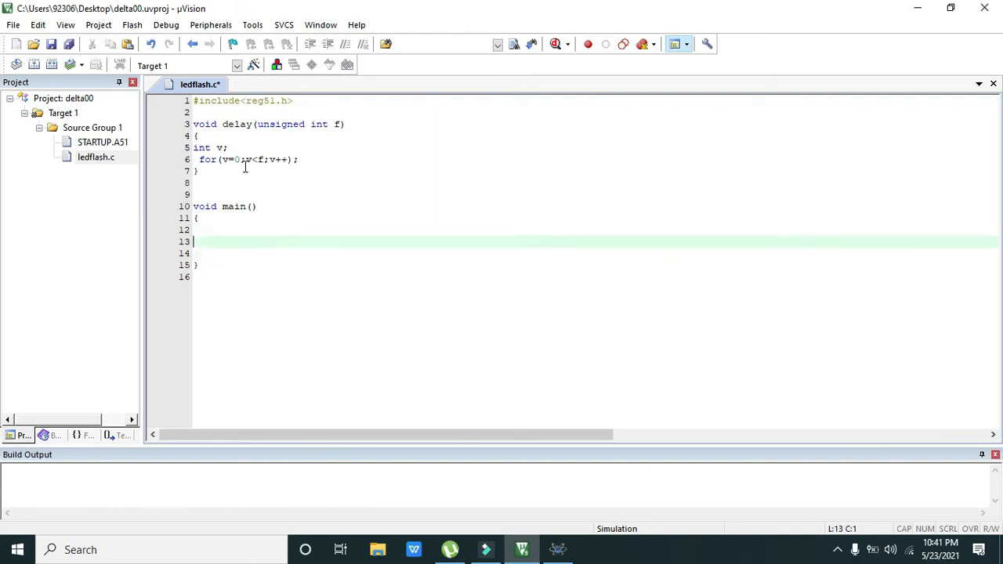
pyautogui.write('while(1')
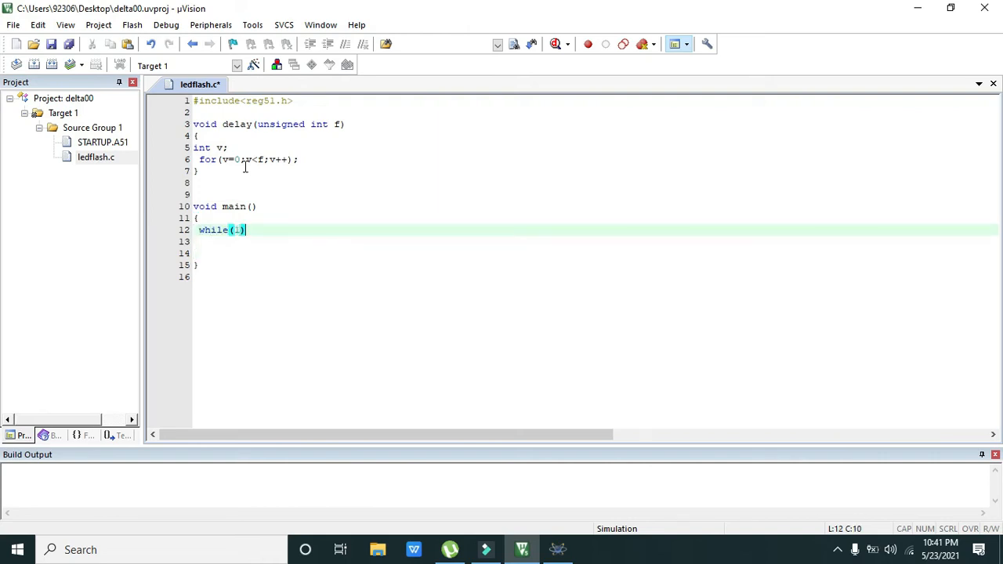
pyautogui.write('{}')
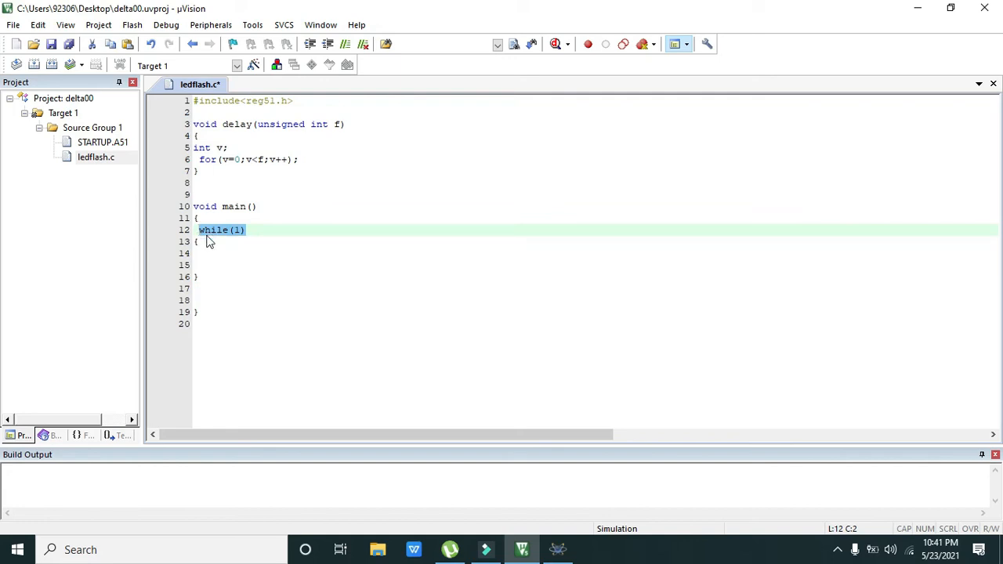
pyautogui.click(239, 229)
pyautogui.write('P2')
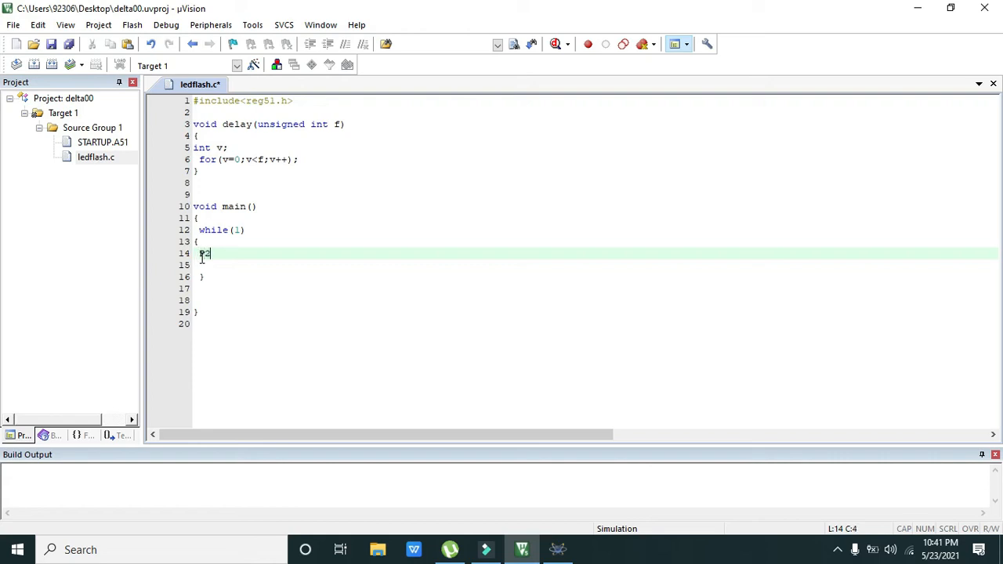
# Inside the loop write P2=~P2; followed by delay(1000);
pyautogui.write('=P')
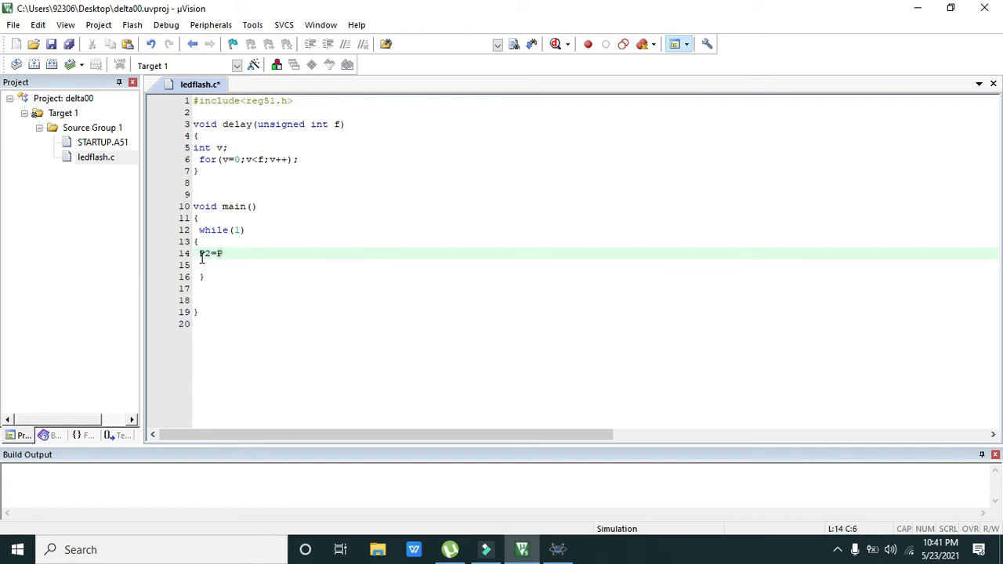
pyautogui.write('~')
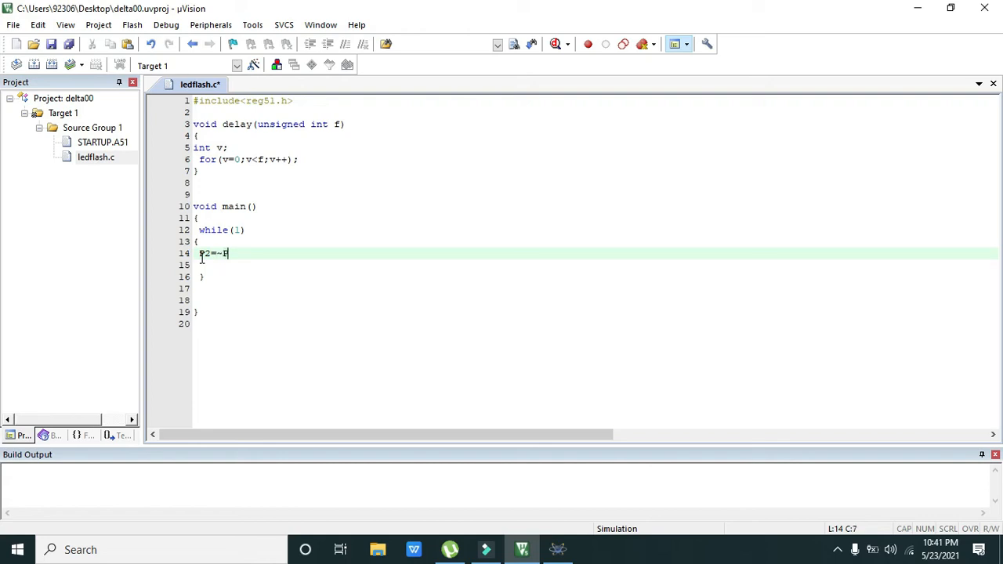
pyautogui.write('2;')
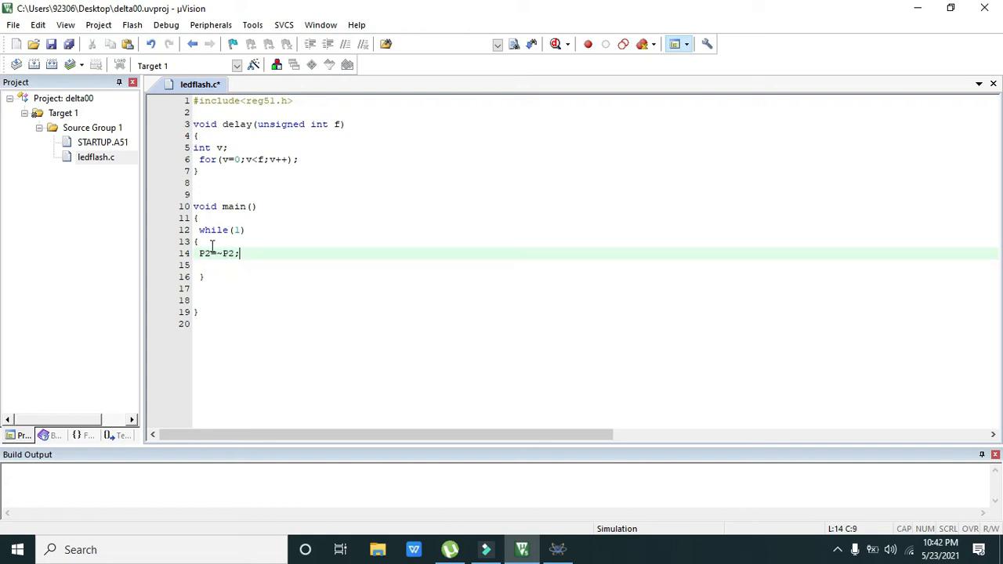
pyautogui.doubleClick(204, 254)
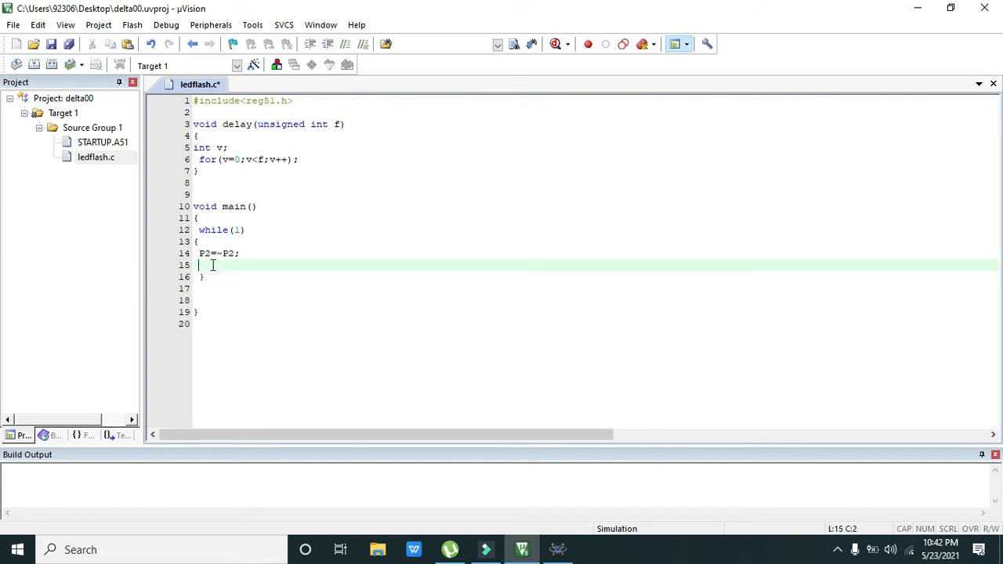
pyautogui.write('del')
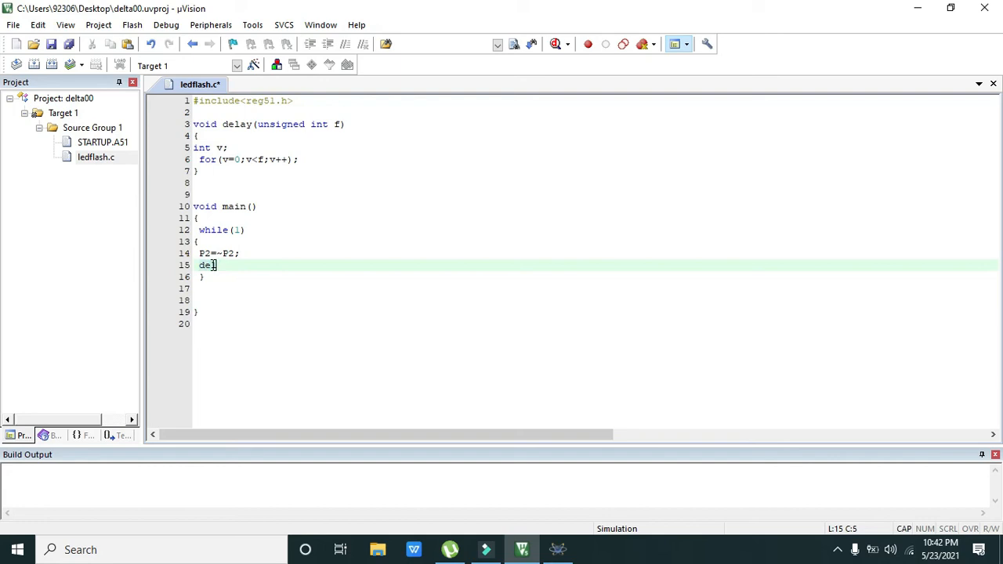
pyautogui.write('ay();')
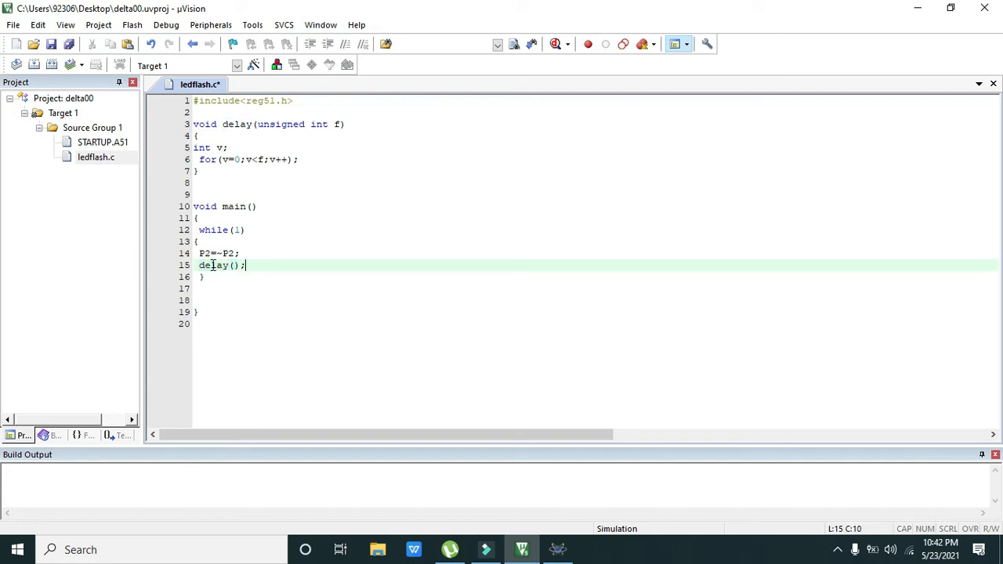
pyautogui.write('1000')
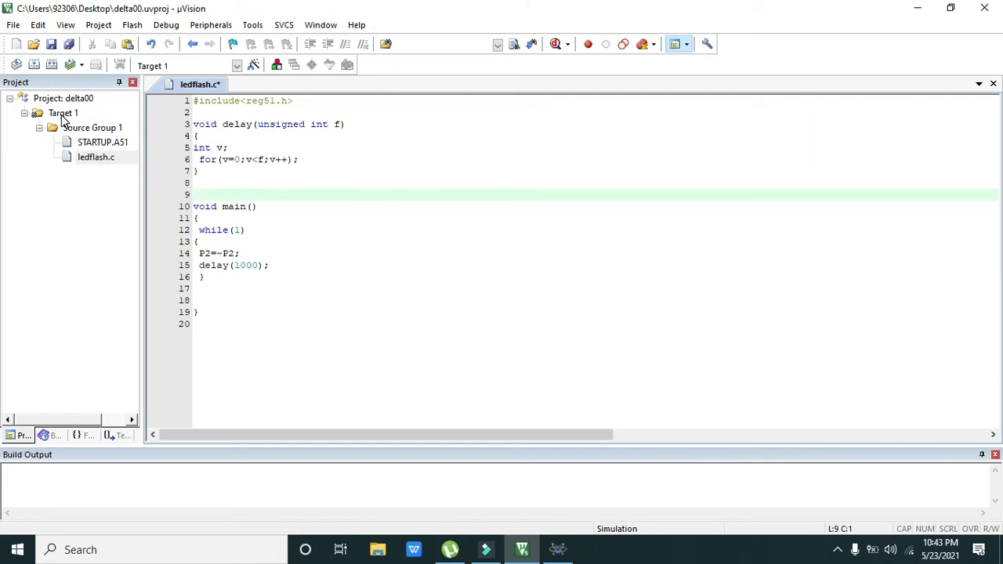
# Select Target 1 and close its options unchanged before building delta00
pyautogui.click(93, 127)
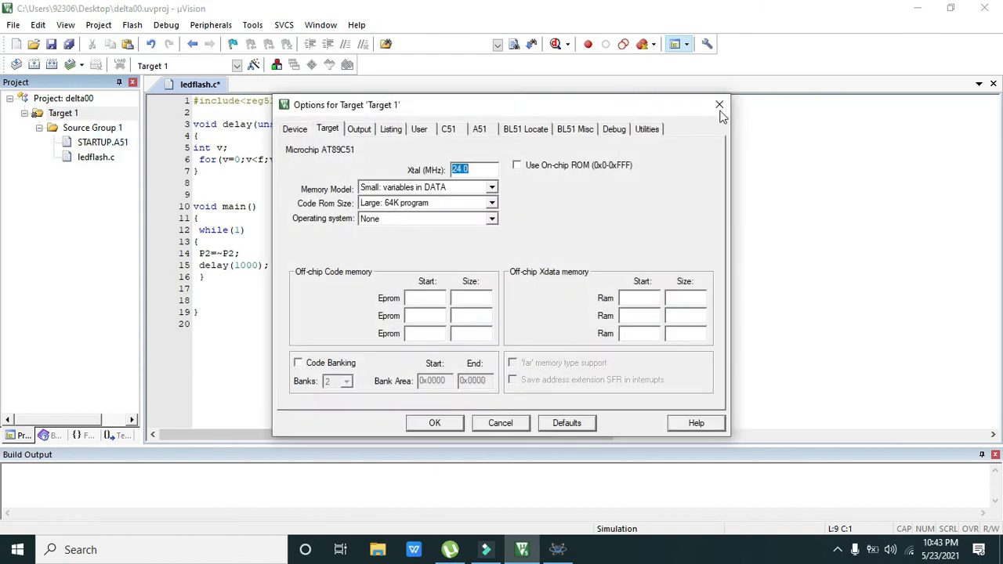
pyautogui.click(97, 25)
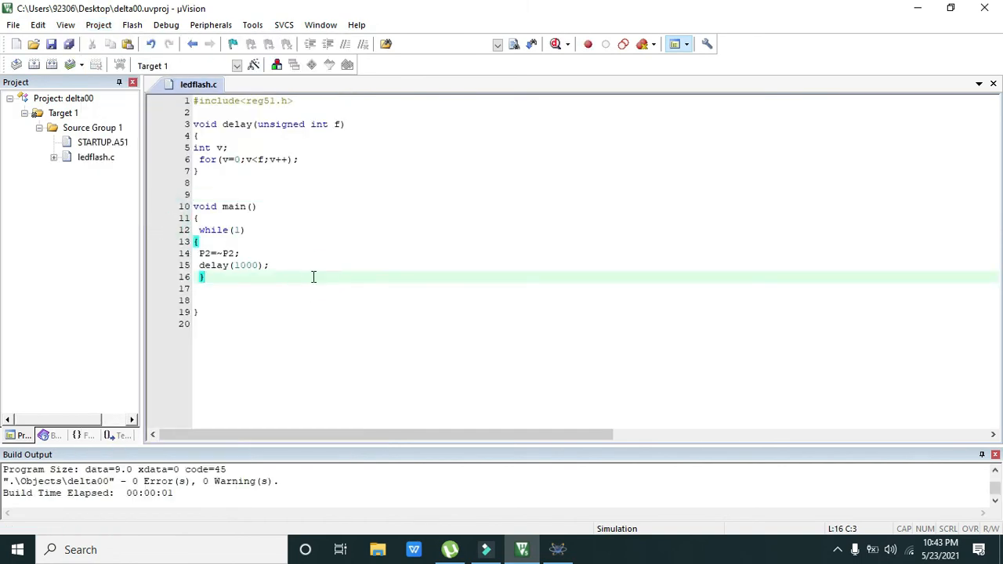
pyautogui.moveTo(86, 81)
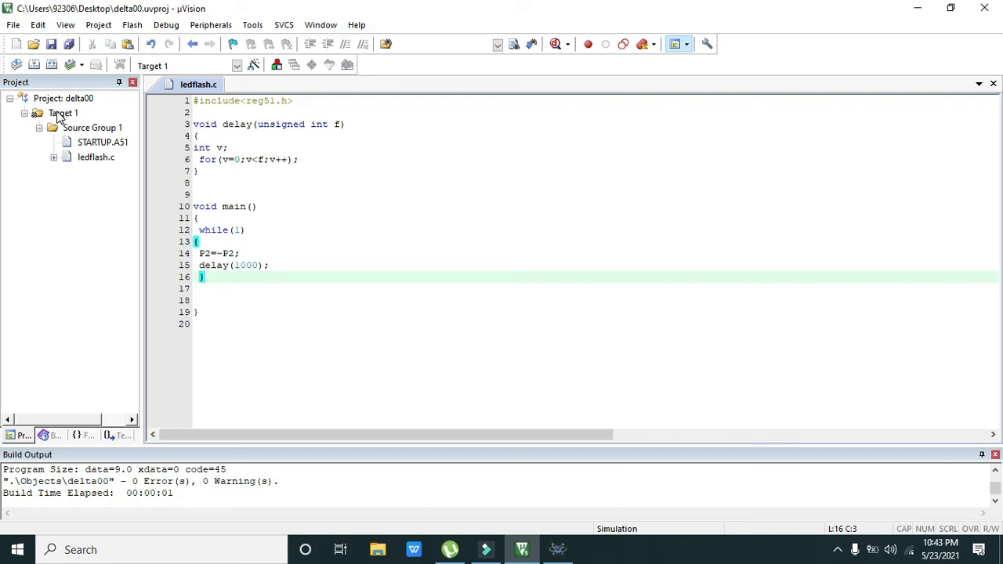
# Give Target 1 an 11.0 MHz crystal, on-chip ROM and Create HEX File enabled
pyautogui.rightClick(63, 113)
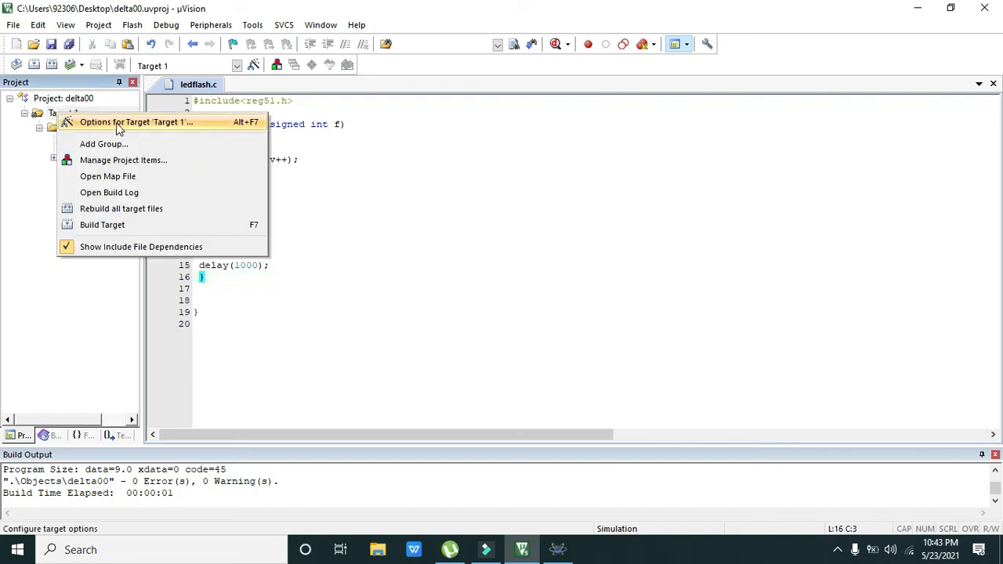
pyautogui.click(136, 122)
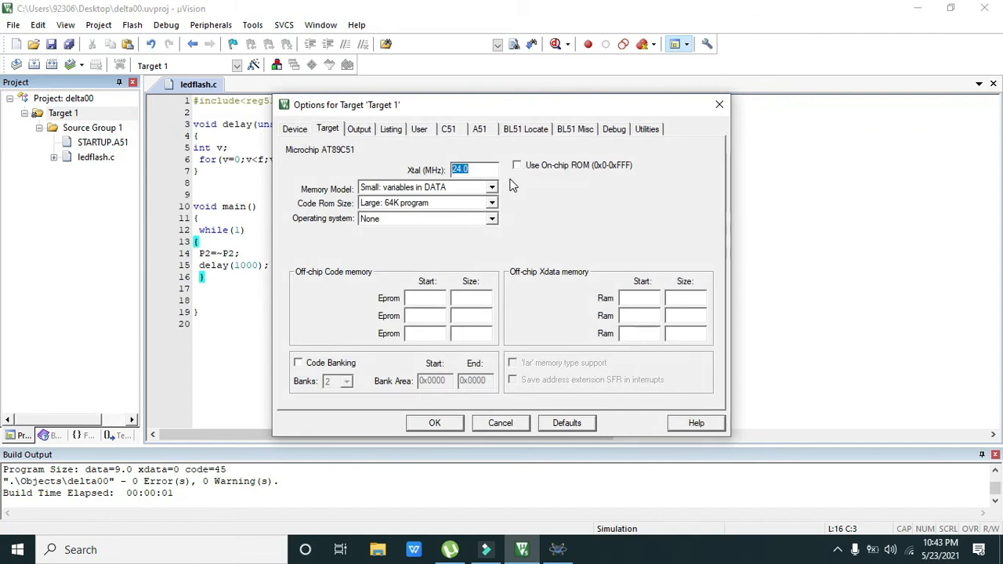
pyautogui.click(518, 165)
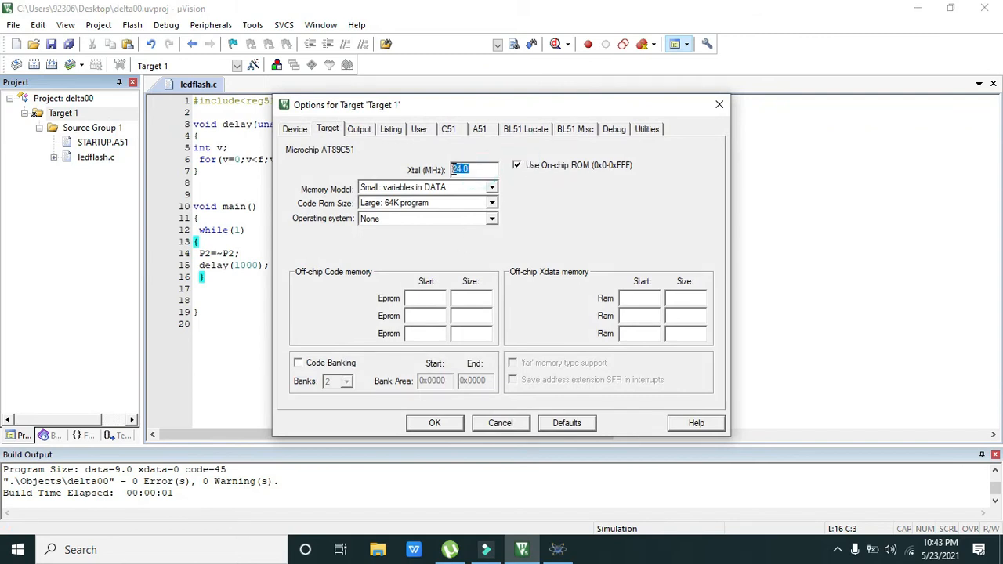
pyautogui.write('11.0')
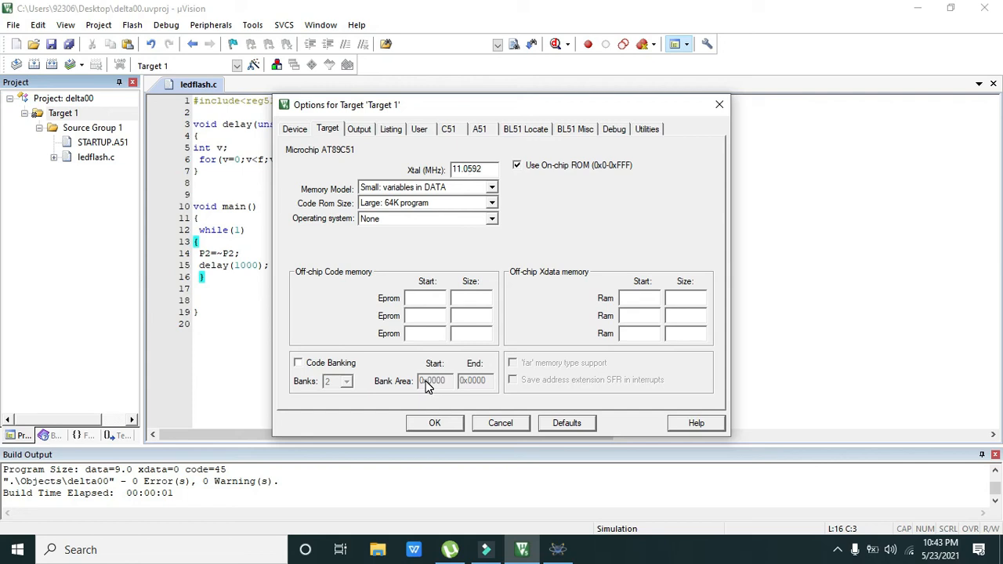
pyautogui.click(359, 129)
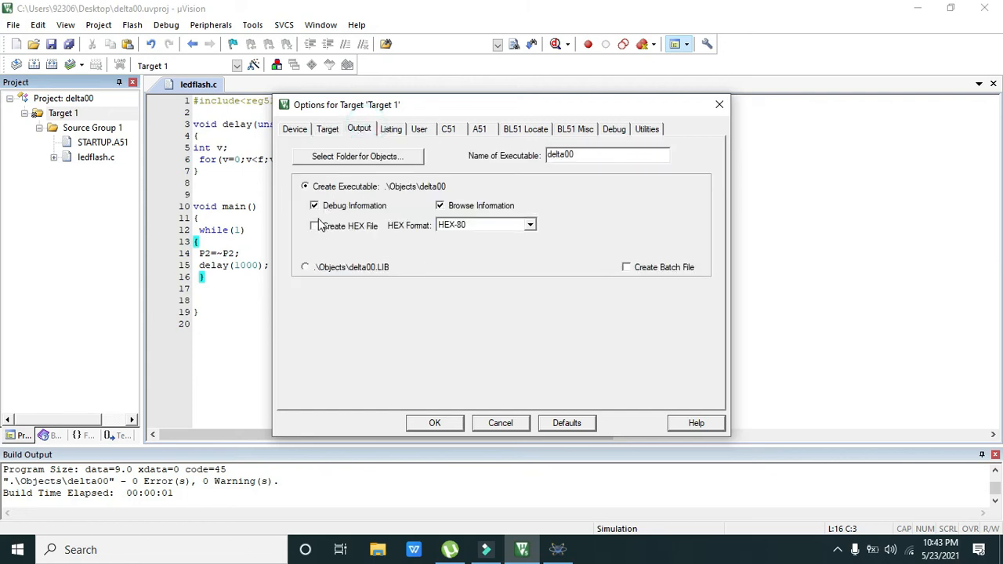
pyautogui.click(434, 423)
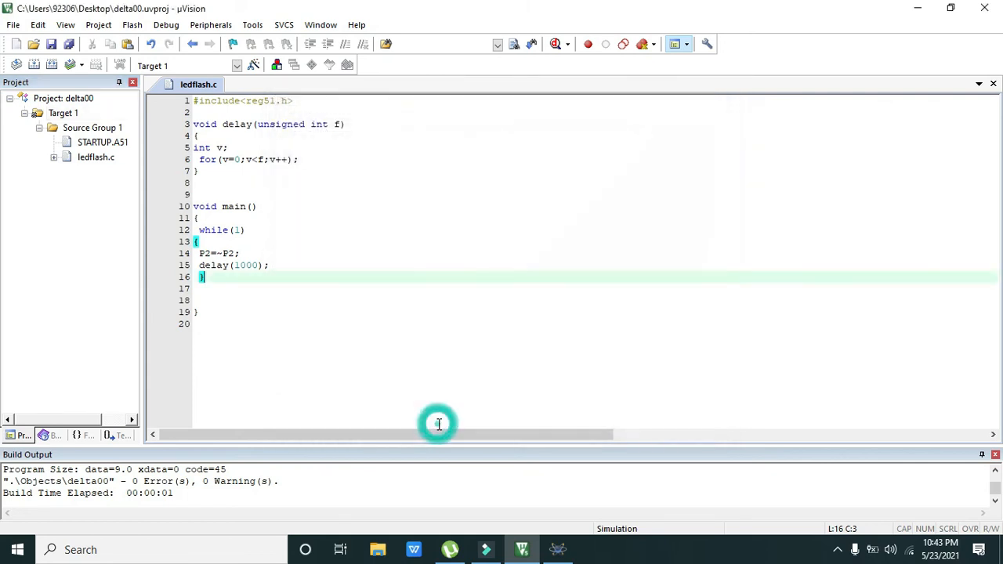
# Rebuild delta00 so the HEX file is created with 0 errors and 0 warnings
pyautogui.click(97, 25)
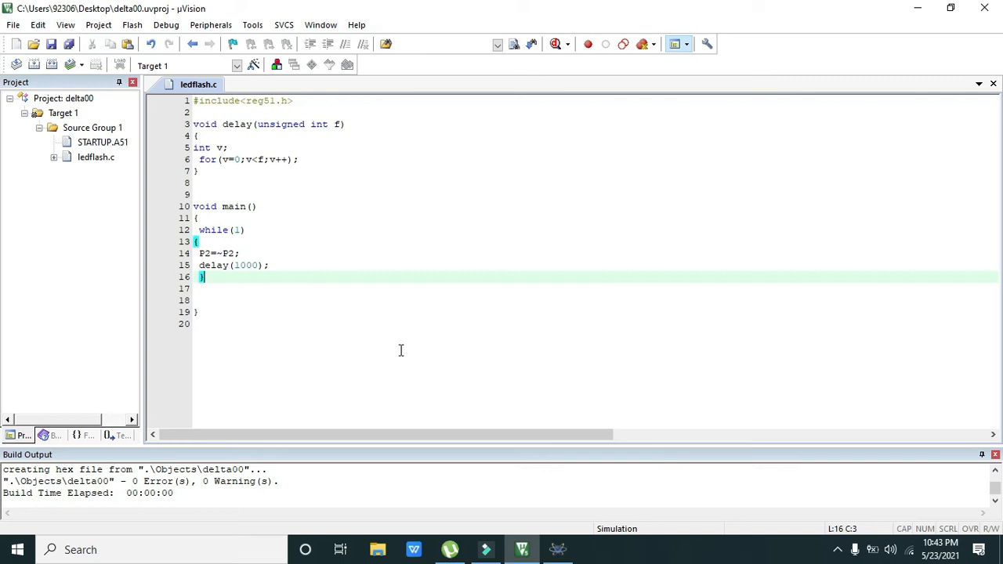
pyautogui.moveTo(559, 549)
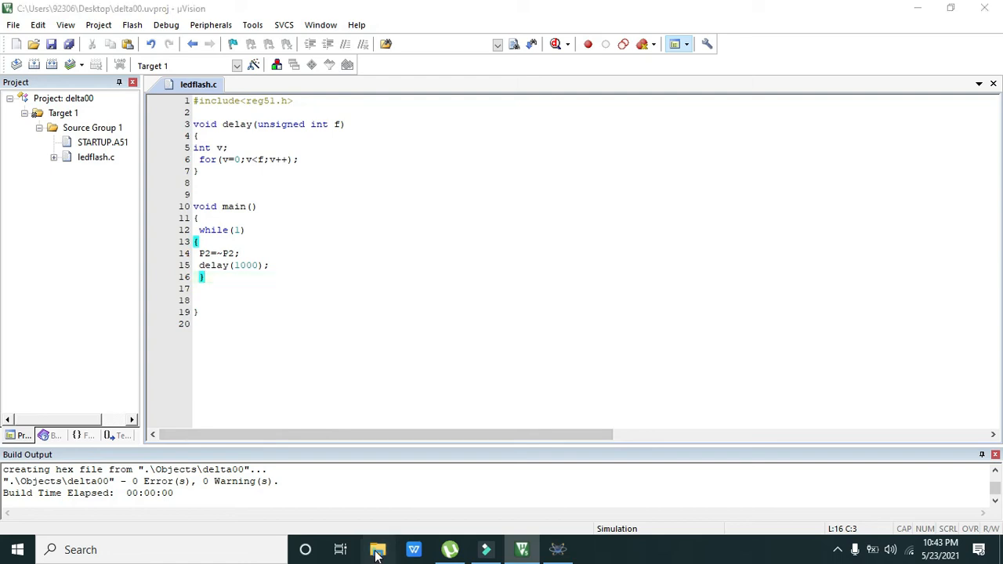
# Browse C:\Users\...\Desktop\Objects to confirm delta00.hex, then return to the Proteus schematic
pyautogui.click(378, 549)
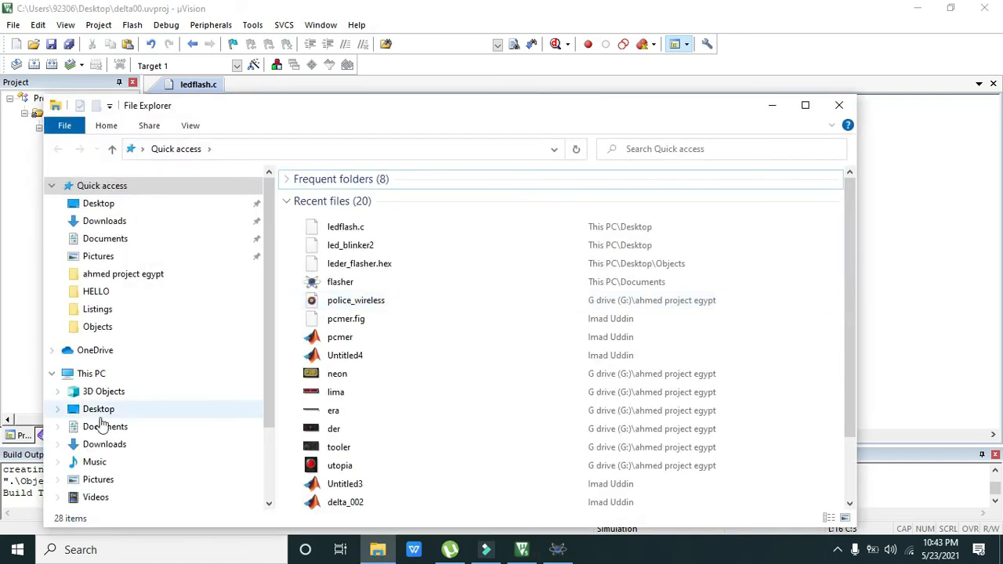
pyautogui.scroll(-3)
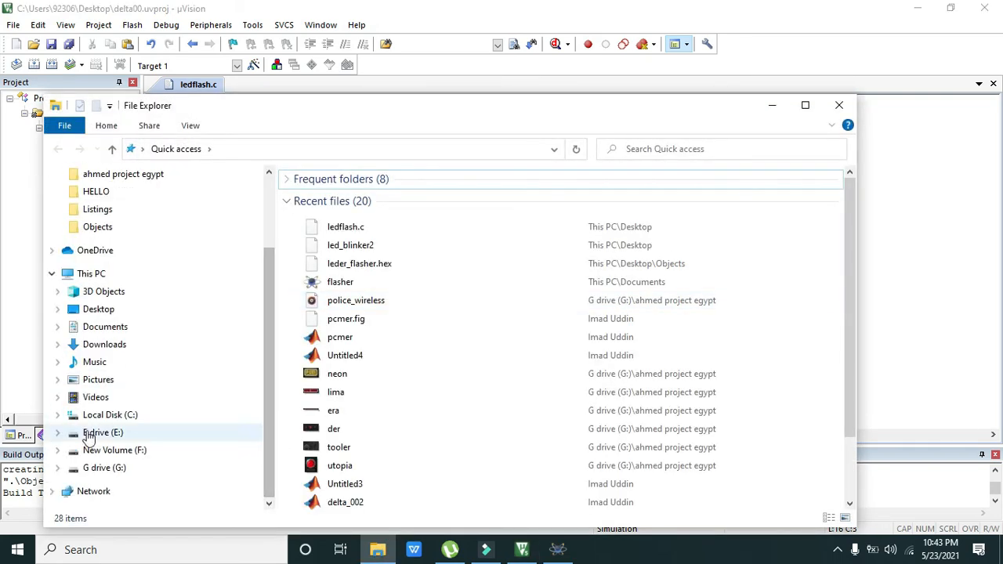
pyautogui.click(109, 414)
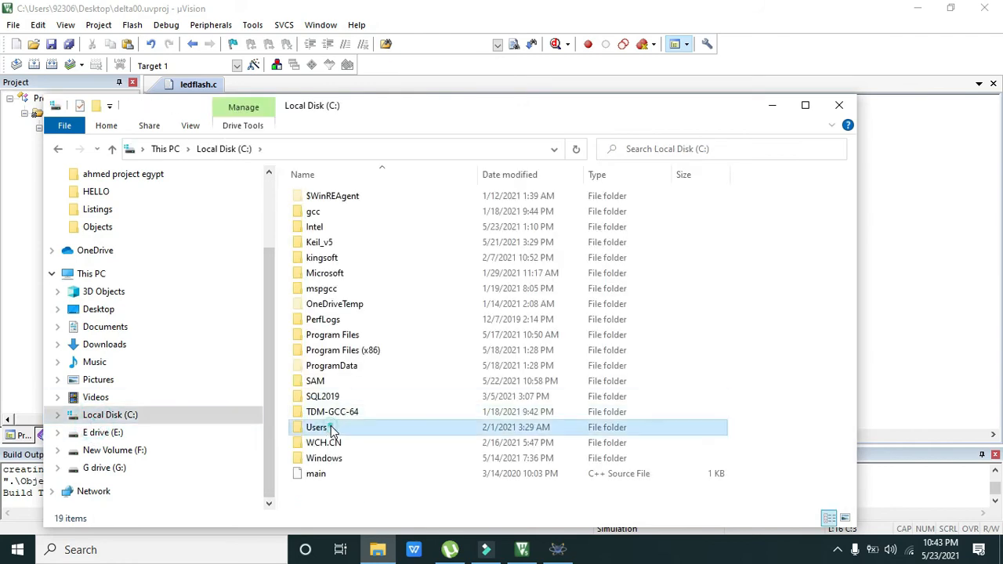
pyautogui.doubleClick(317, 426)
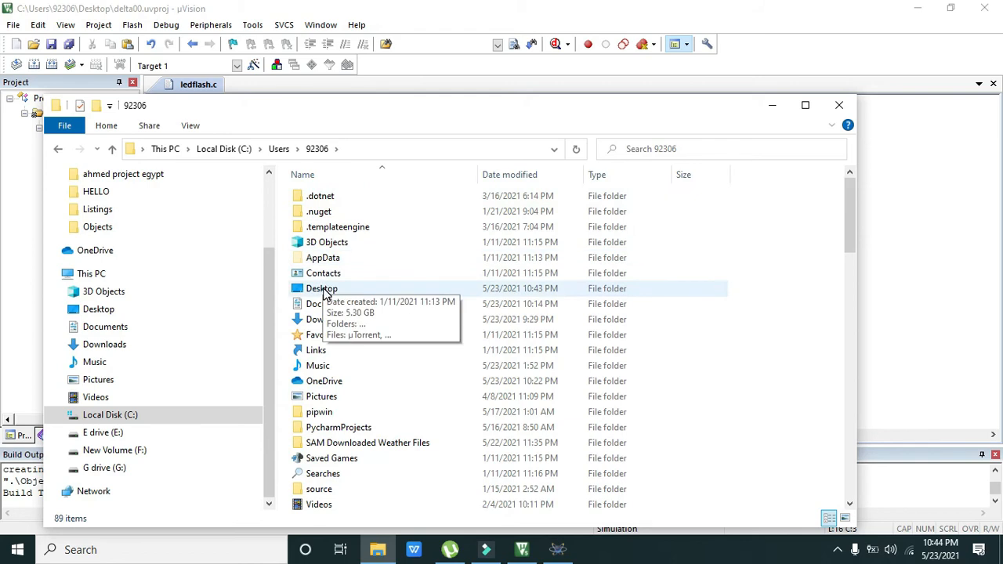
pyautogui.doubleClick(321, 288)
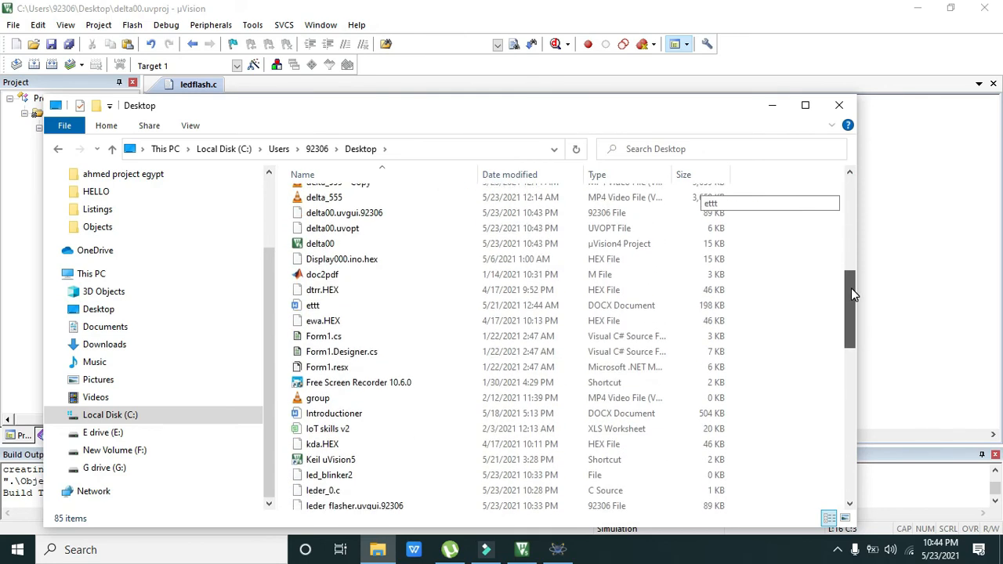
pyautogui.moveTo(320, 243)
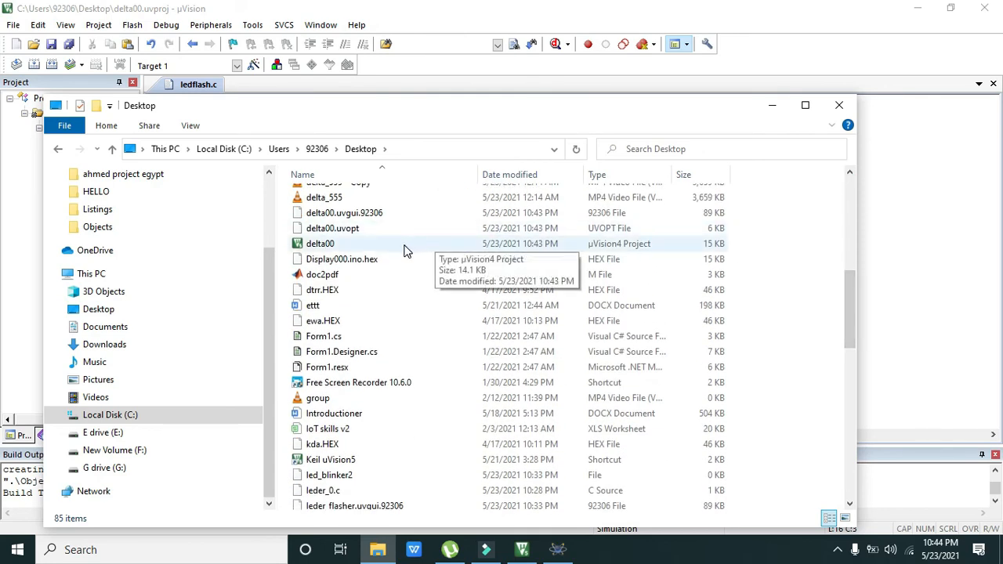
pyautogui.click(342, 259)
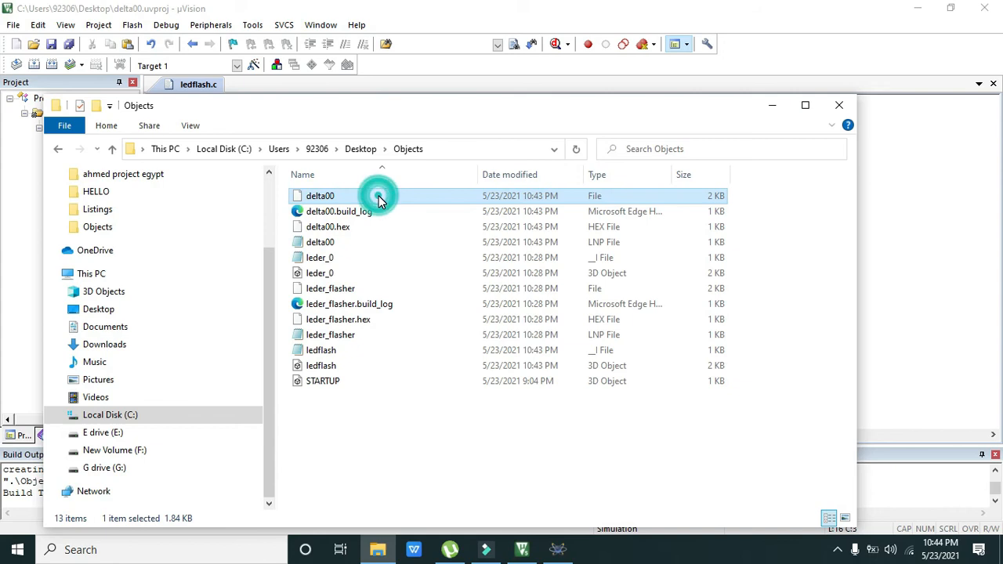
pyautogui.click(328, 226)
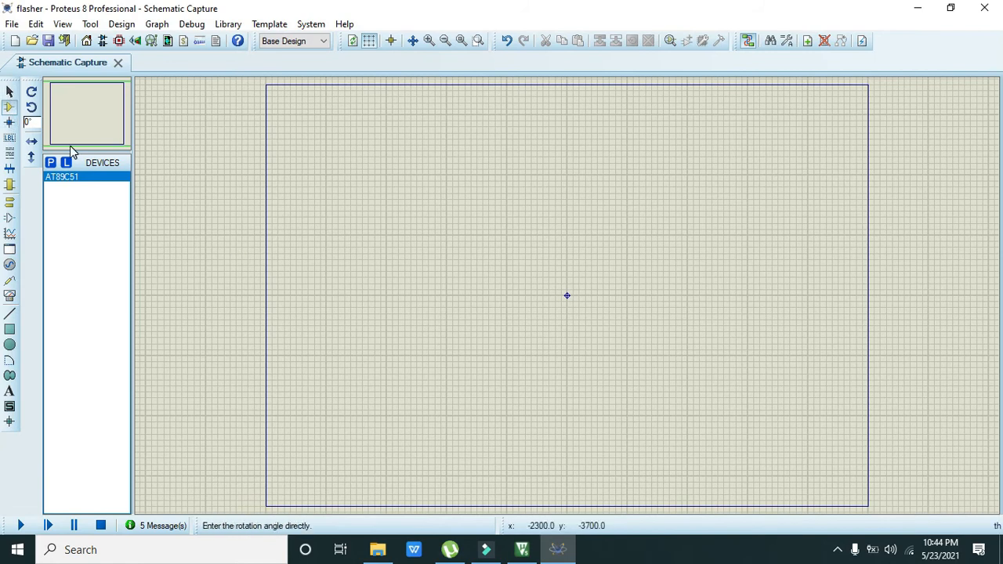
# Pick AT89C51 from the device library (search 89c51) and place it as U1 on the sheet
pyautogui.click(50, 163)
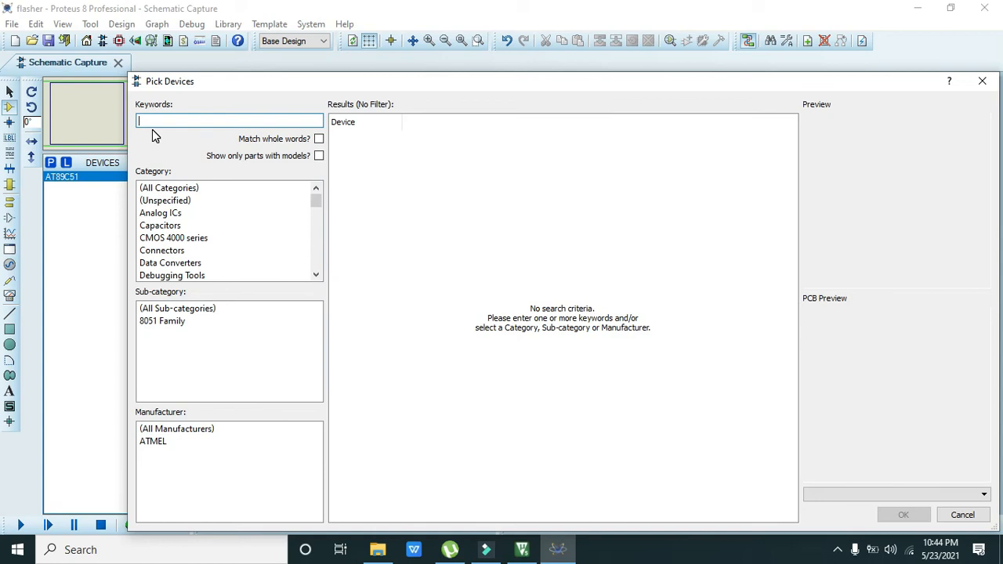
pyautogui.write('89c51')
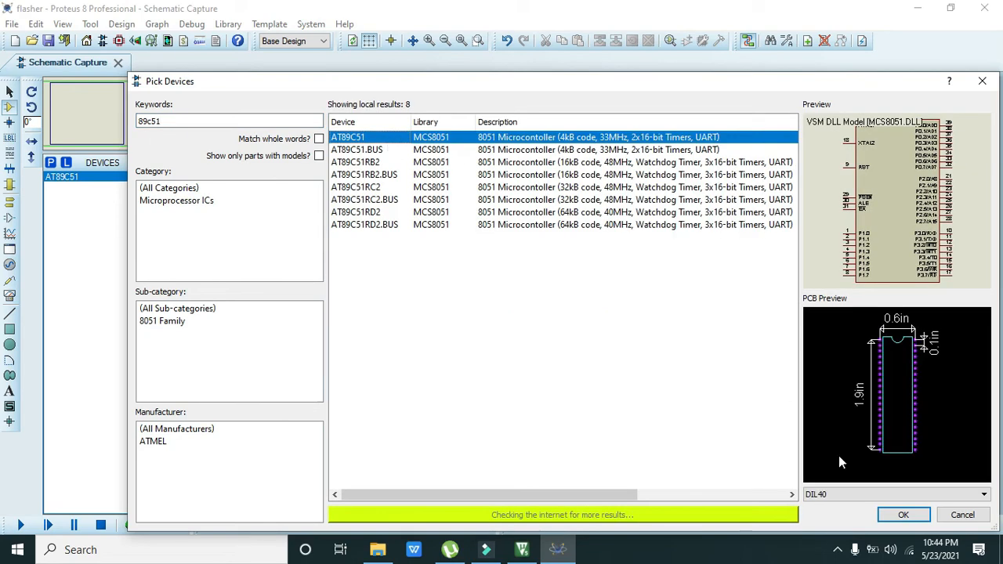
pyautogui.click(903, 514)
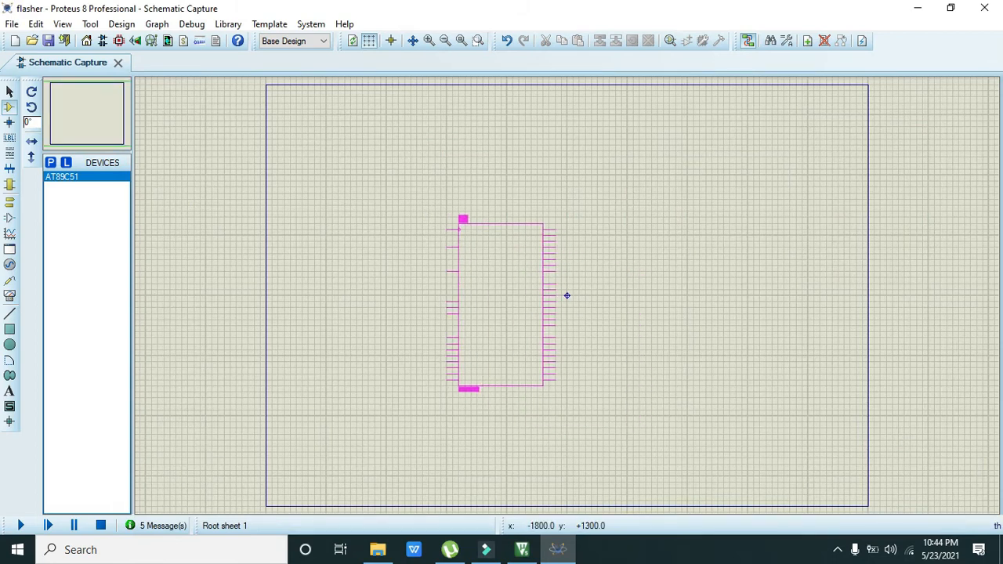
pyautogui.click(430, 41)
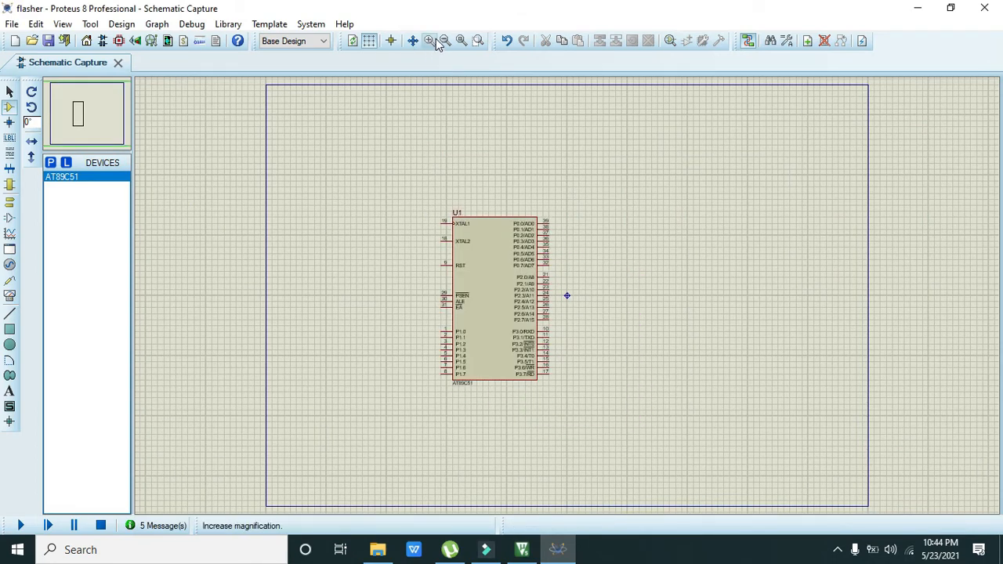
pyautogui.click(430, 41)
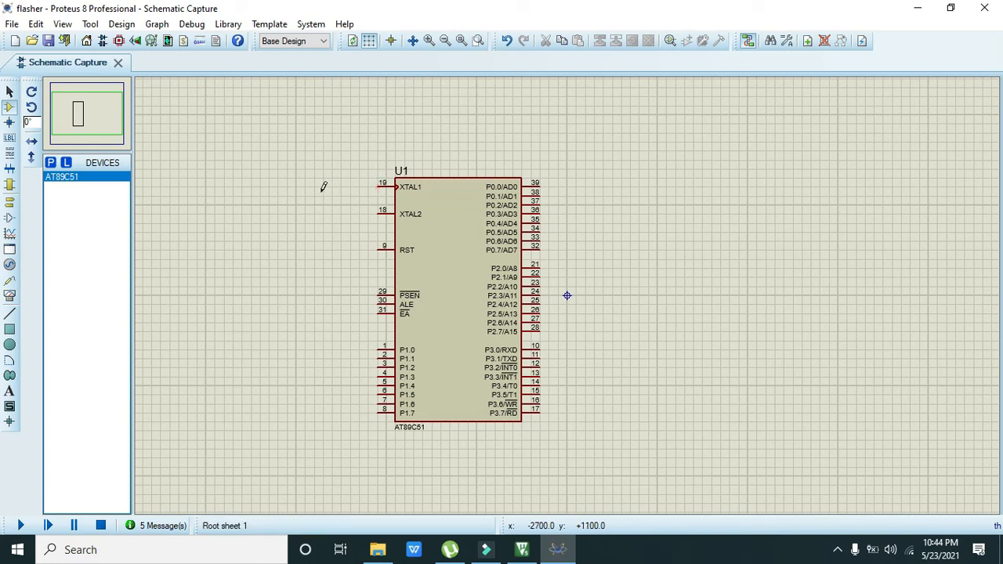
# Set U1's Program File to Desktop\Objects\delta00.hex and confirm the properties
pyautogui.doubleClick(455, 298)
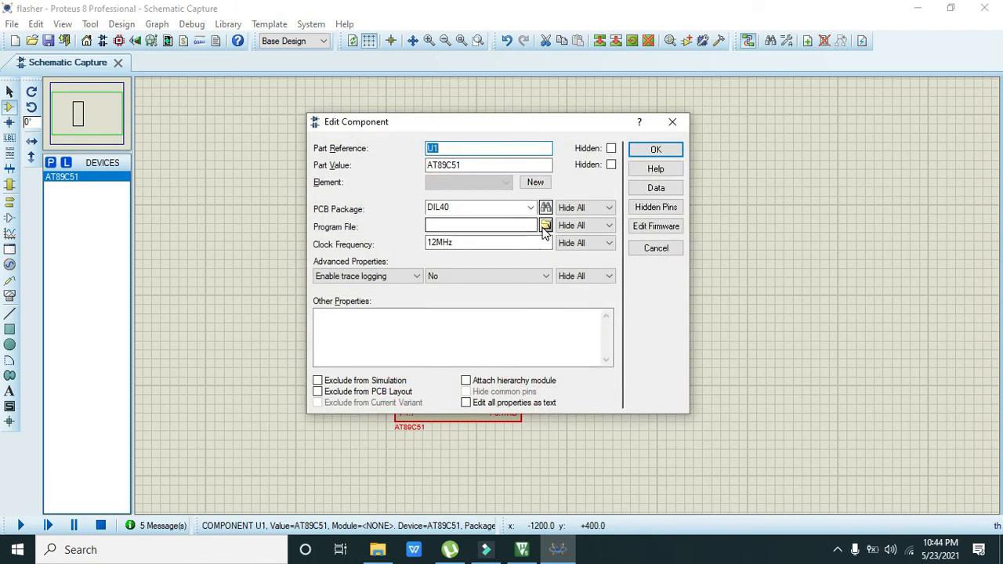
pyautogui.click(546, 226)
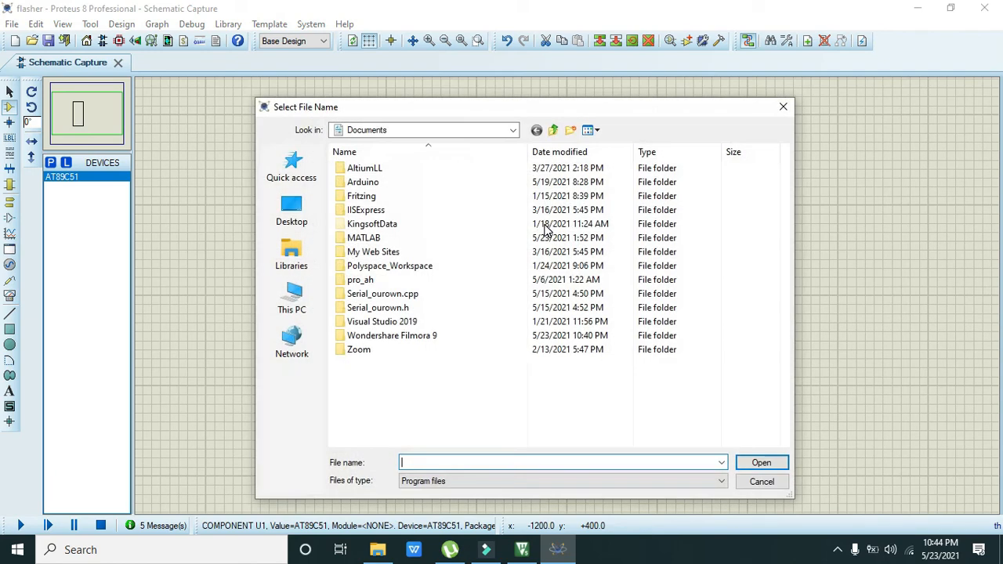
pyautogui.click(291, 298)
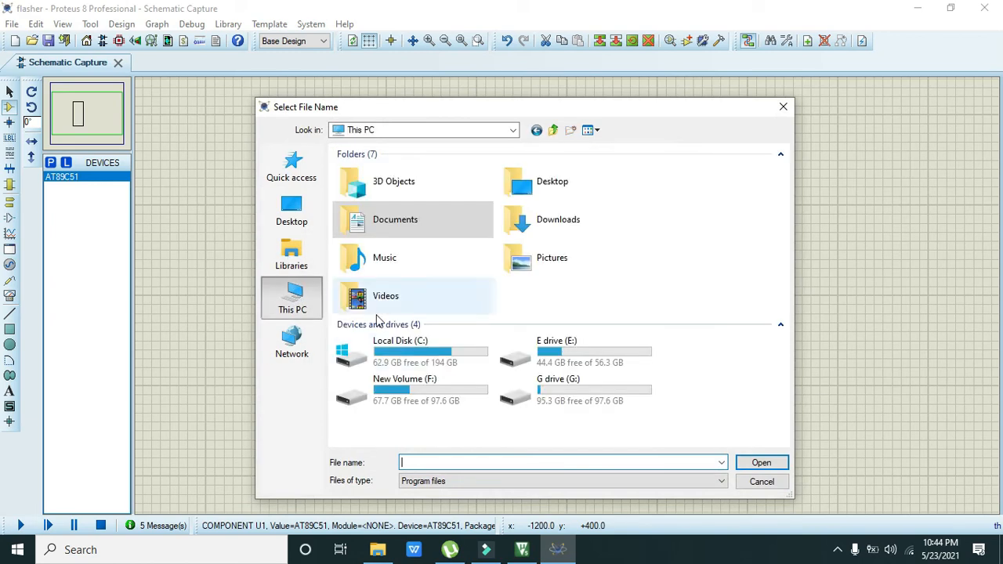
pyautogui.doubleClick(399, 352)
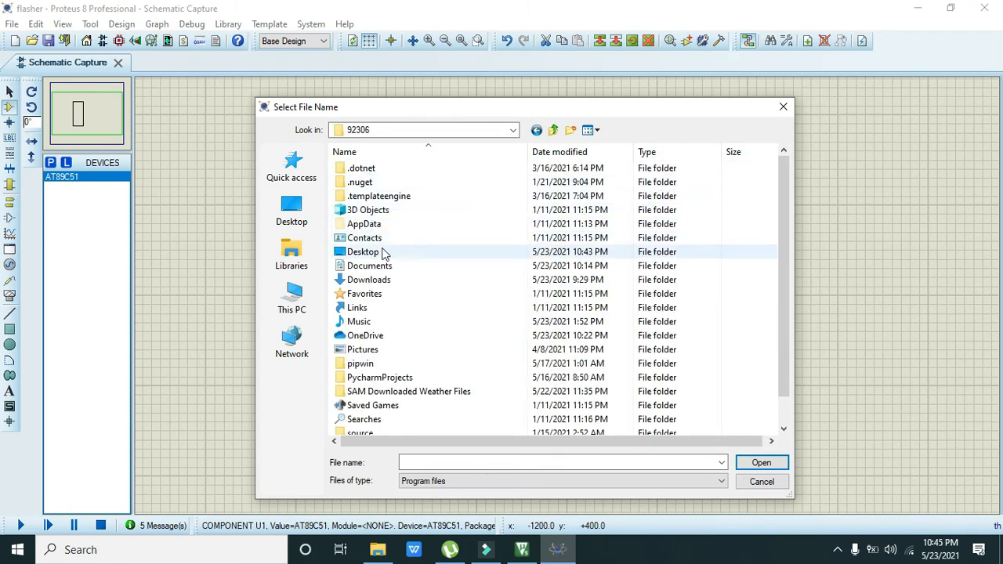
pyautogui.doubleClick(364, 251)
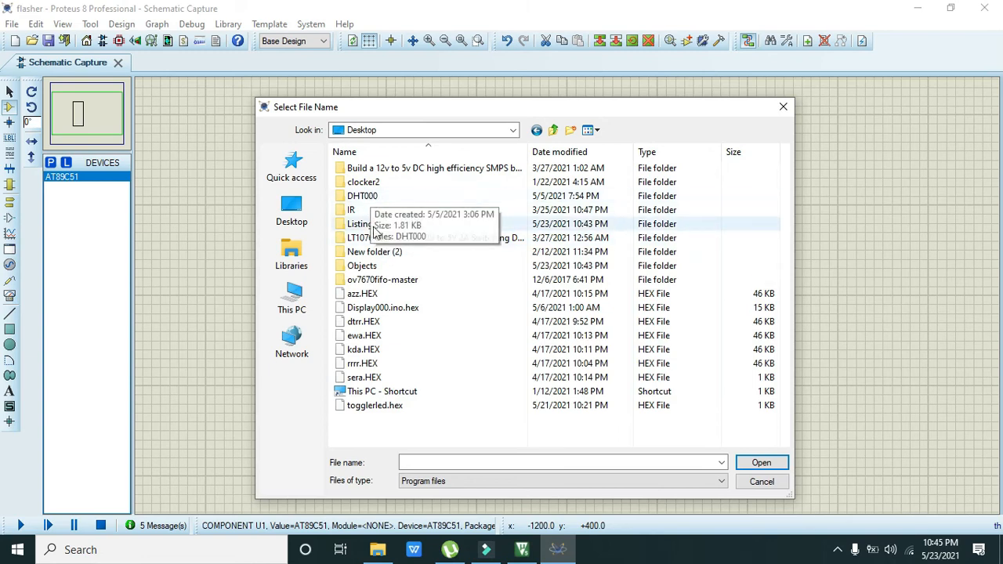
pyautogui.doubleClick(362, 266)
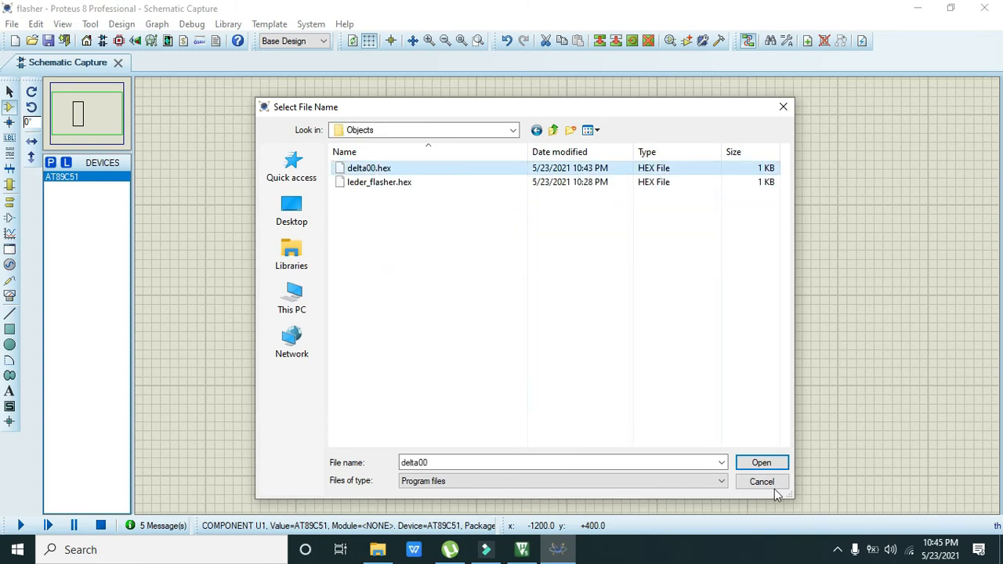
pyautogui.click(762, 463)
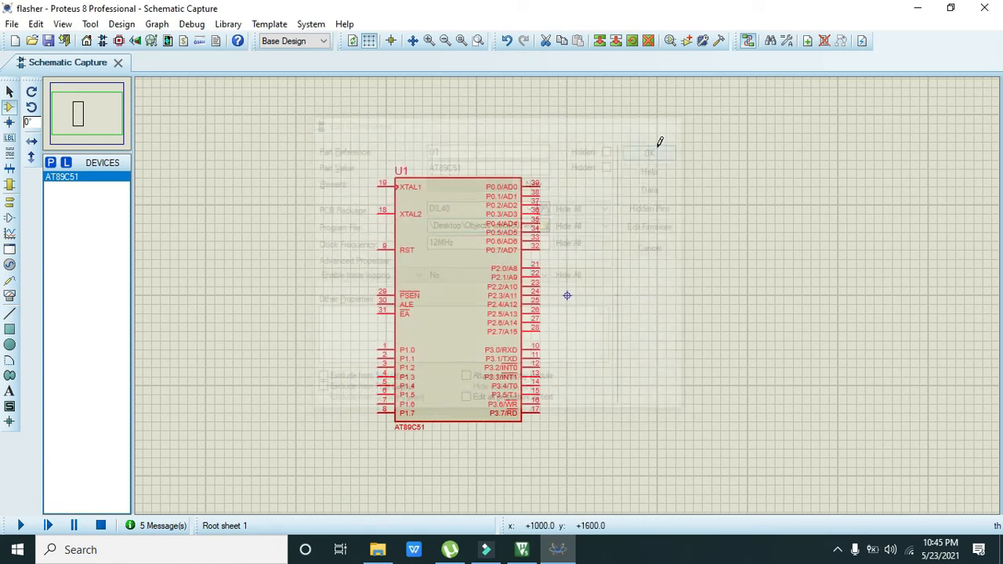
pyautogui.click(650, 152)
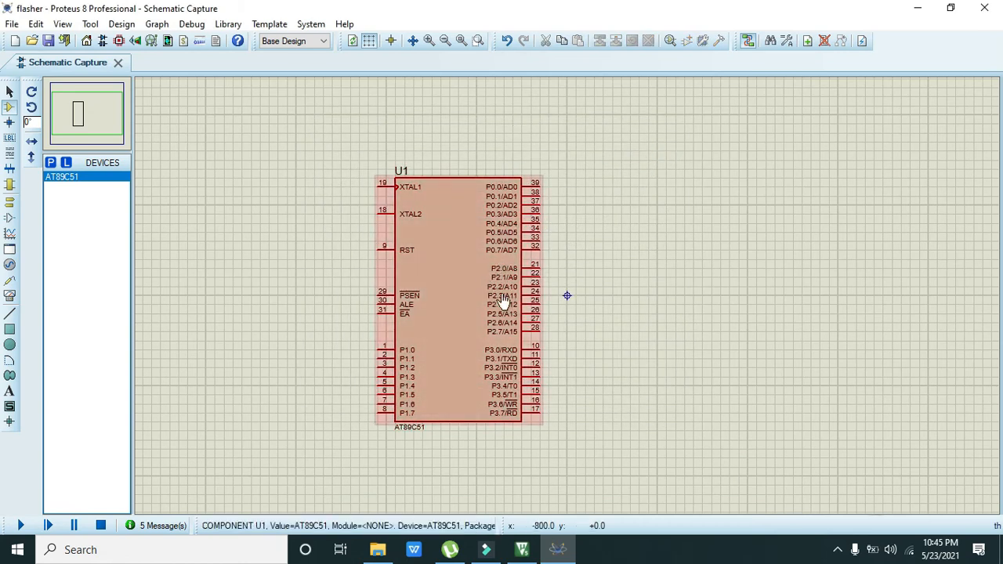
pyautogui.moveTo(443, 306)
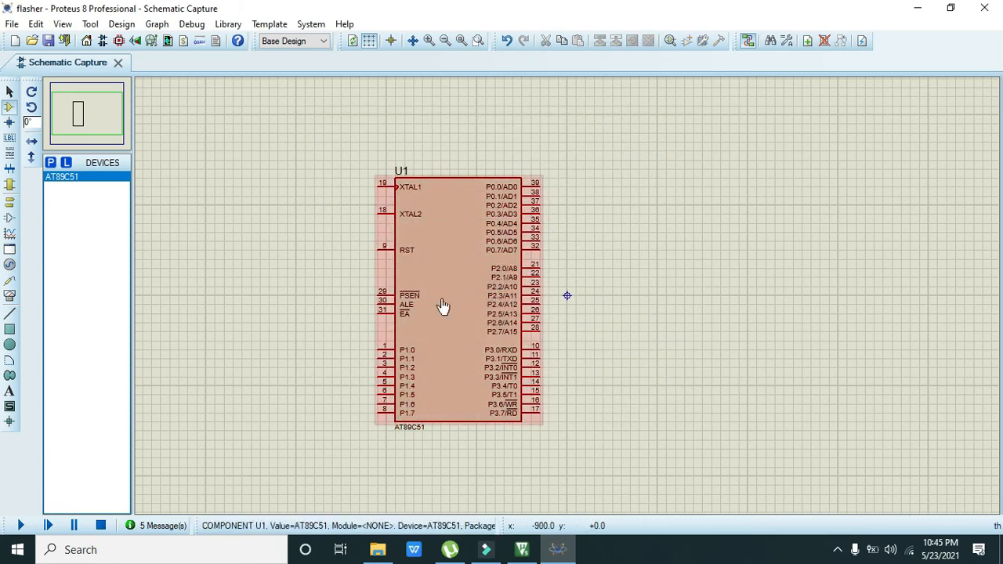
# Run and stop a short simulation of U1, then bring up Pick Devices for more parts
pyautogui.click(22, 525)
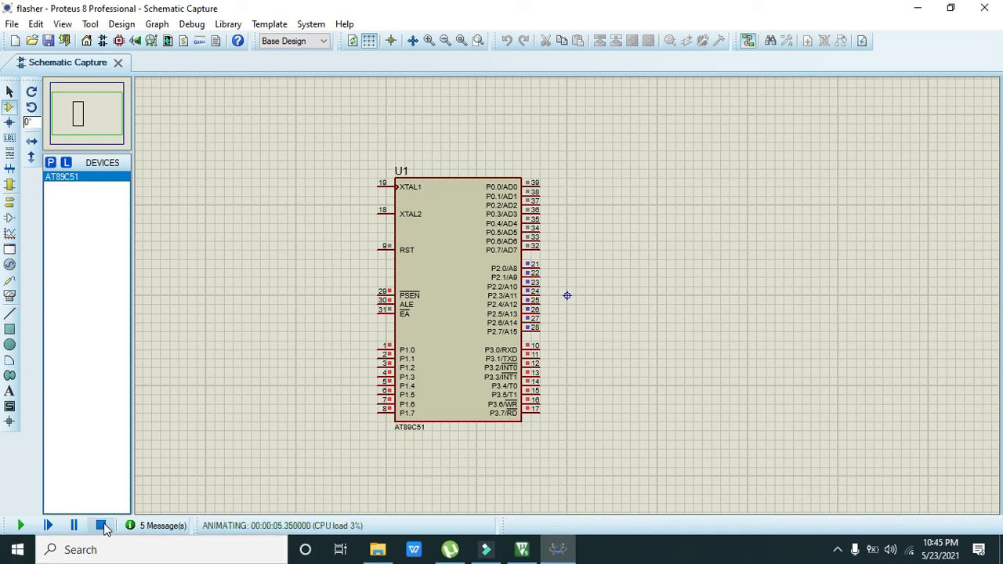
pyautogui.click(100, 525)
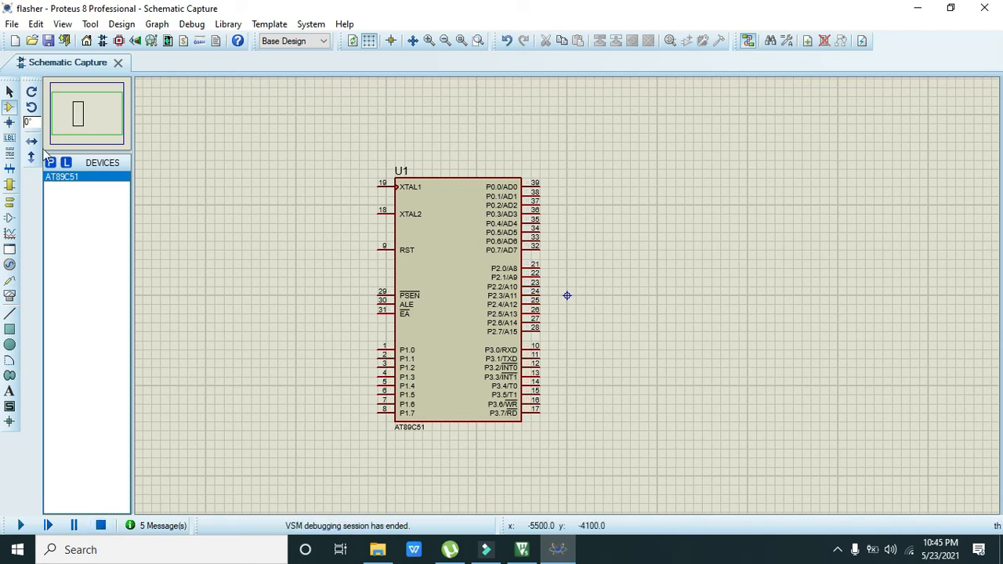
pyautogui.click(50, 161)
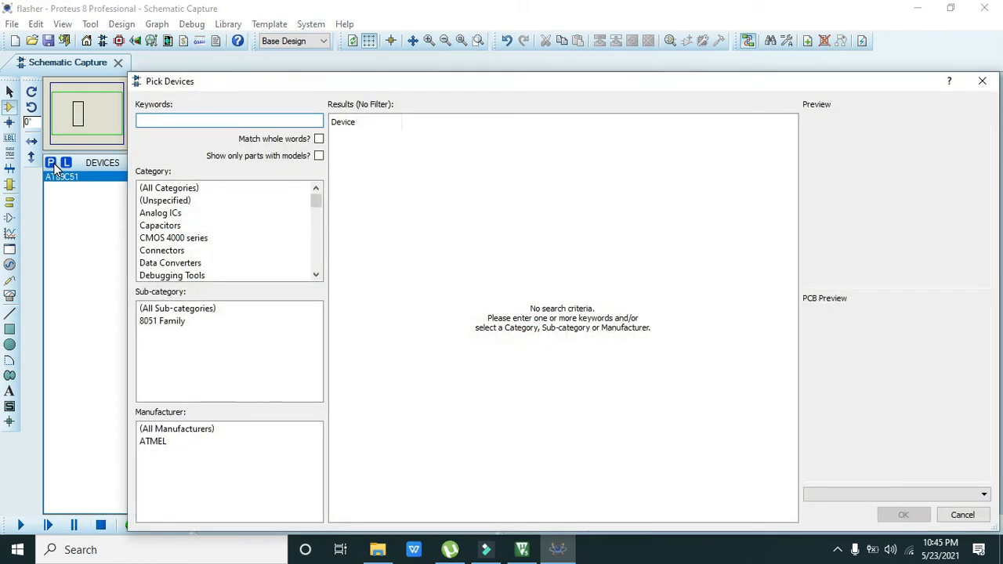
# Search the library for LEDs and add the LED-GREEN model to the design
pyautogui.write('leds')
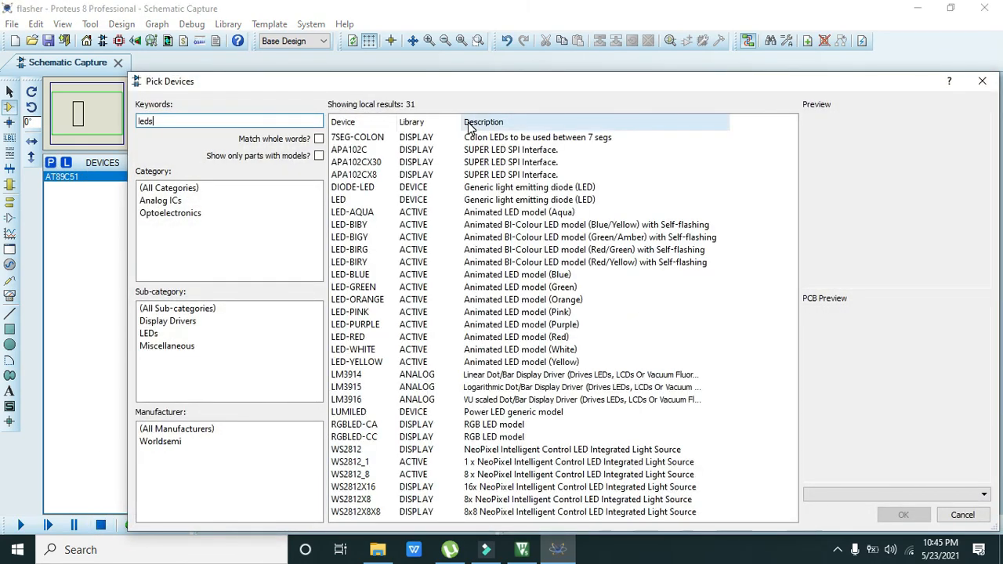
pyautogui.press('Backspace')
pyautogui.write(' green')
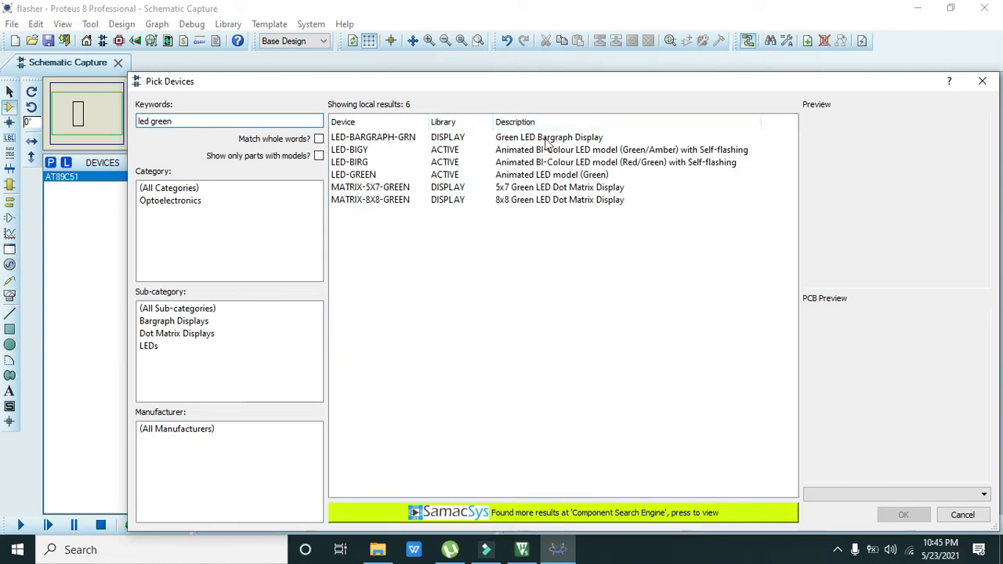
pyautogui.click(355, 174)
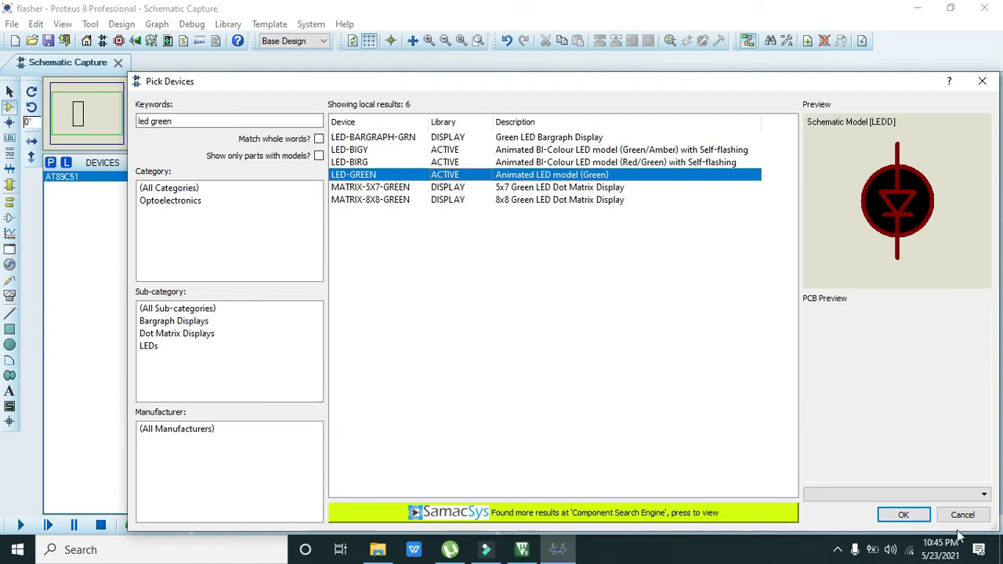
pyautogui.click(903, 514)
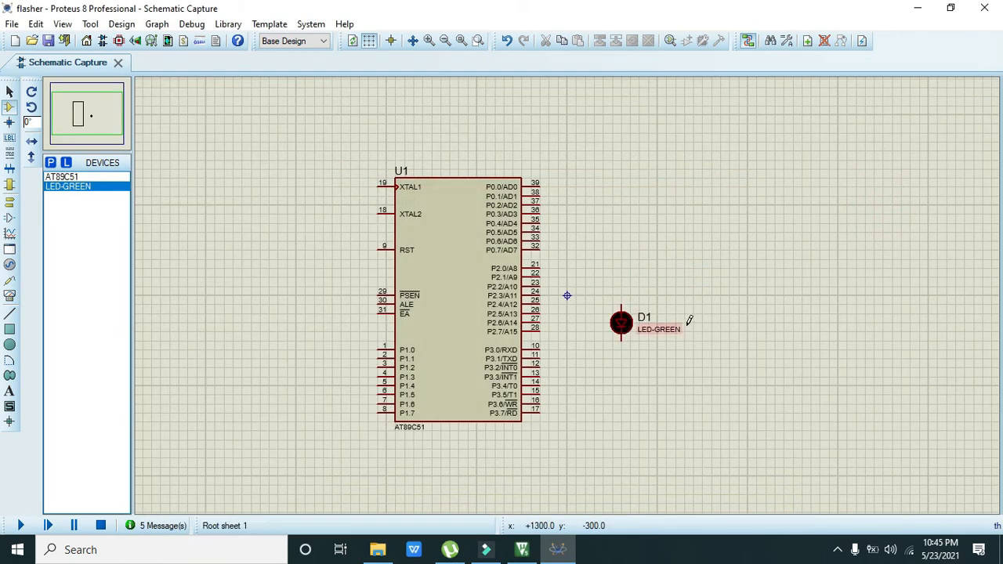
# Place green LEDs D1, D2 and D3 to the right of the AT89C51
pyautogui.click(621, 279)
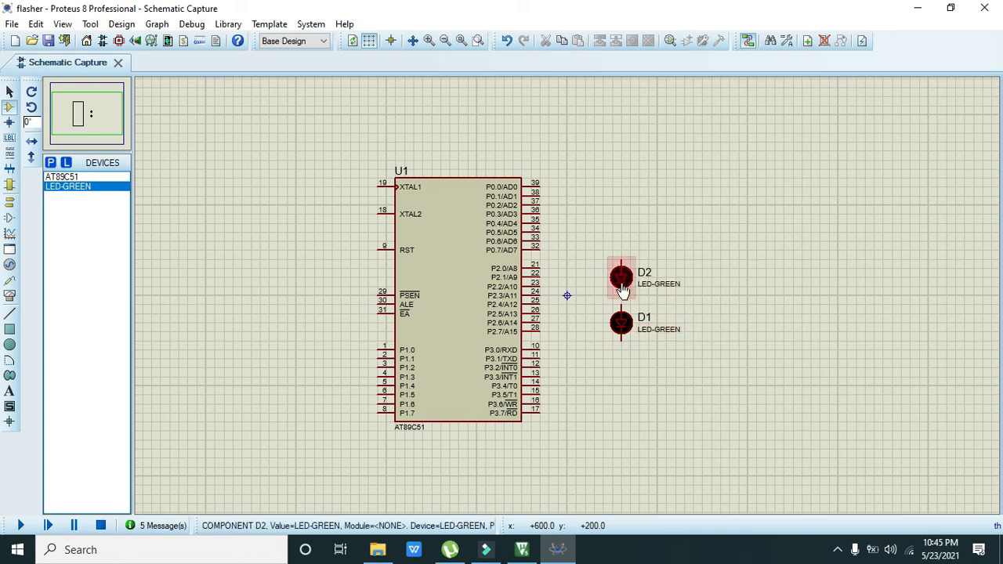
pyautogui.click(620, 279)
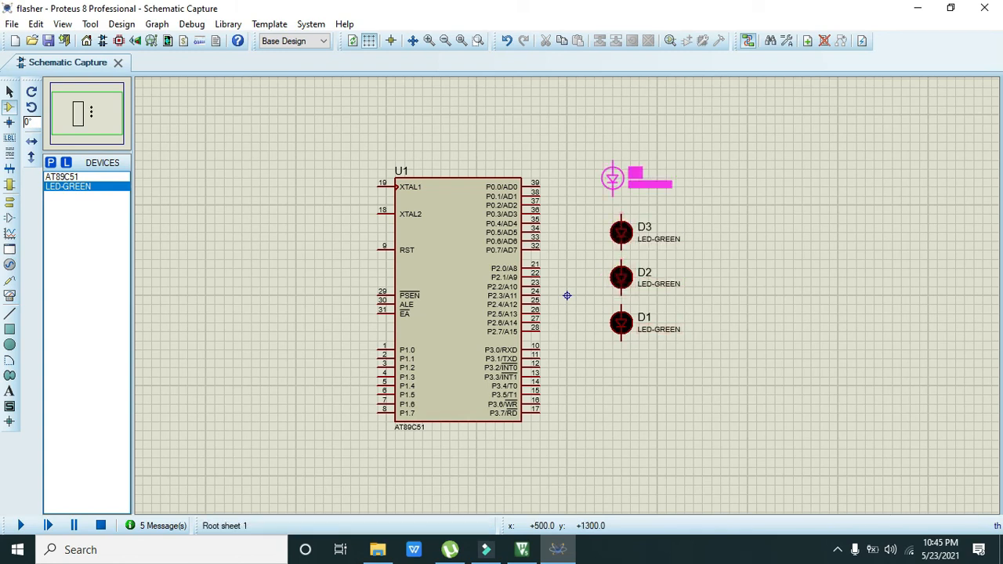
pyautogui.click(631, 133)
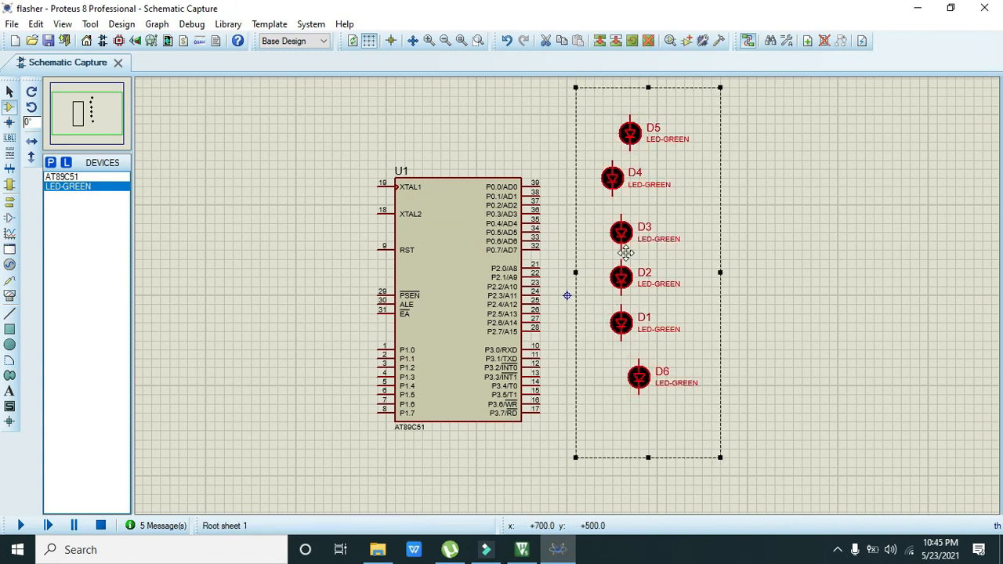
# Block-rotate the box-selected group of LEDs
pyautogui.rightClick(625, 252)
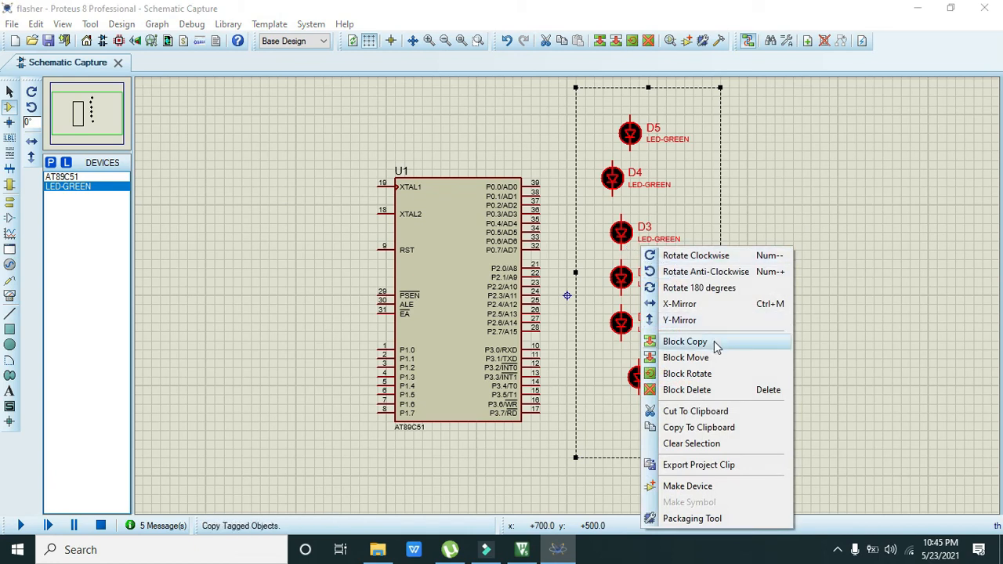
pyautogui.click(687, 373)
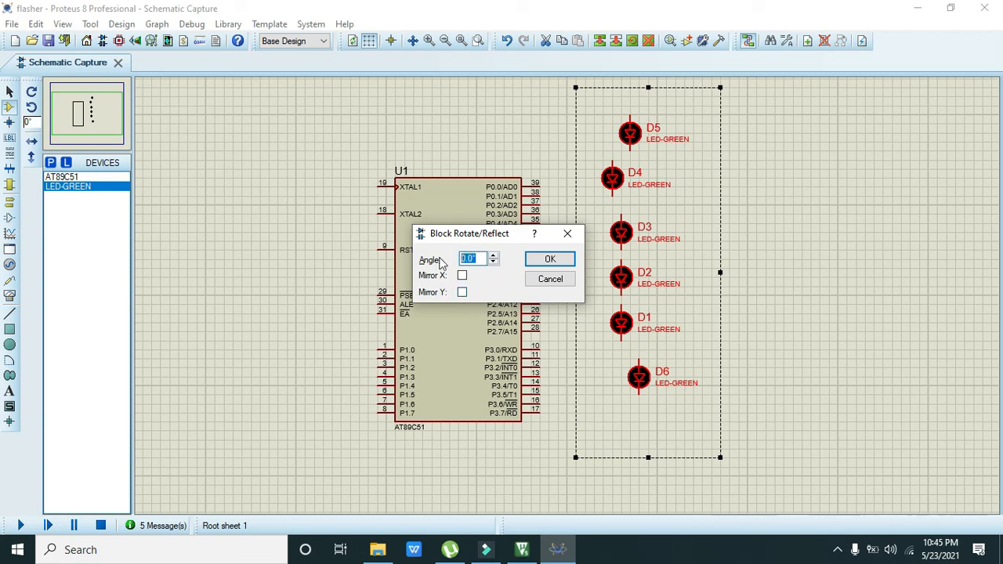
pyautogui.click(551, 259)
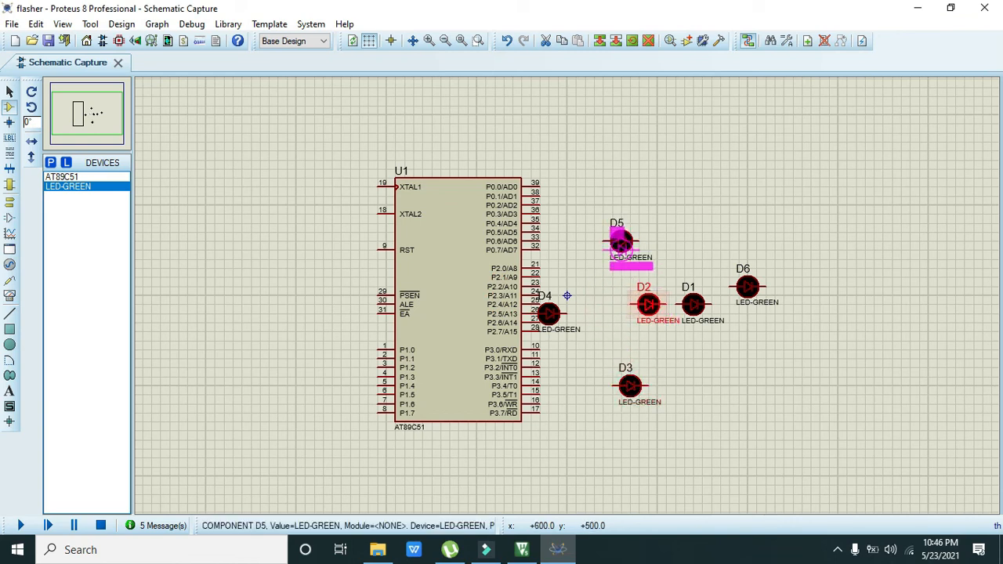
# Stack the LEDs in one column: D5 above D2, D4 below D3, D6 at the top
pyautogui.click(693, 304)
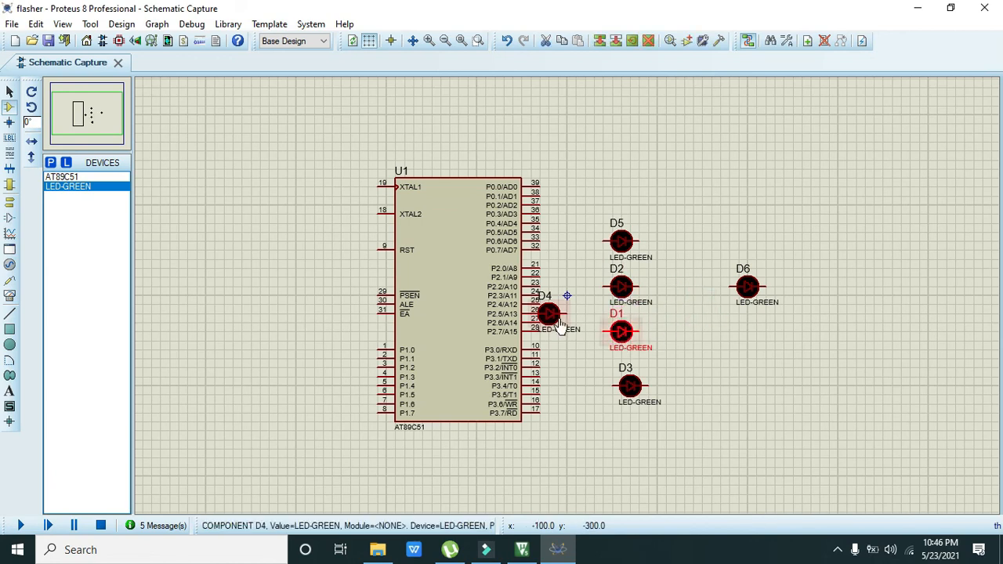
pyautogui.moveTo(549, 313); pyautogui.dragTo(635, 429)
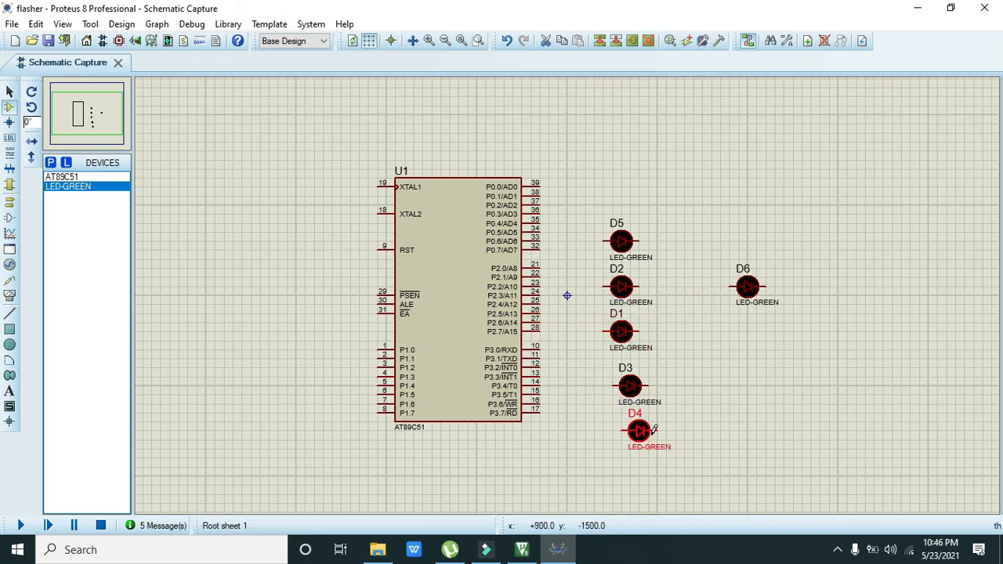
pyautogui.click(747, 285)
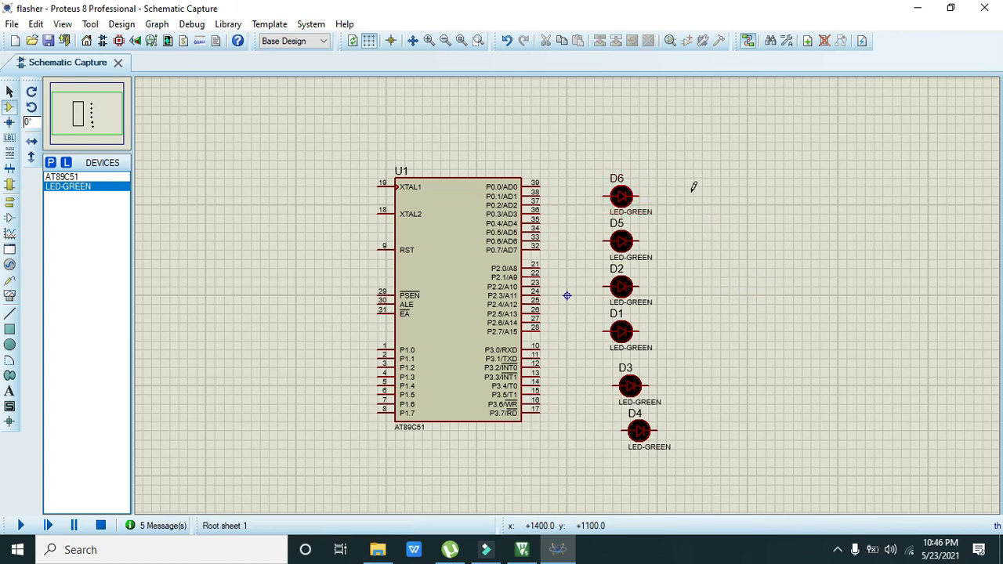
pyautogui.moveTo(563, 249)
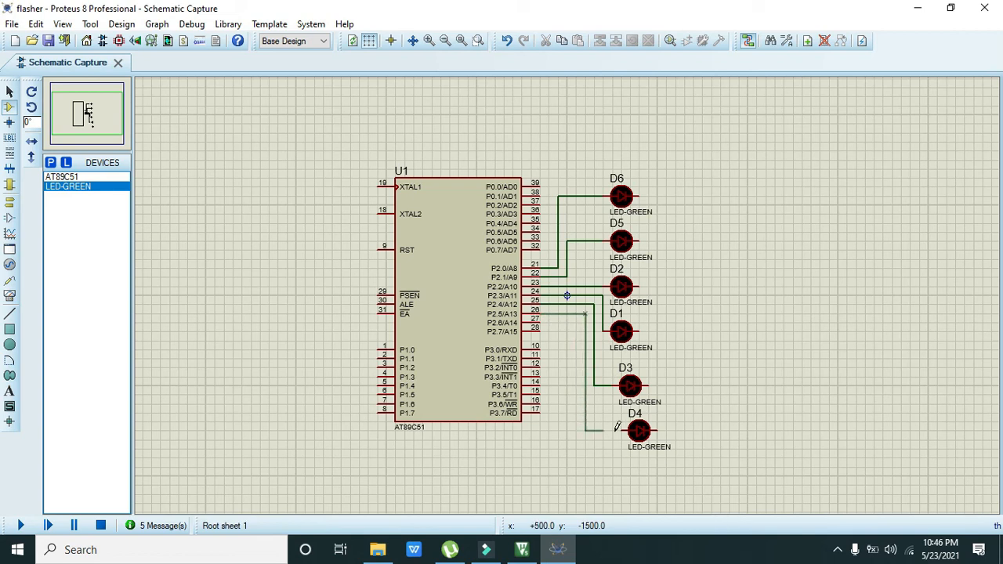
# Wire the free ends of D6 and D2 onto a common vertical line extended down past D4
pyautogui.click(620, 196)
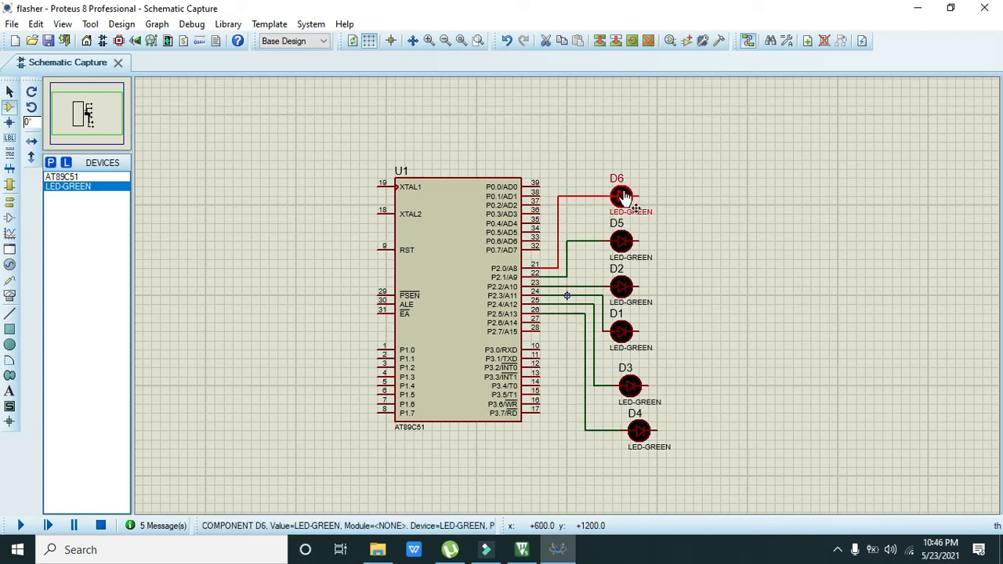
pyautogui.click(630, 242)
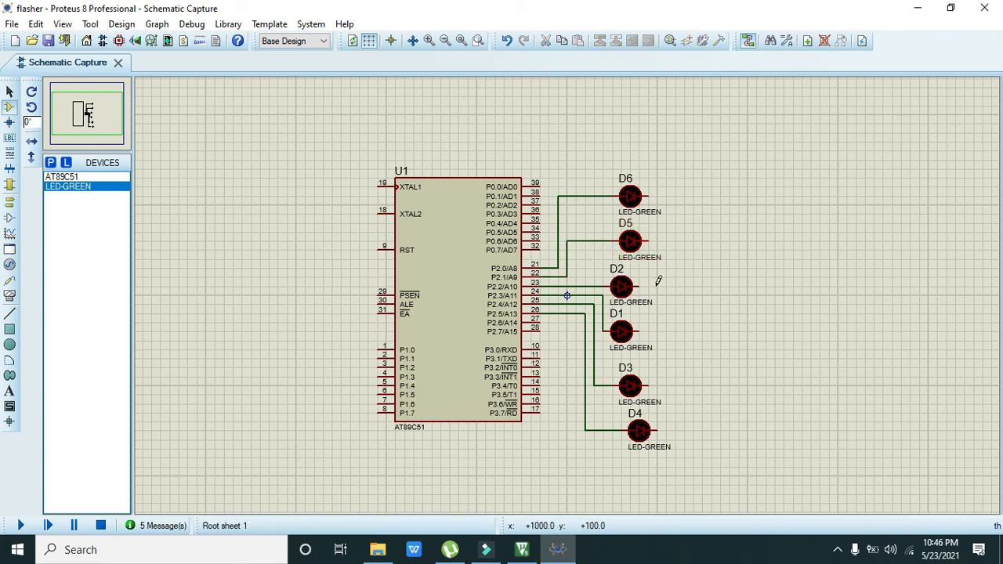
pyautogui.click(631, 285)
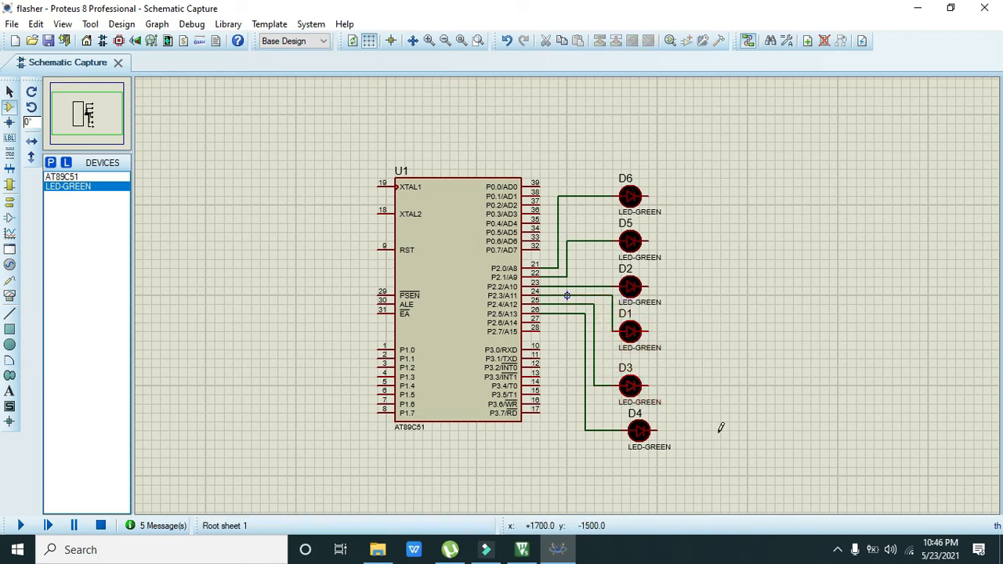
pyautogui.click(630, 429)
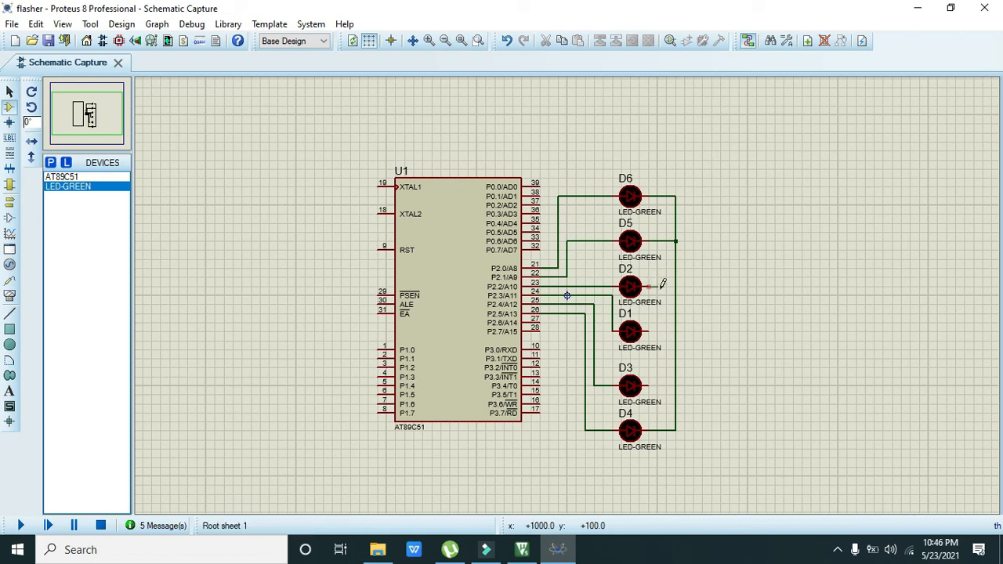
pyautogui.moveTo(661, 325)
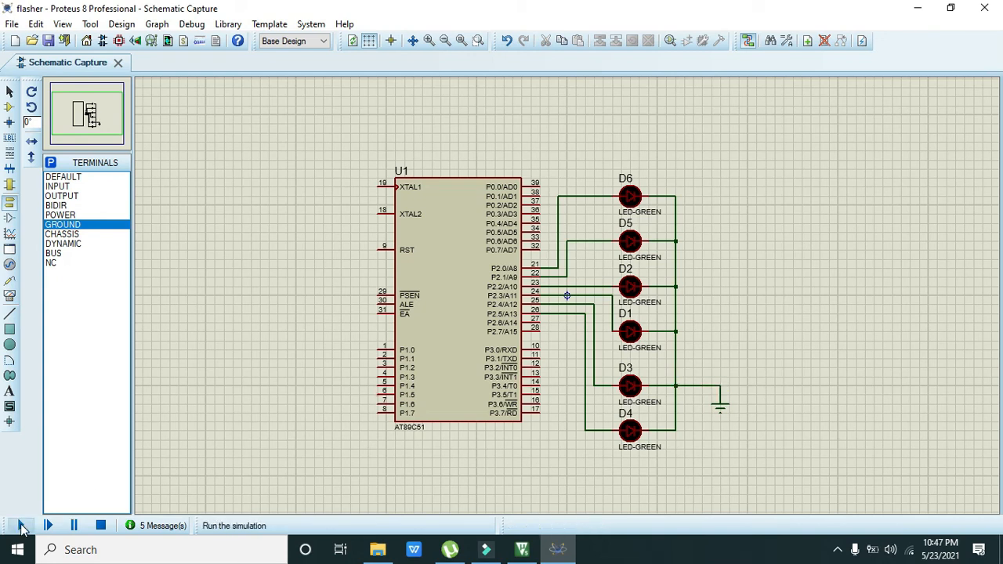
# Start the simulation, briefly check the Keil delta00 project, then rerun it to watch the LEDs blink
pyautogui.click(22, 526)
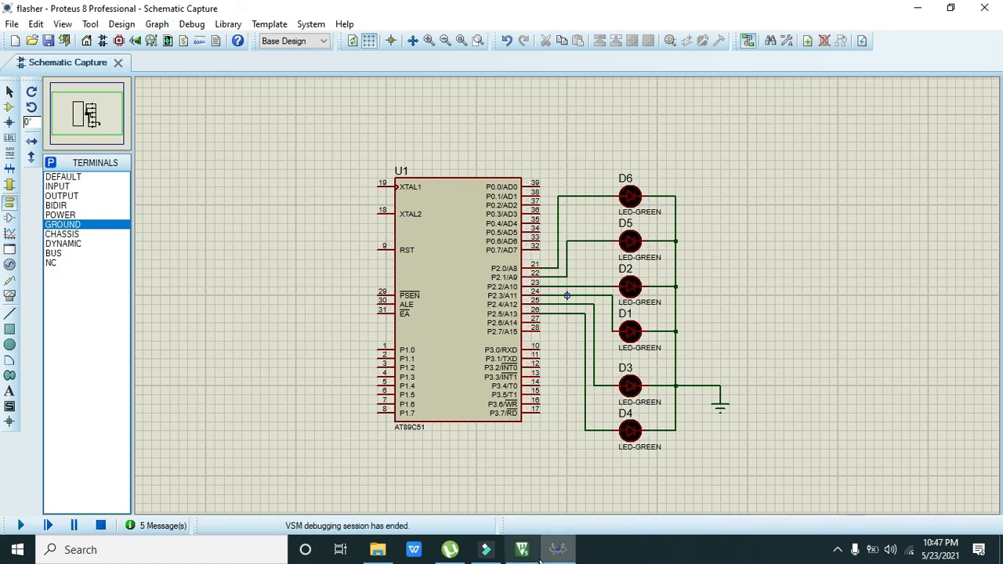
pyautogui.click(520, 548)
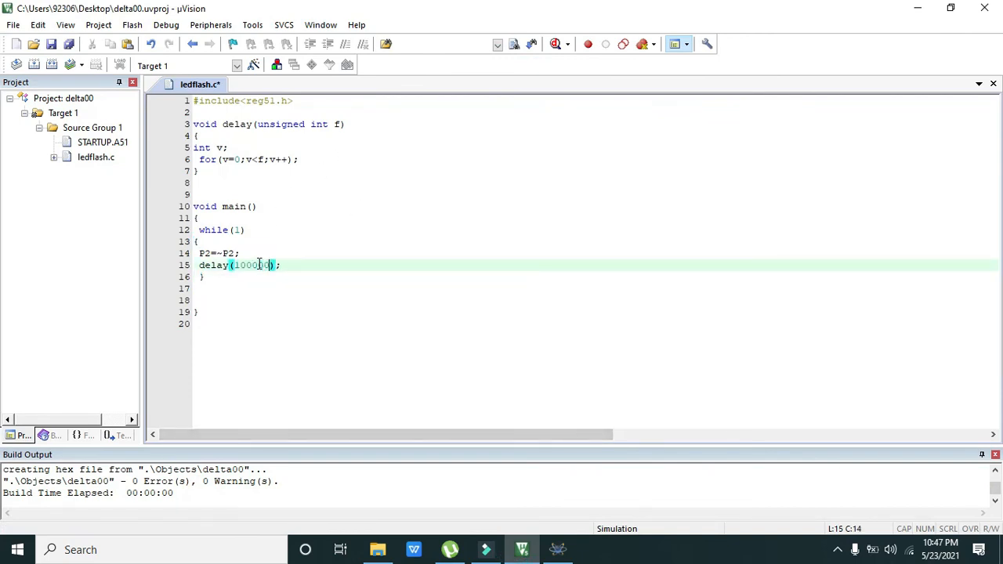
pyautogui.click(97, 25)
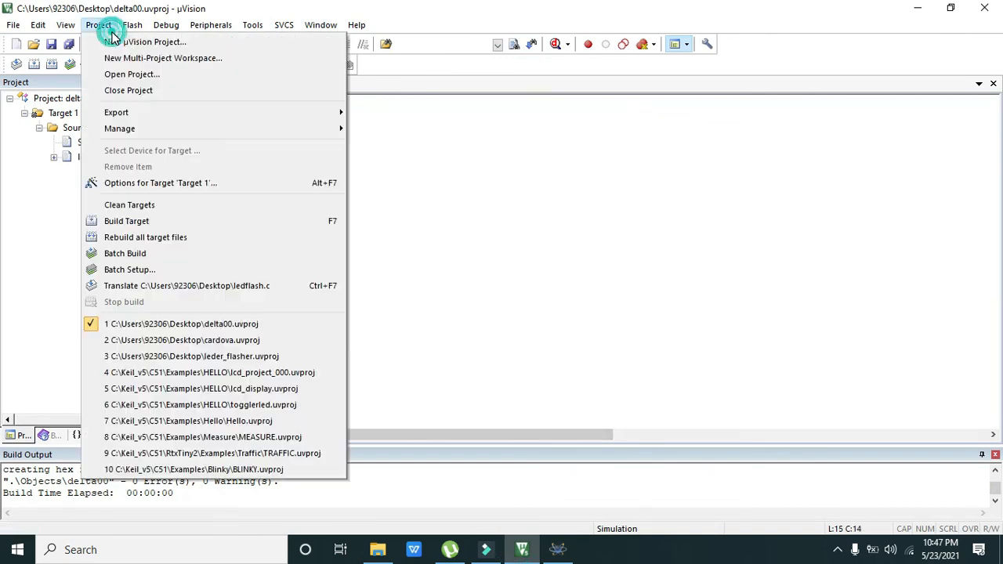
pyautogui.click(97, 25)
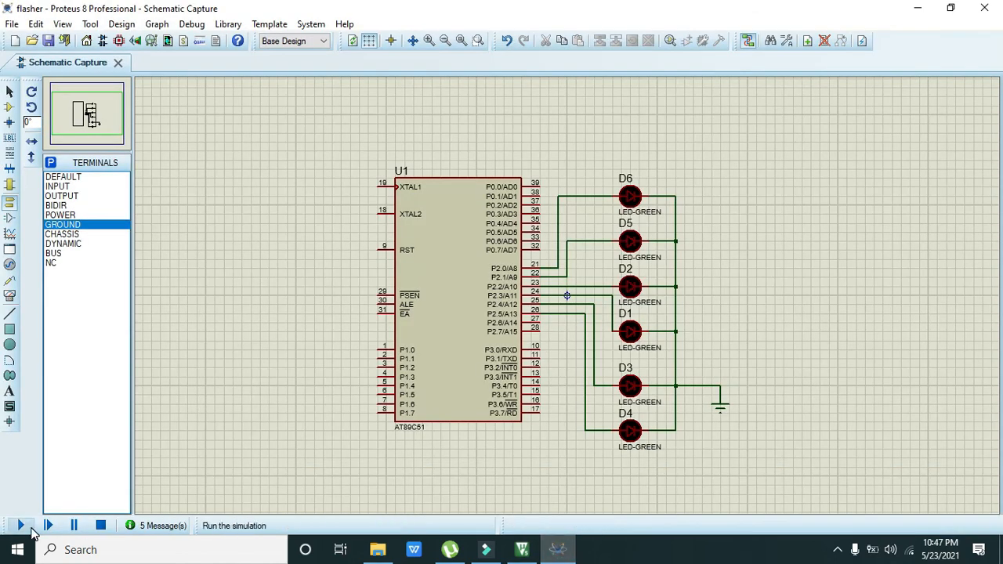
pyautogui.click(21, 525)
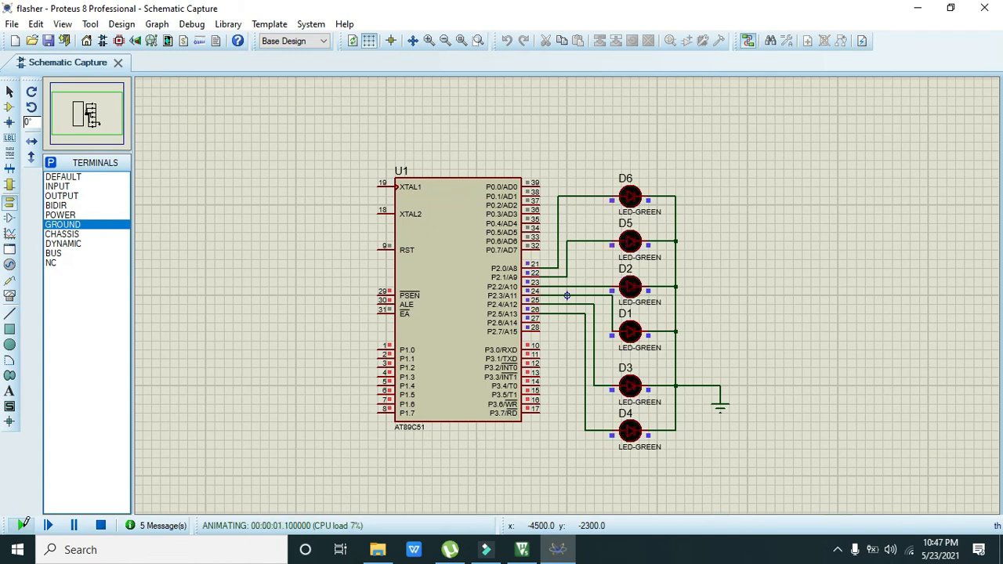